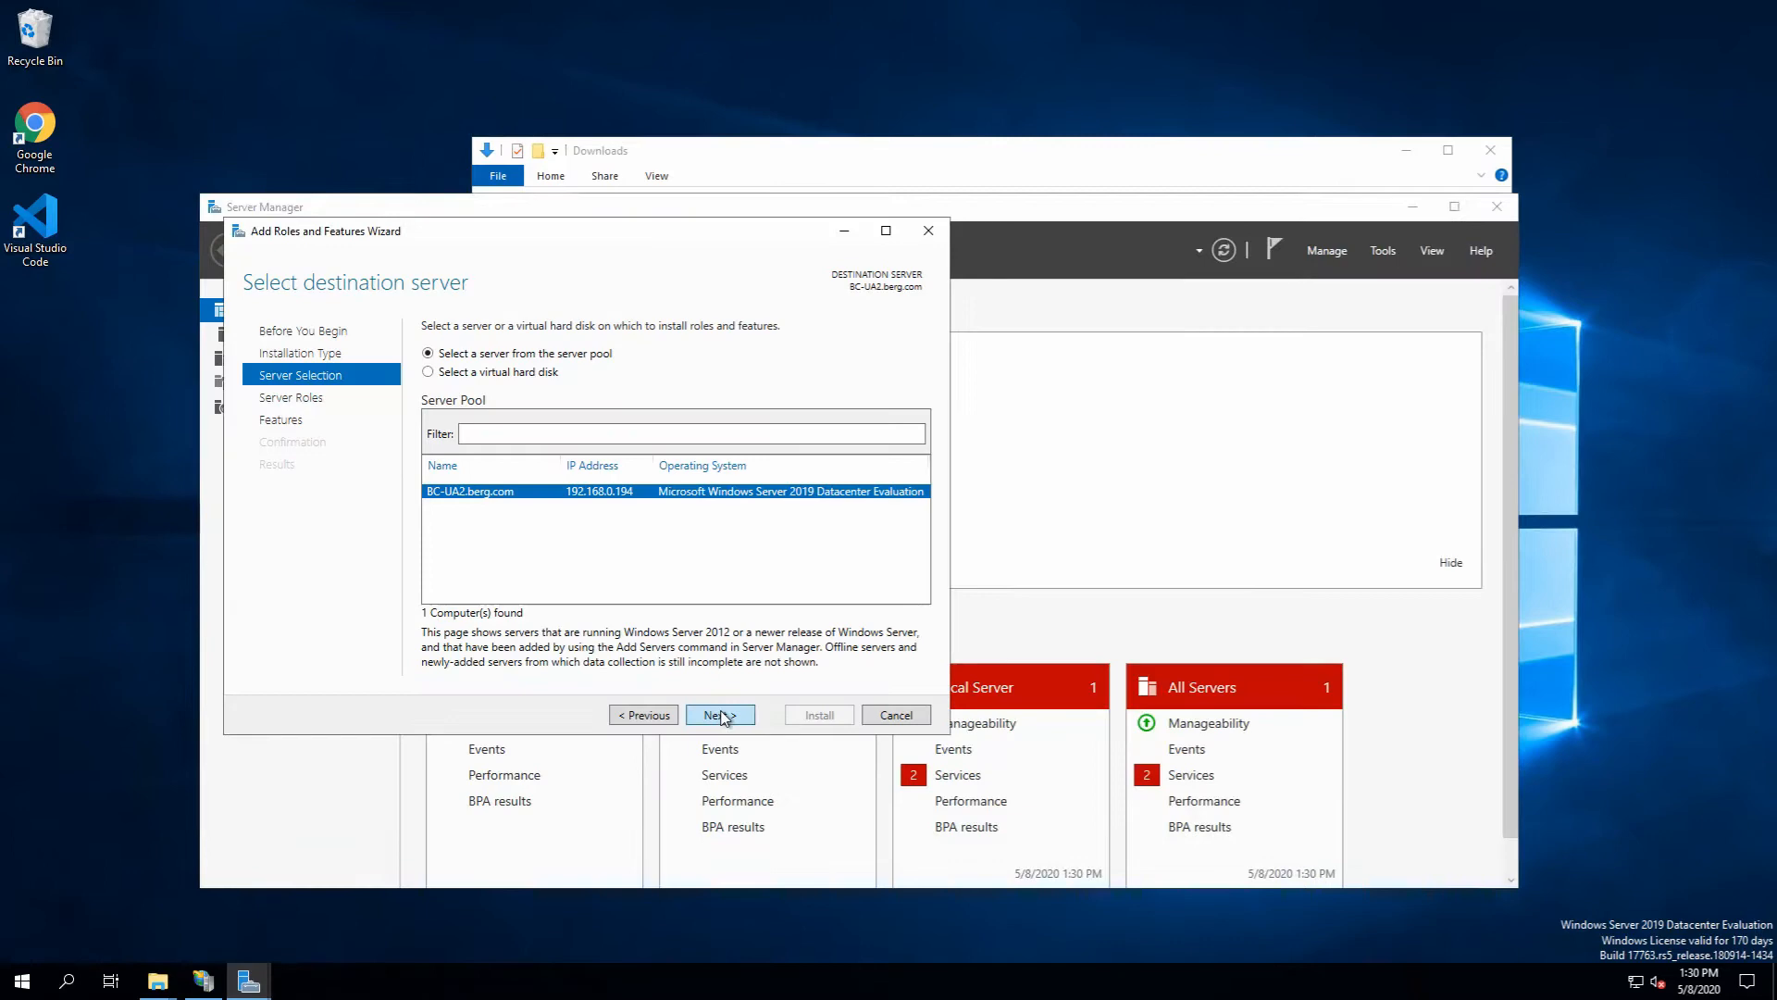
Verify WebSocket Protocol under Web Server > Application Development is already installed, then cancel the wizard
click(721, 715)
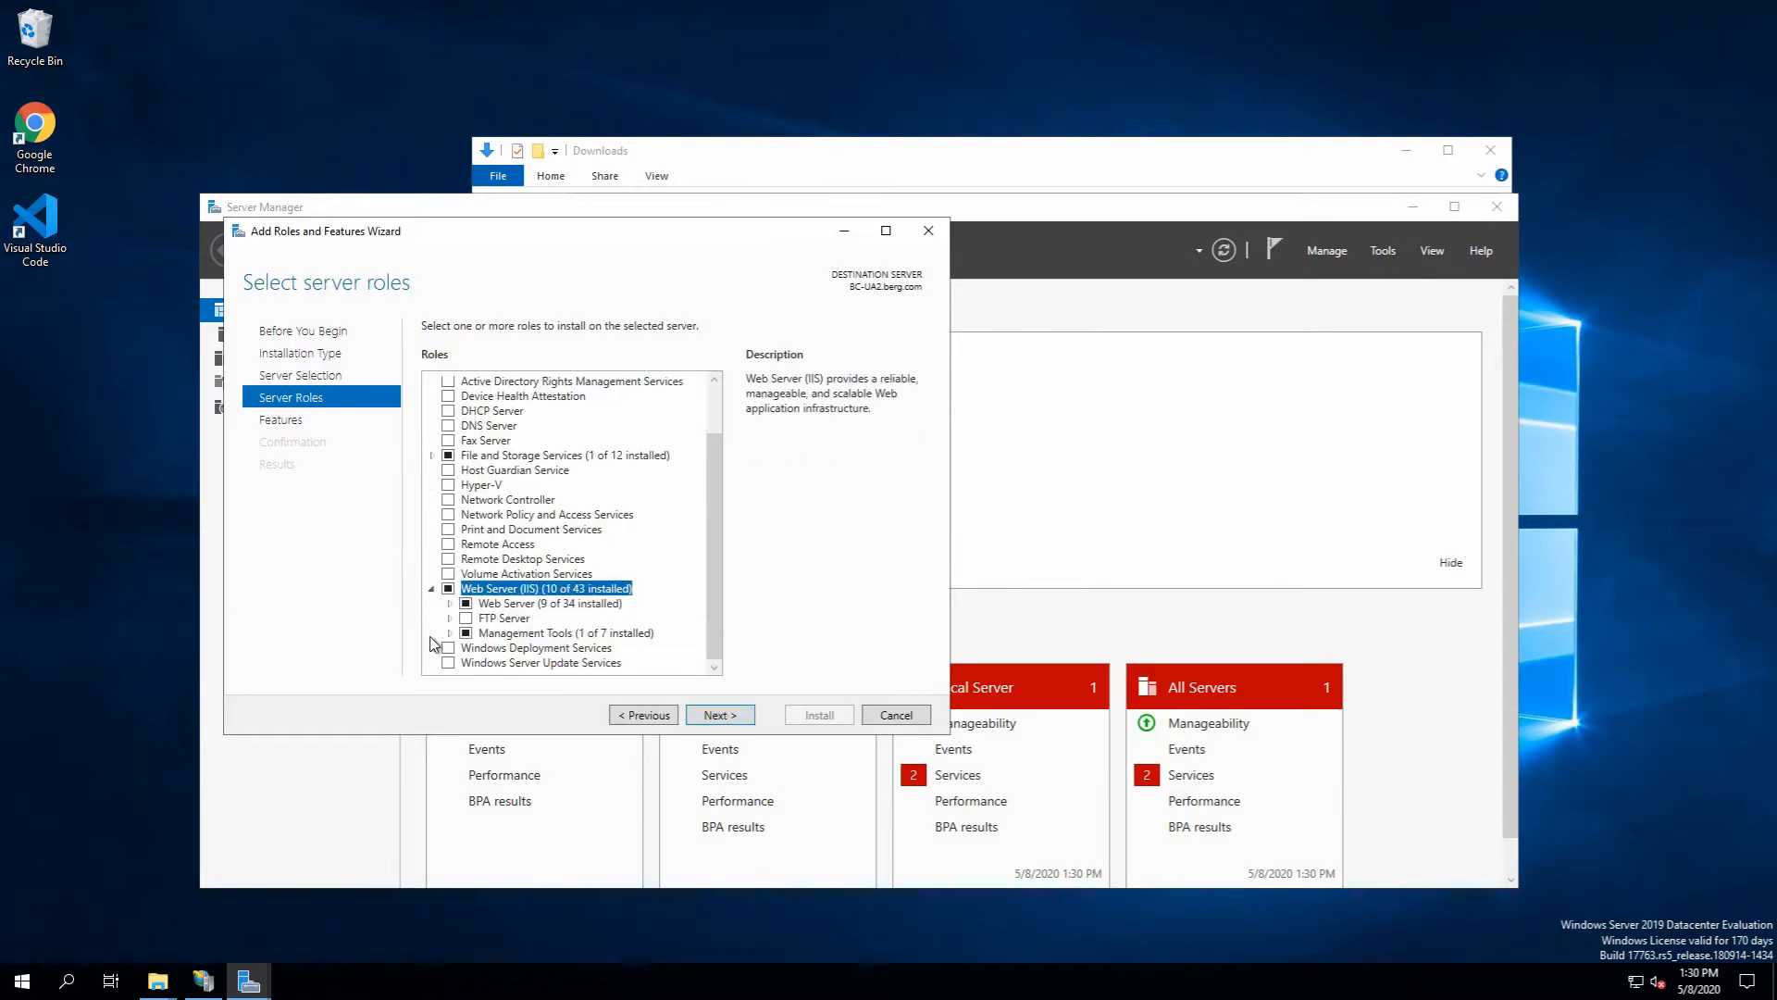
click(450, 602)
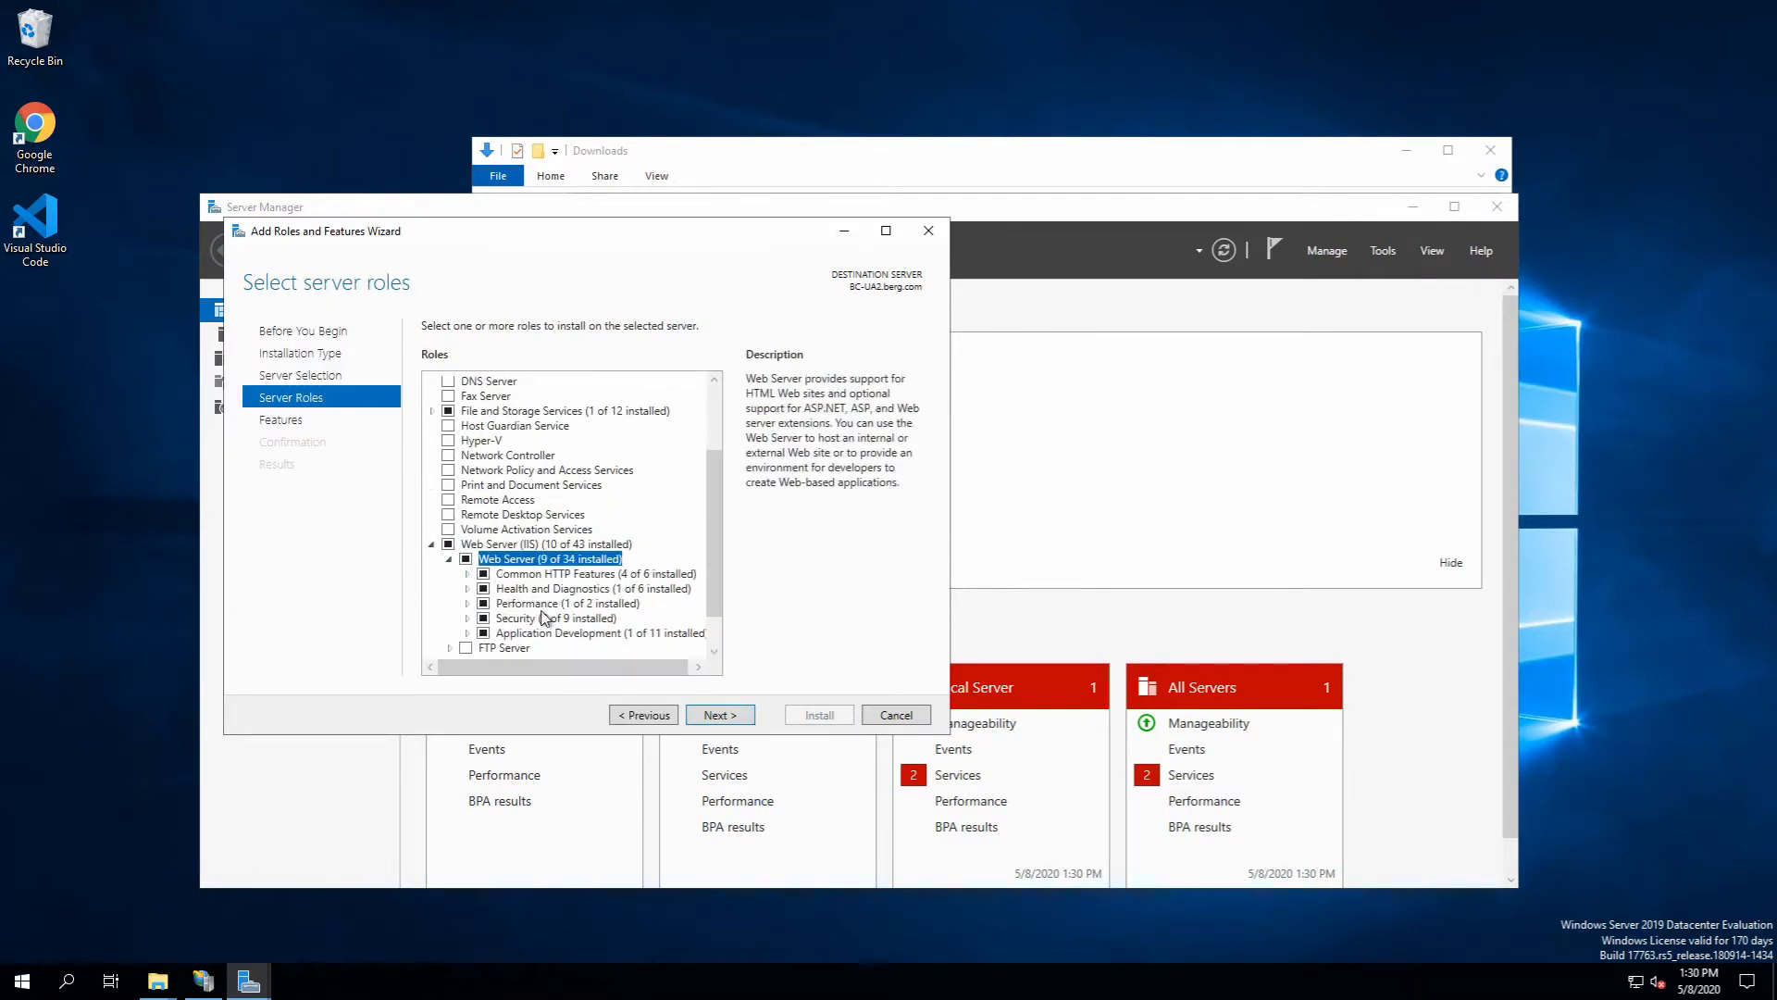
click(600, 632)
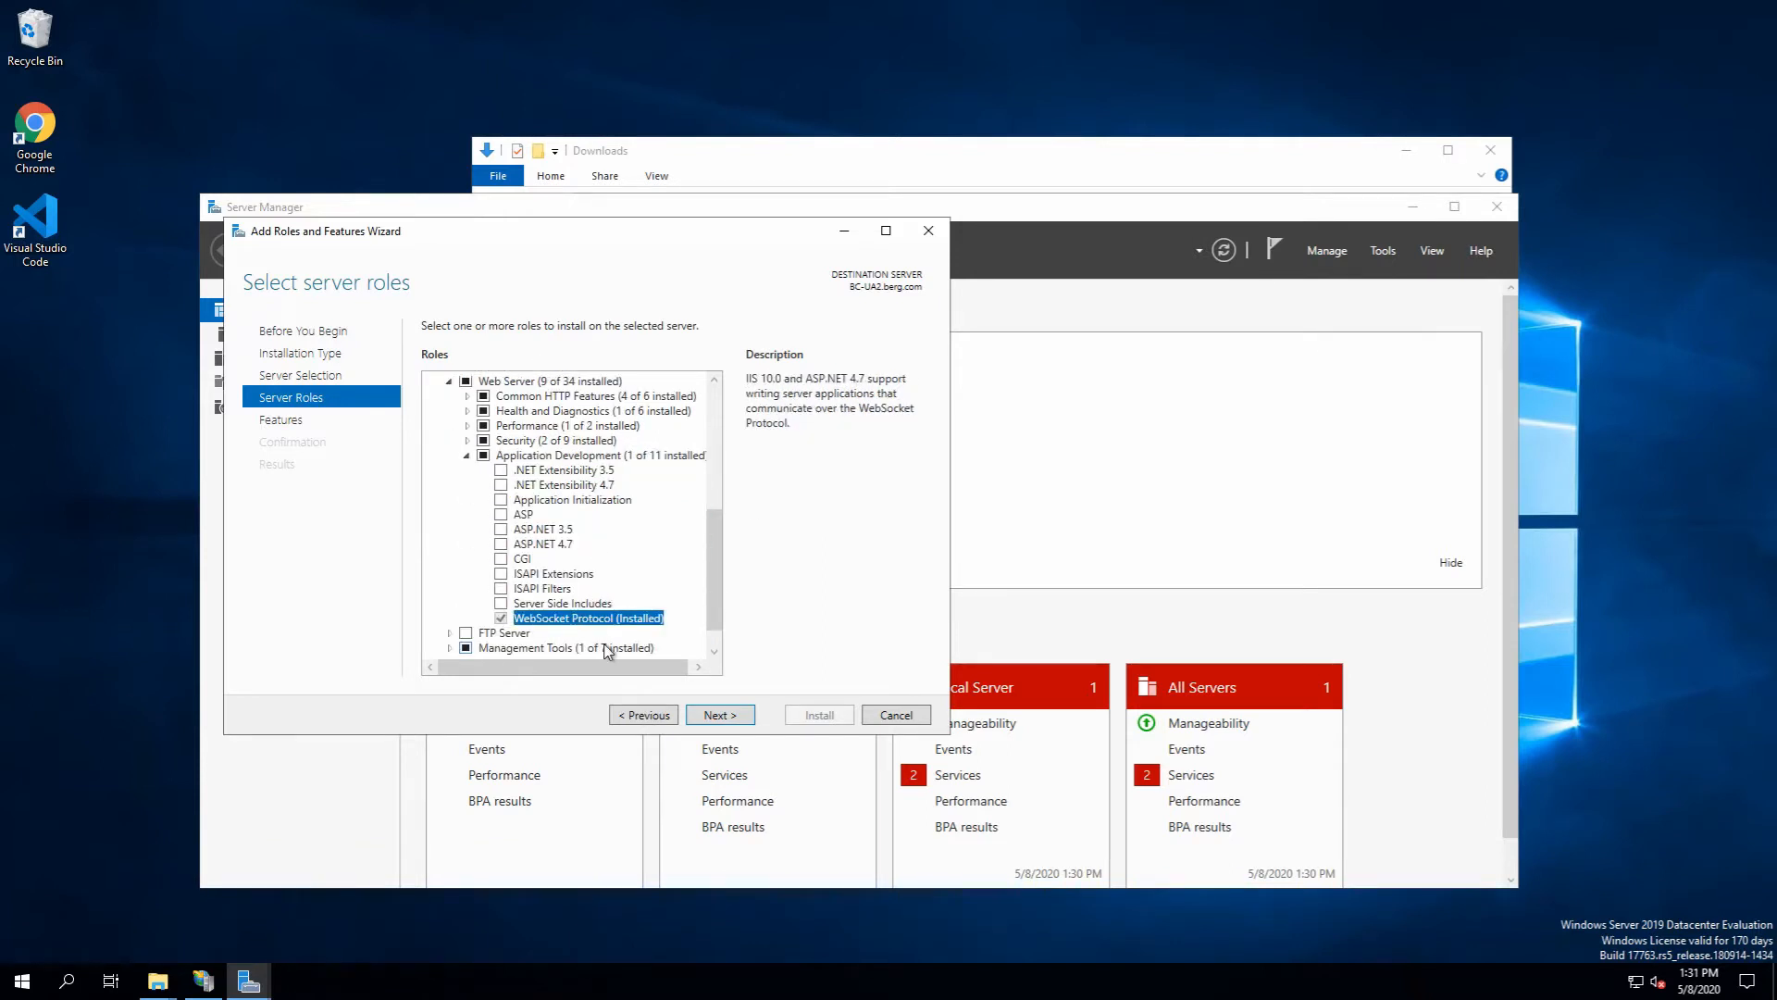
click(600, 454)
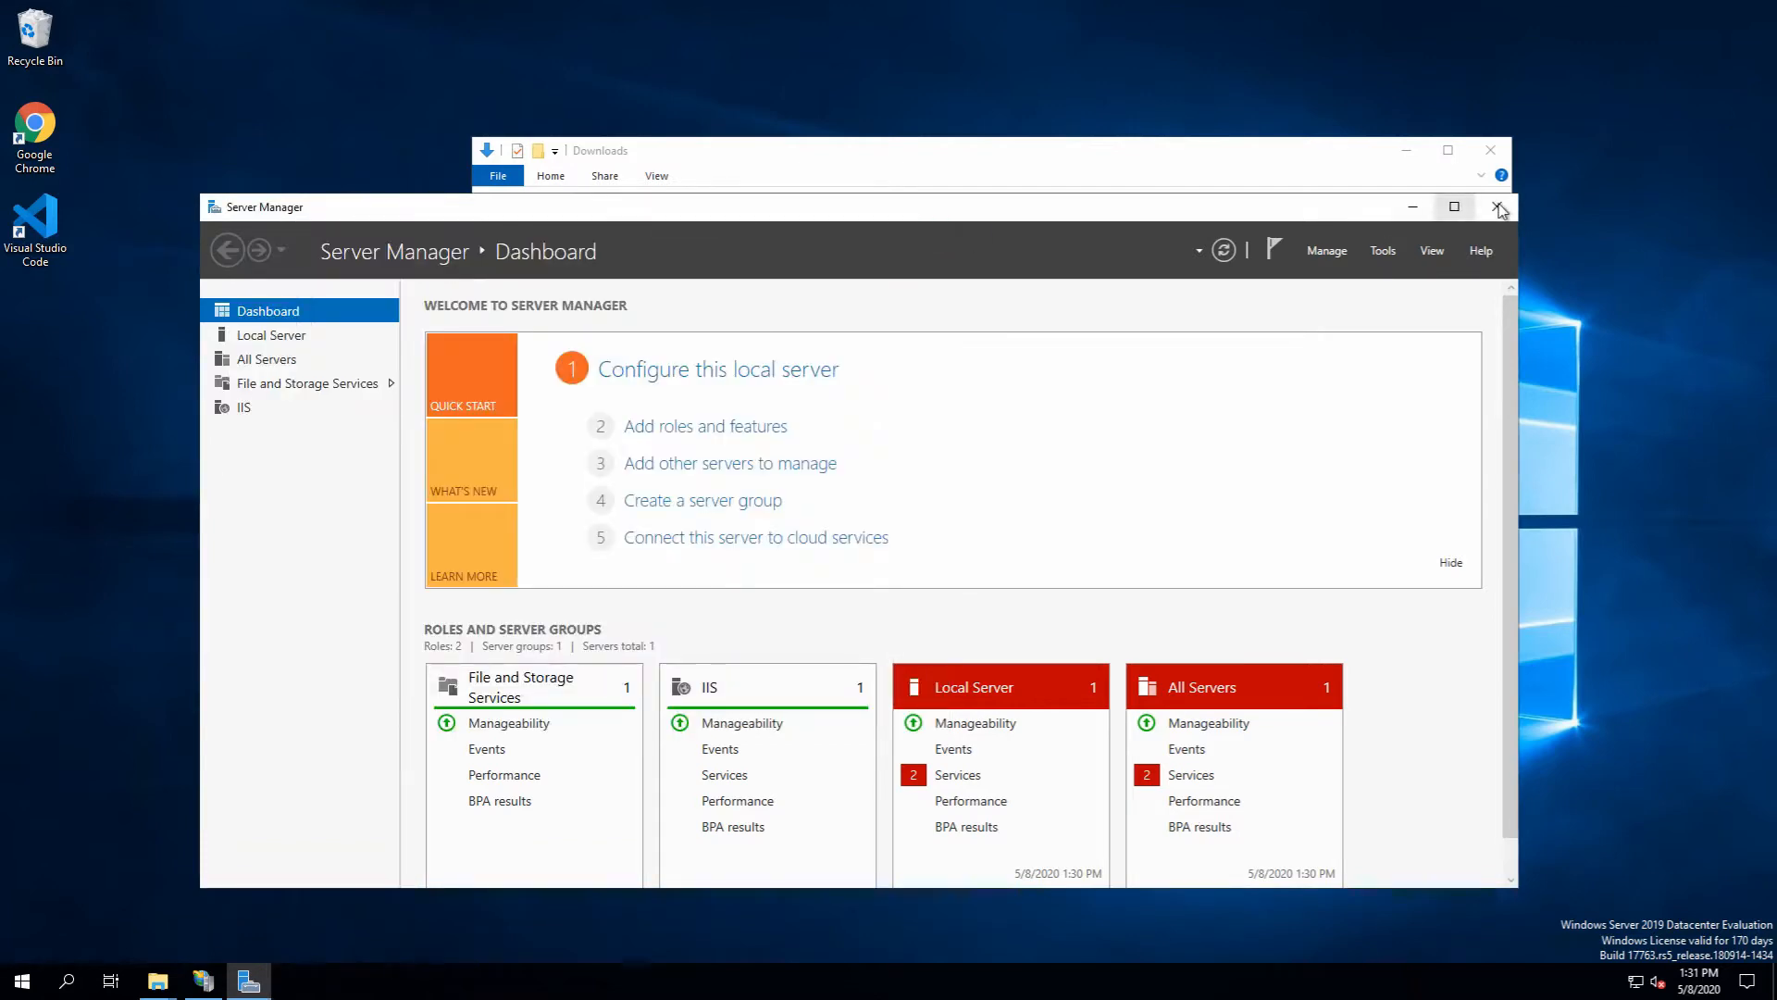
Close Server Manager and select the extracted Universal folder in Downloads, beside its archive
click(1498, 206)
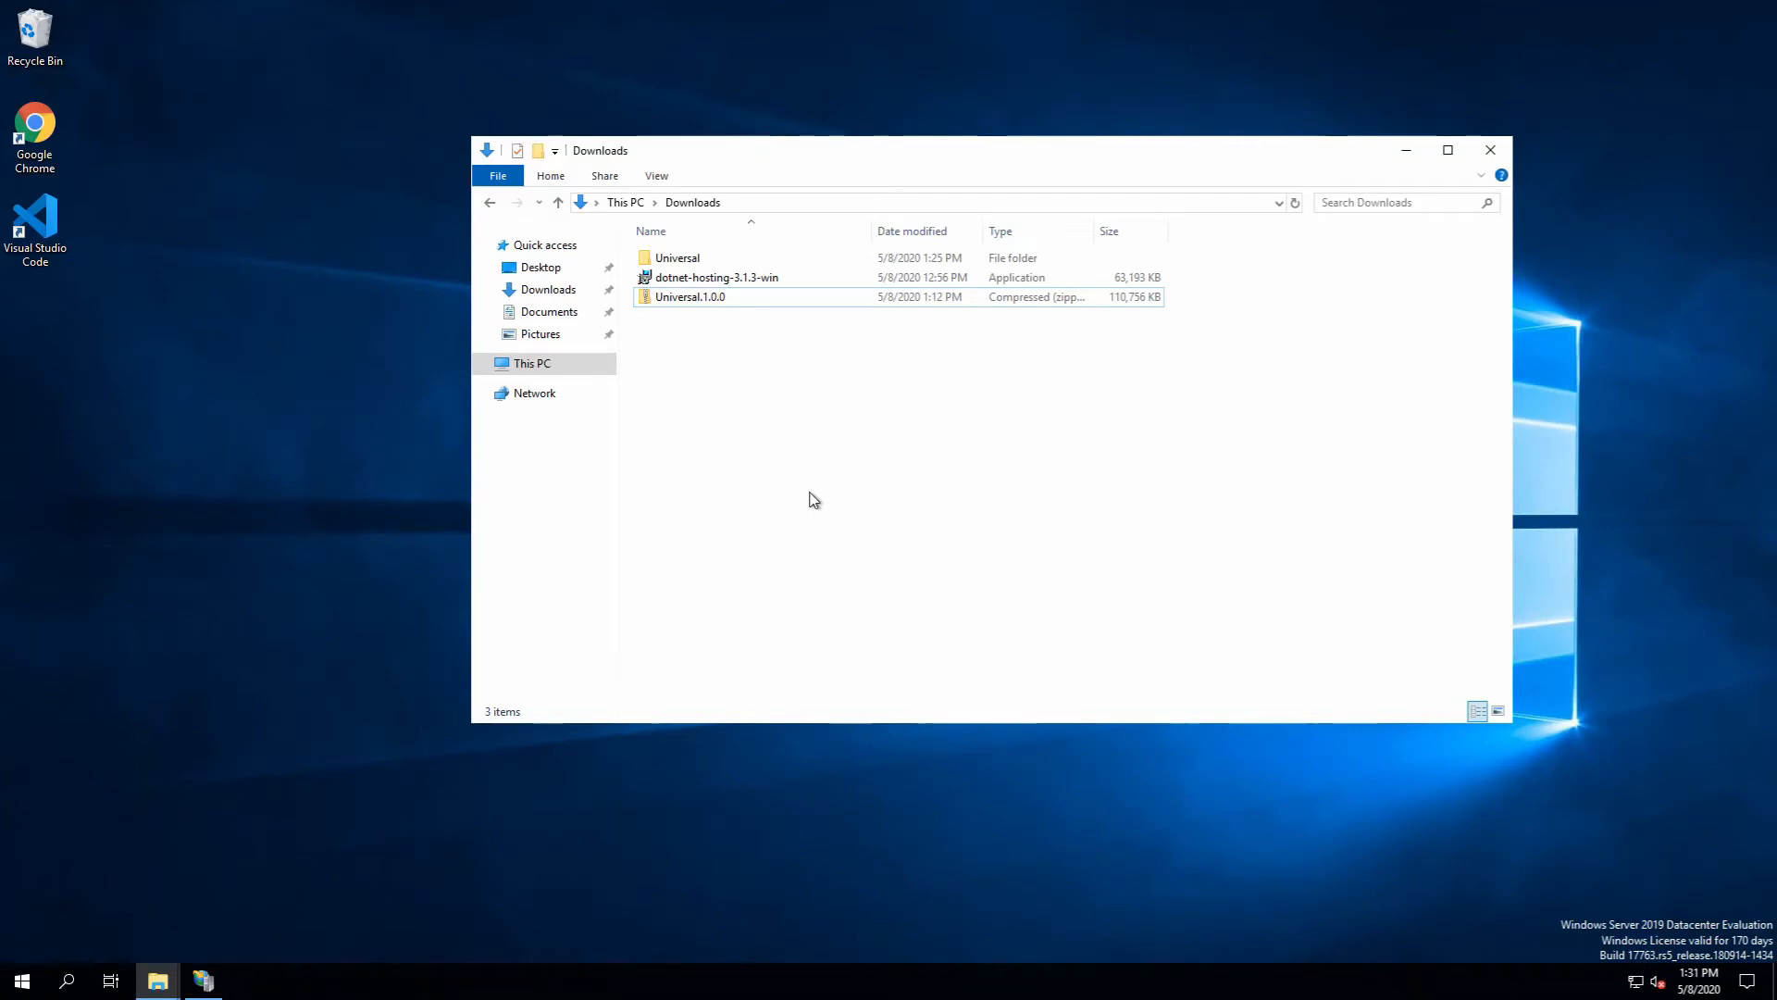
mouse_move(800, 491)
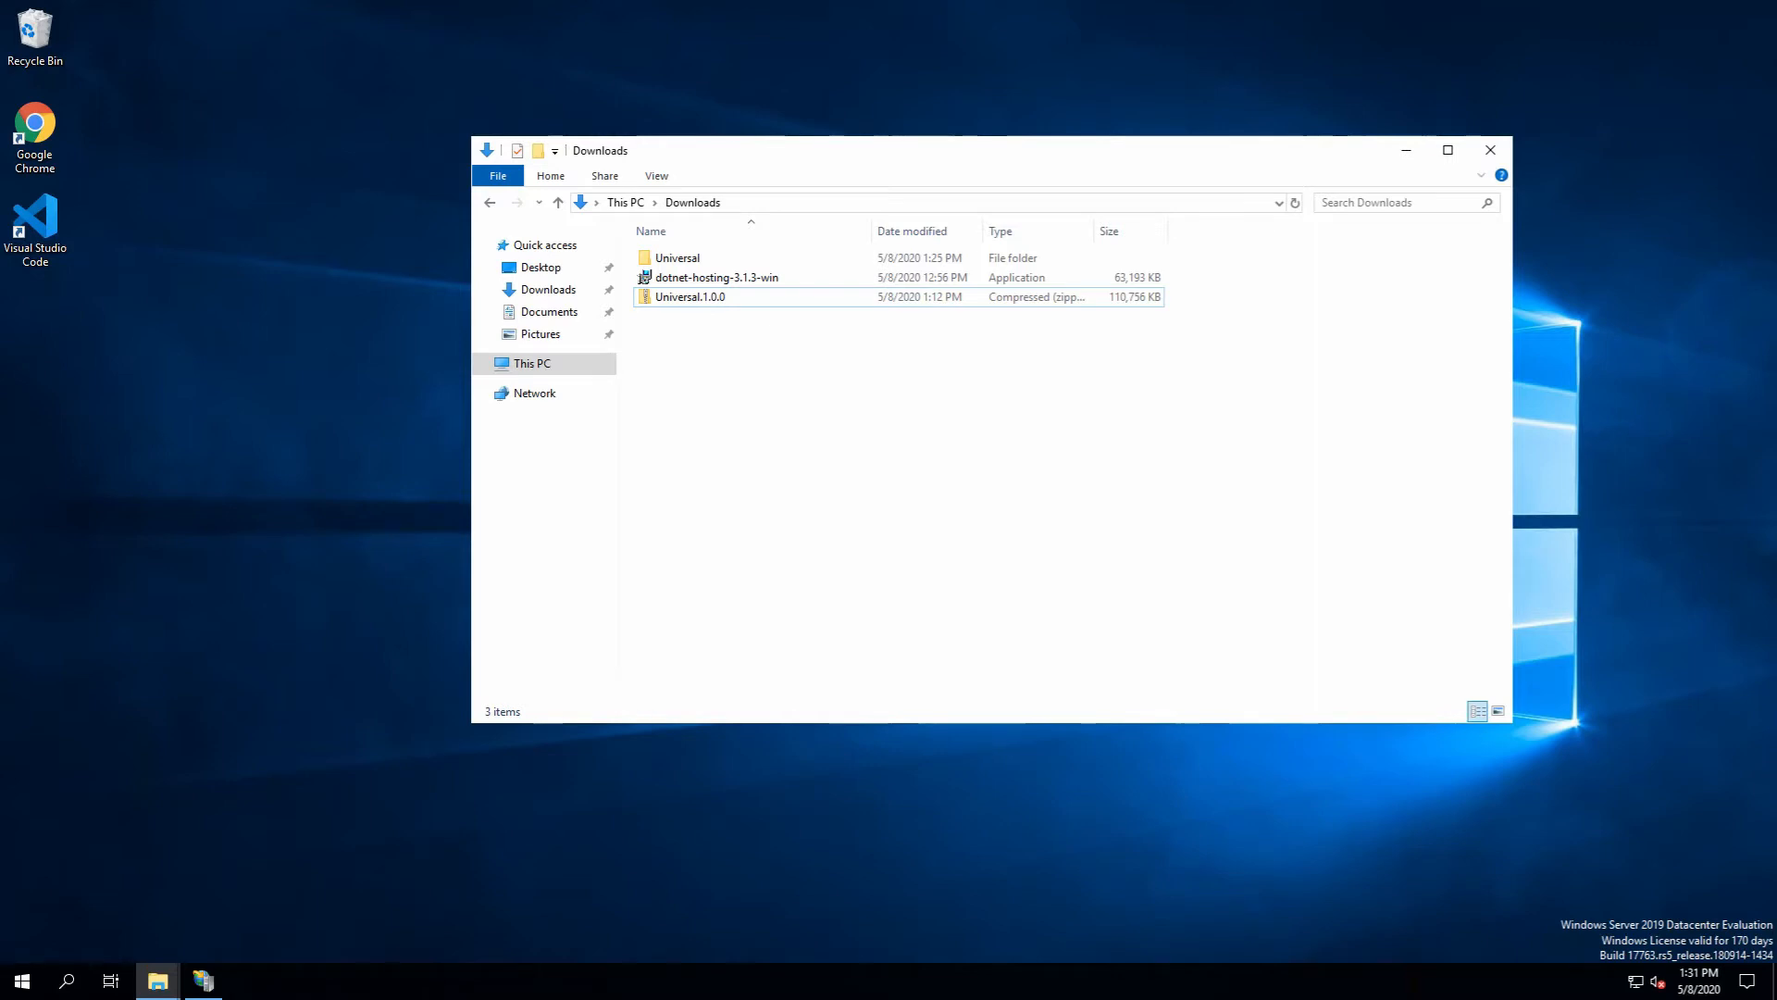
mouse_move(228, 317)
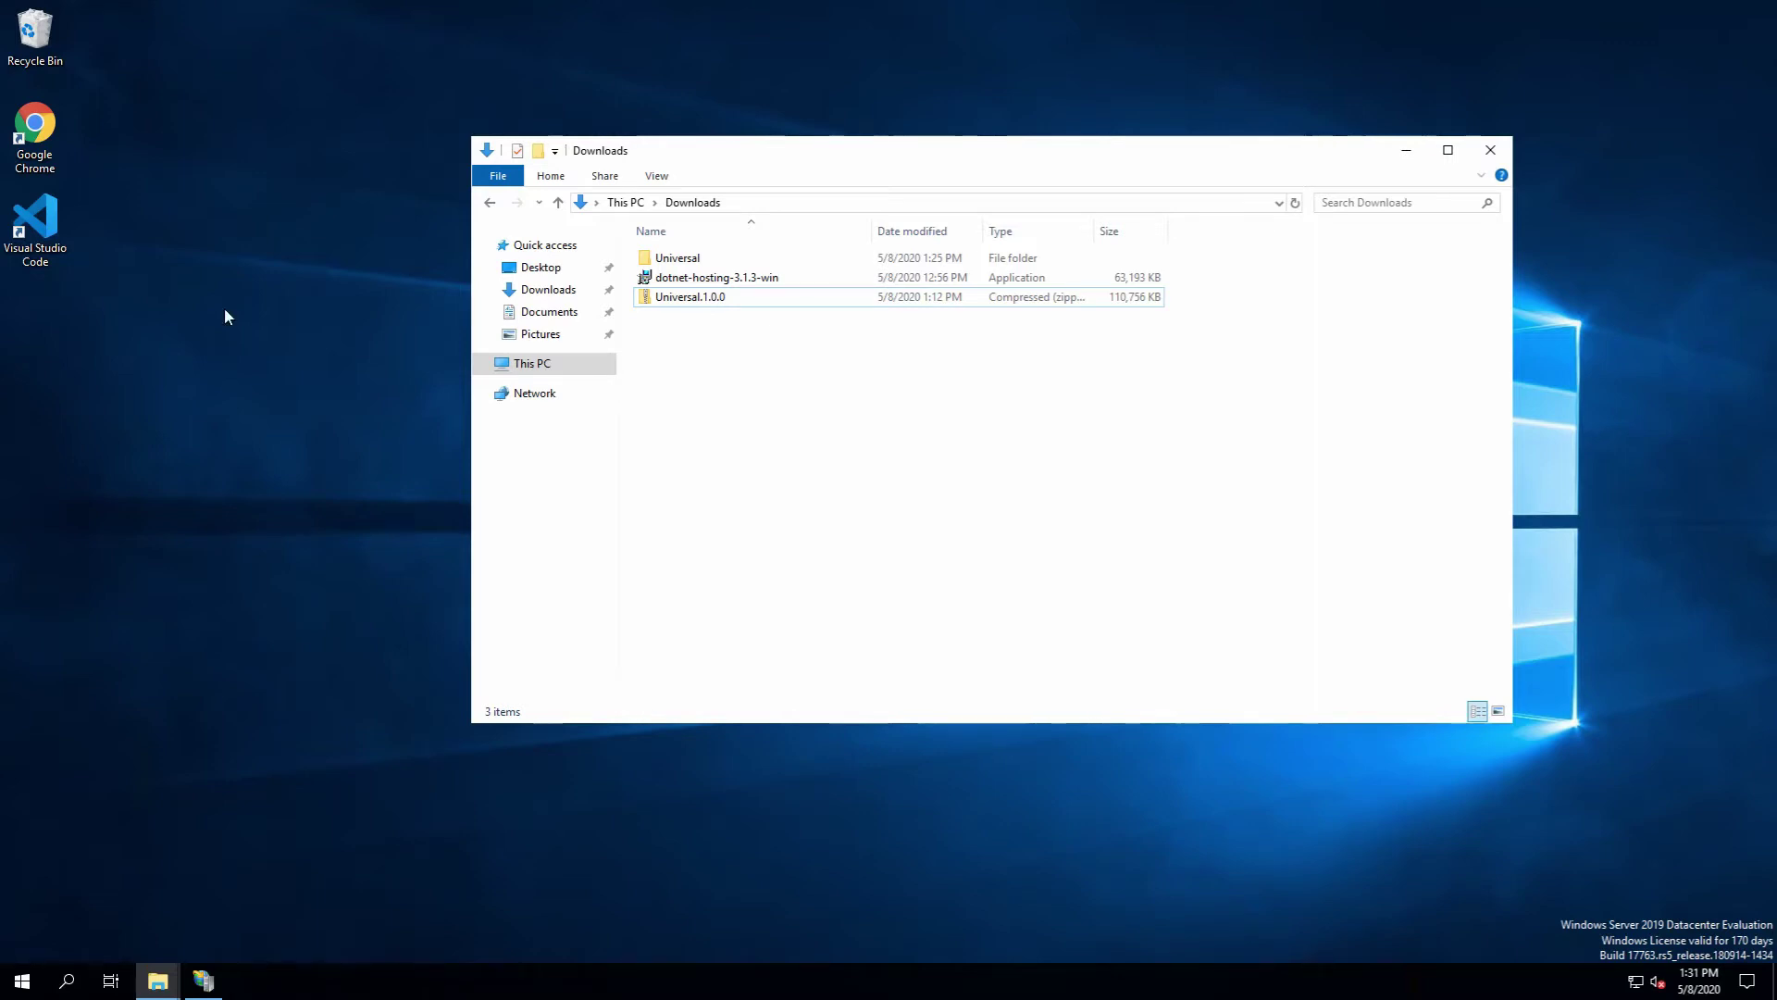
click(689, 296)
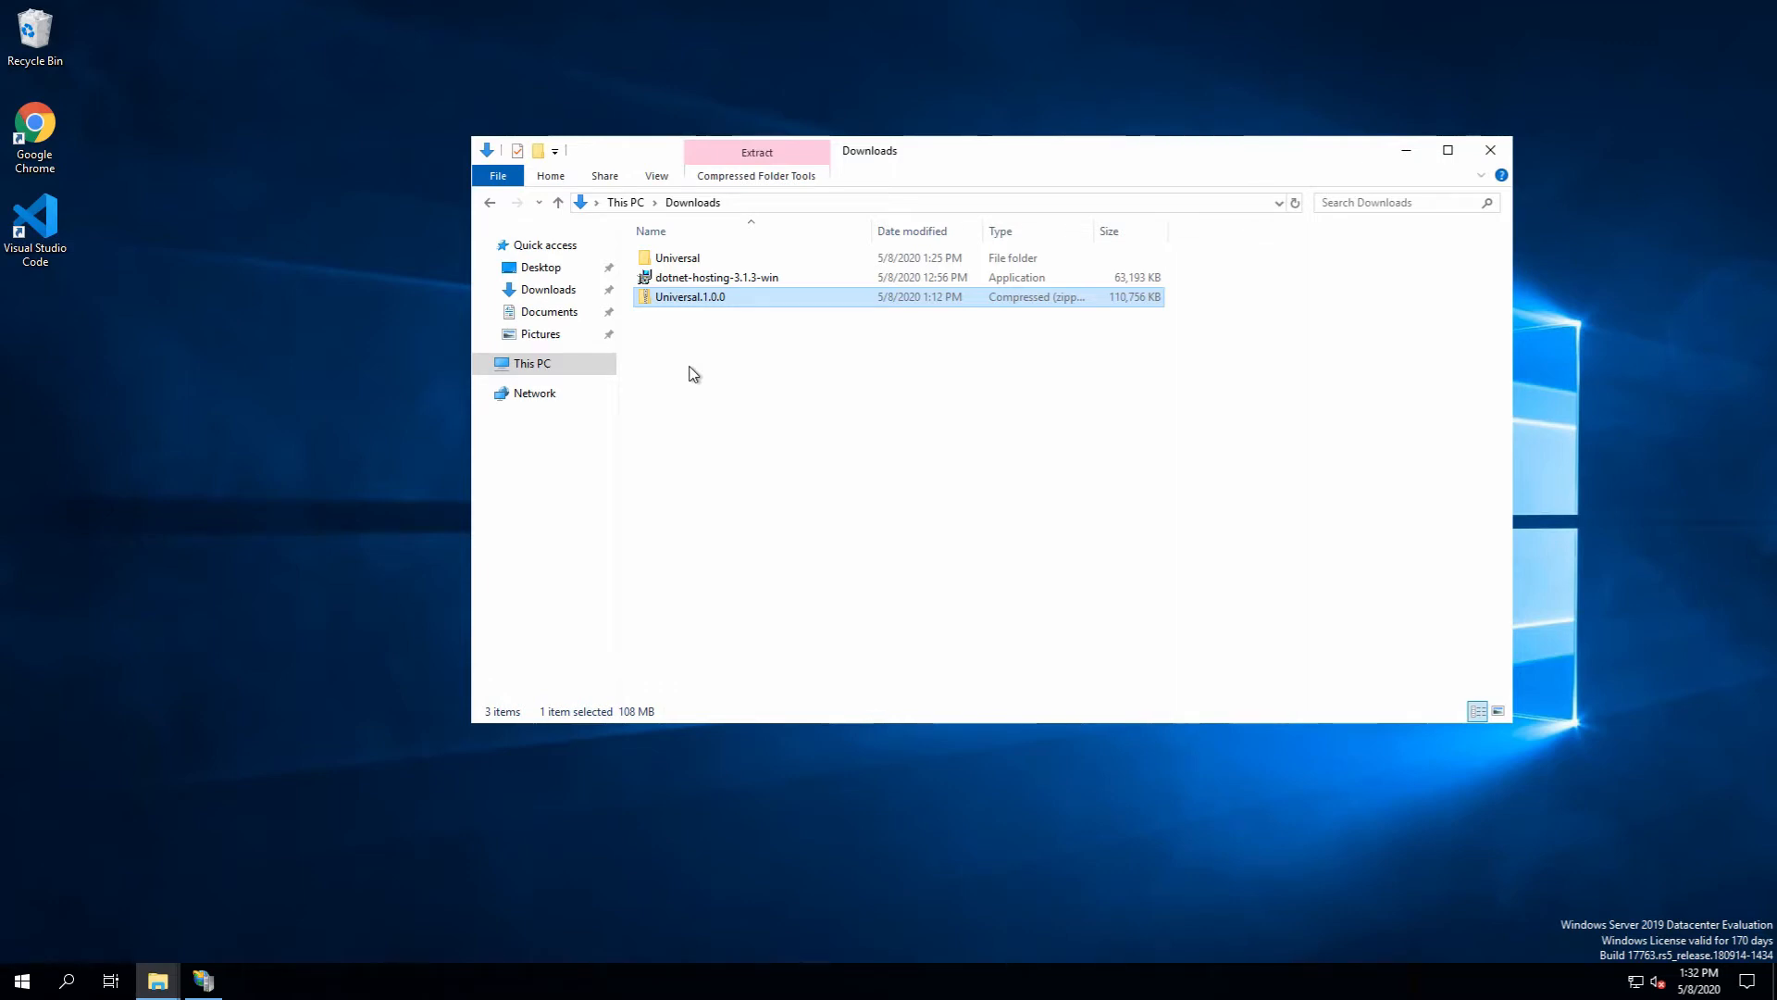
mouse_move(696, 293)
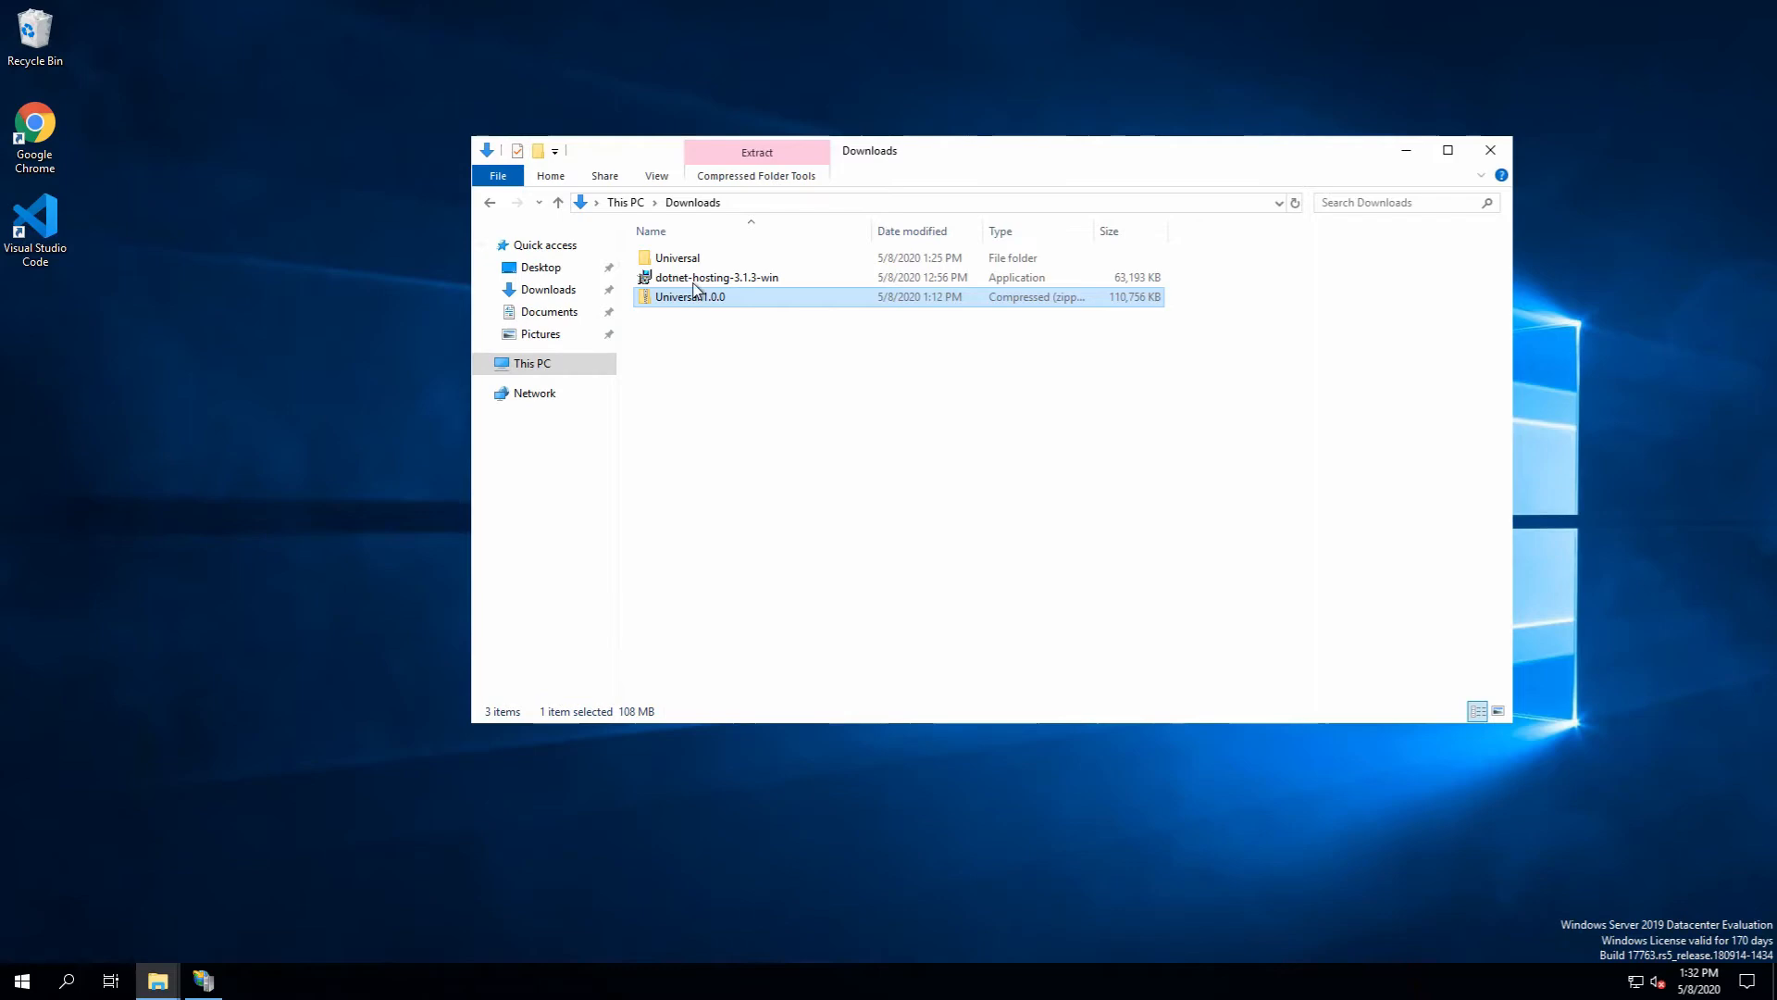
click(678, 257)
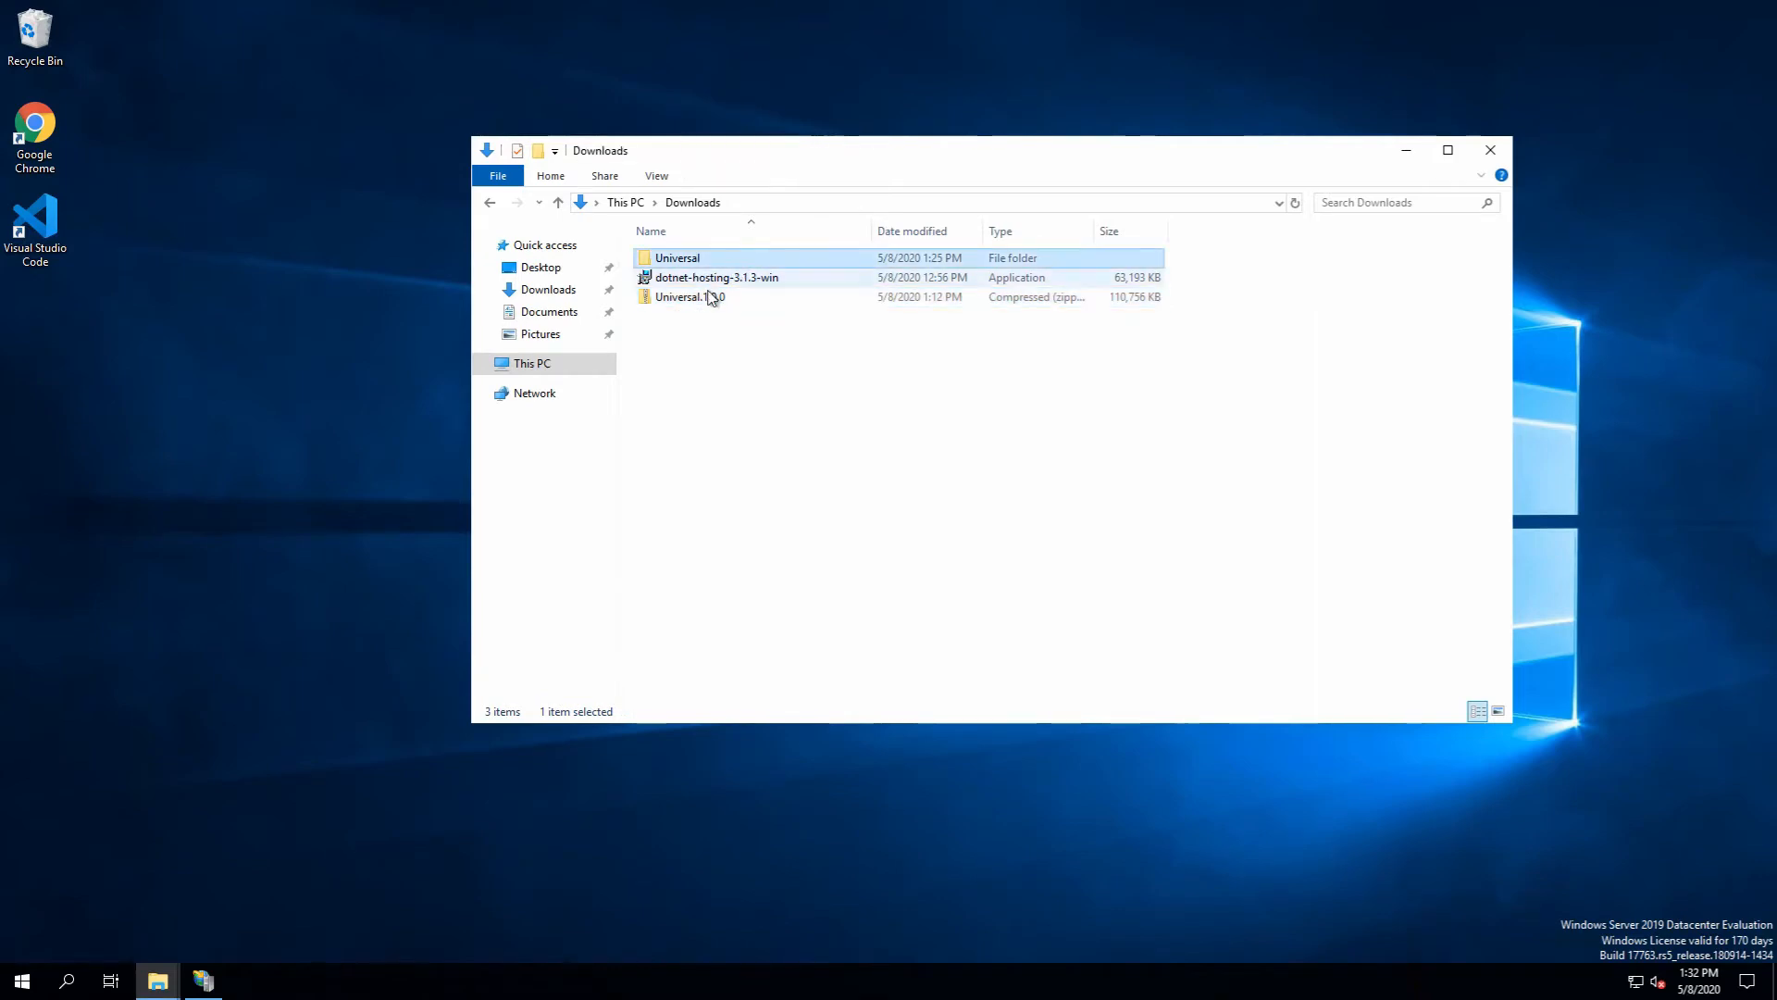
Open the extracted Universal folder and scroll through its files, including Host.dll
double_click(677, 257)
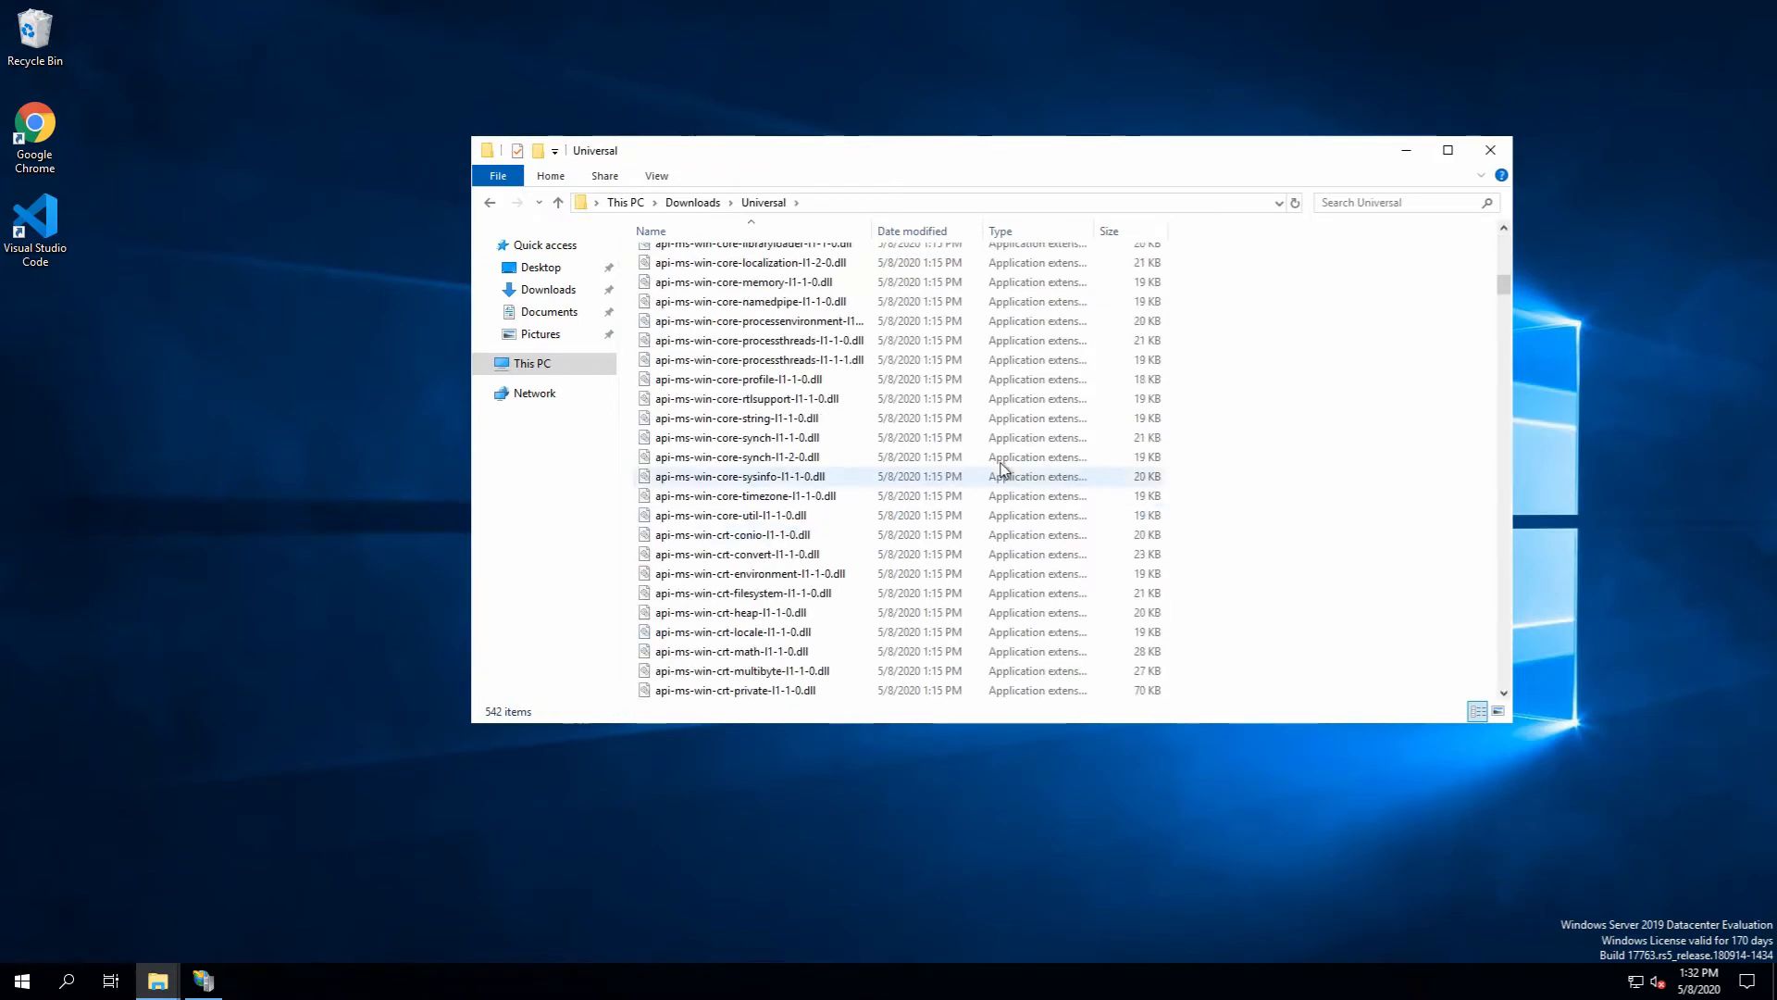
scroll(down, 3)
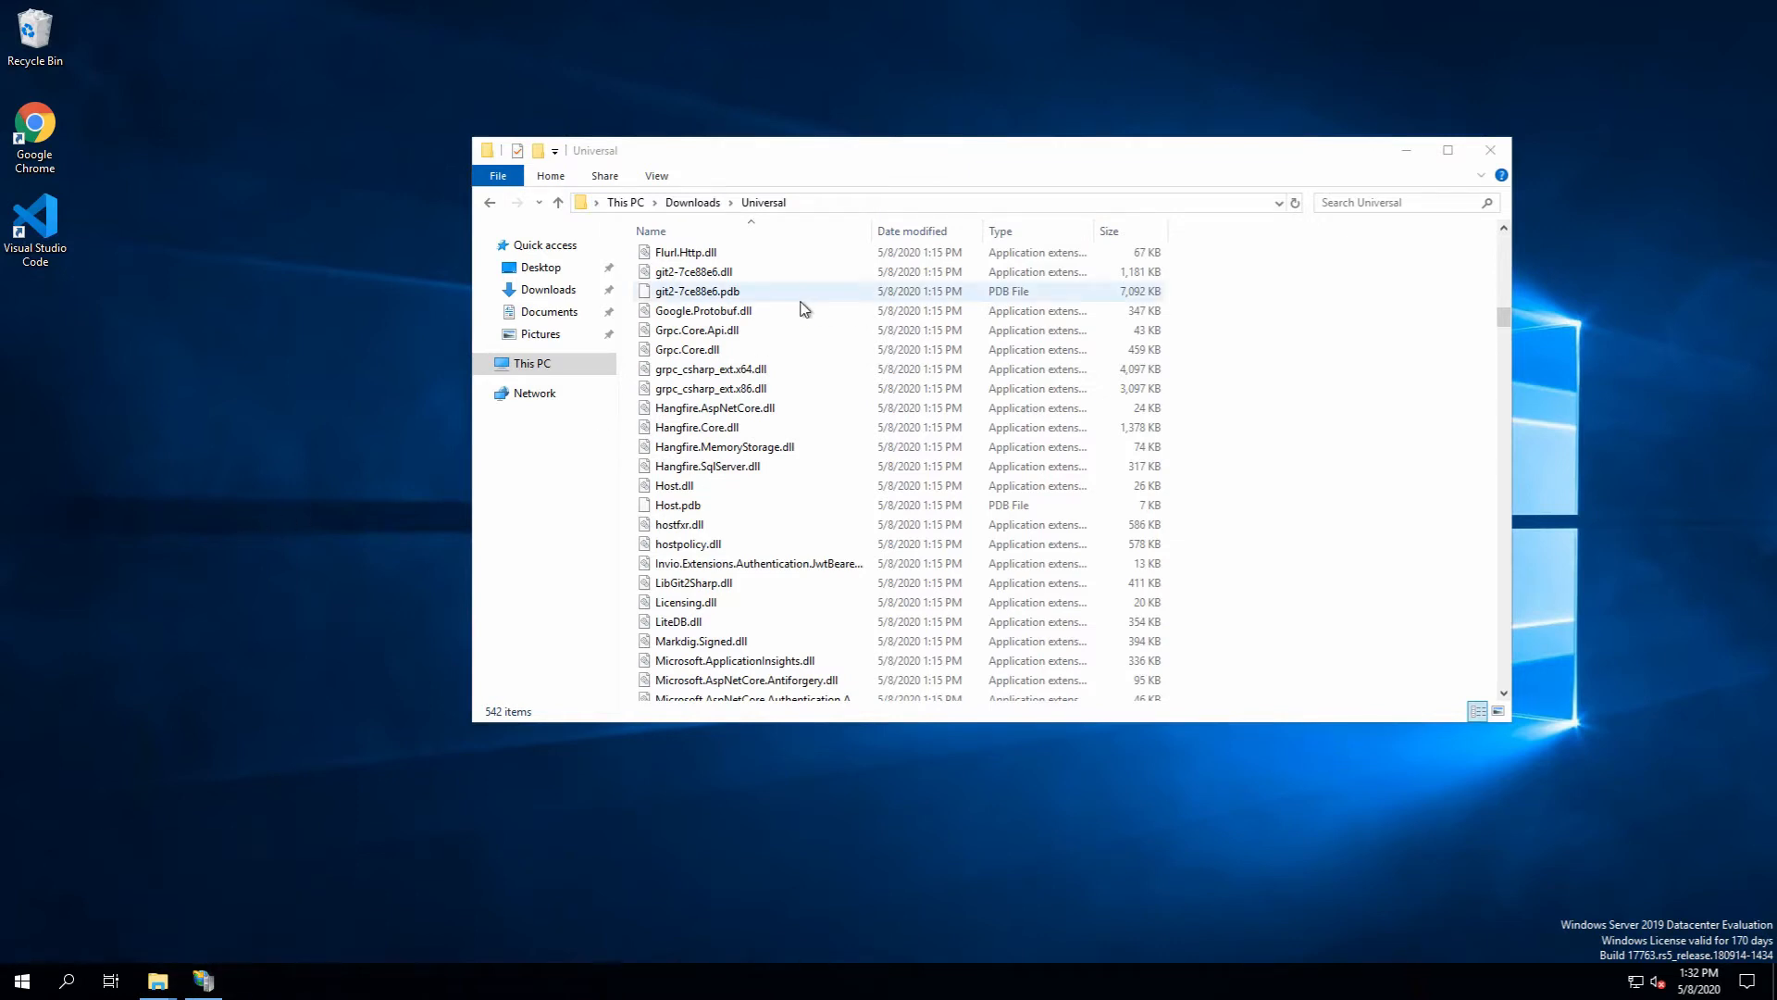
mouse_move(804, 308)
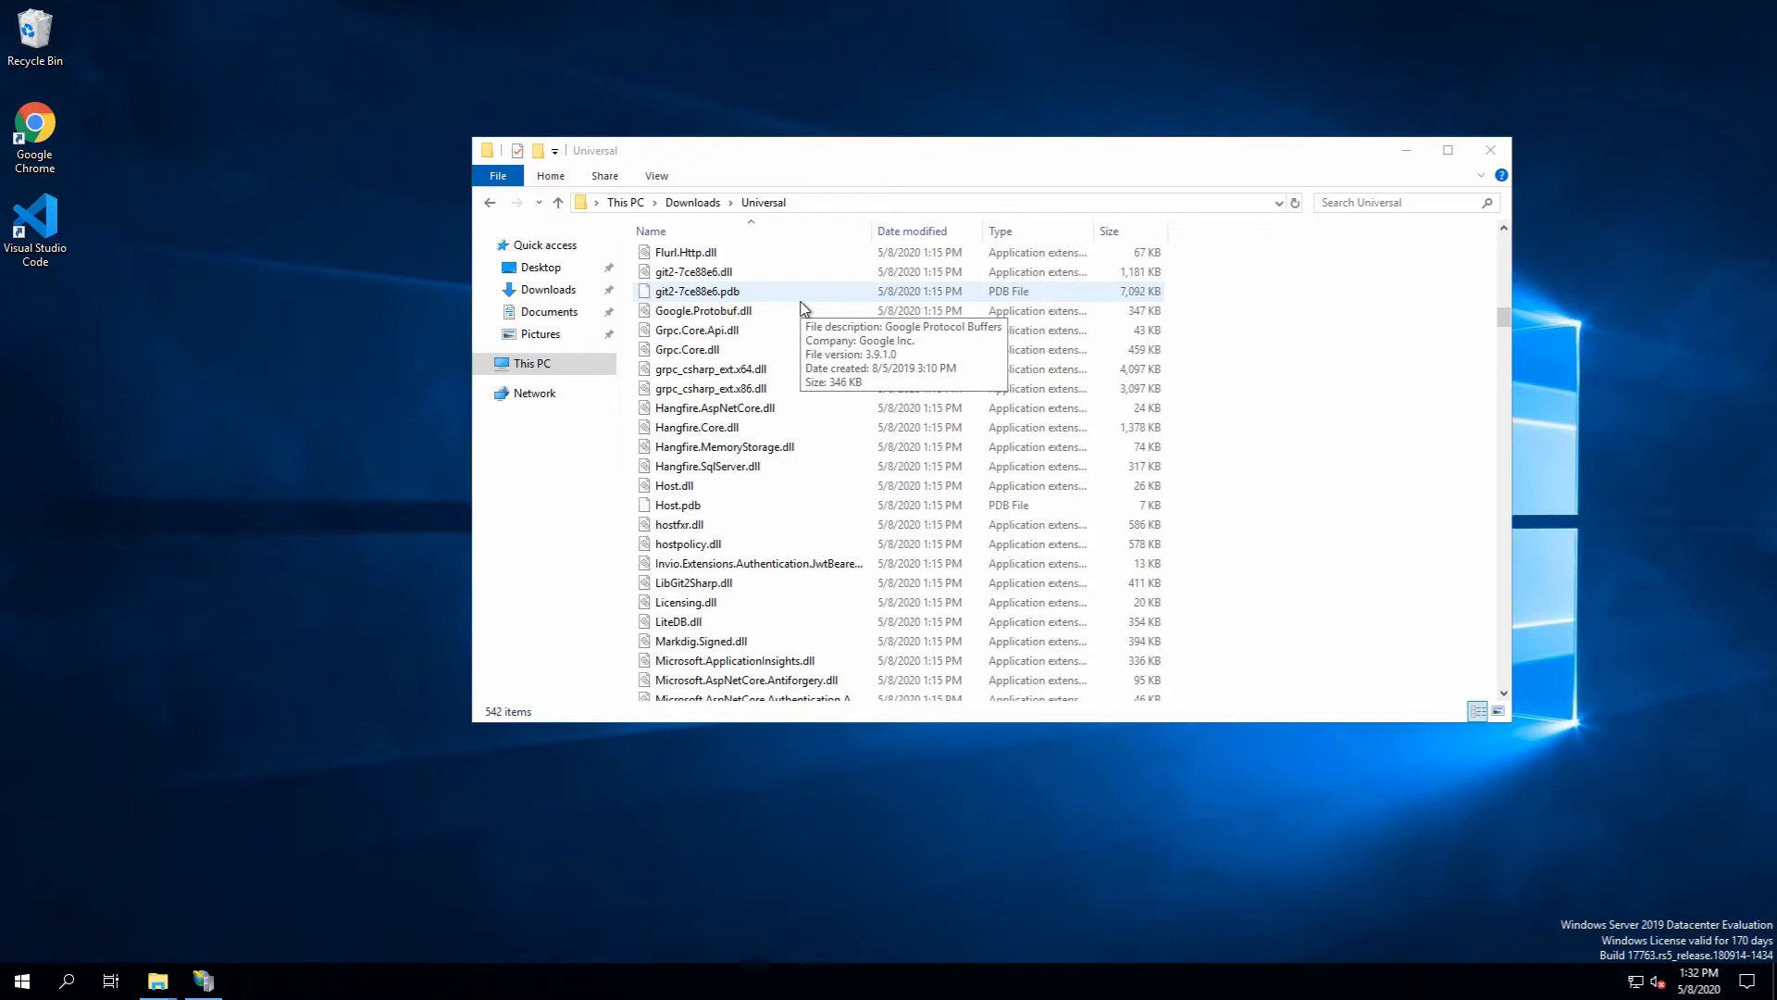
mouse_move(234, 813)
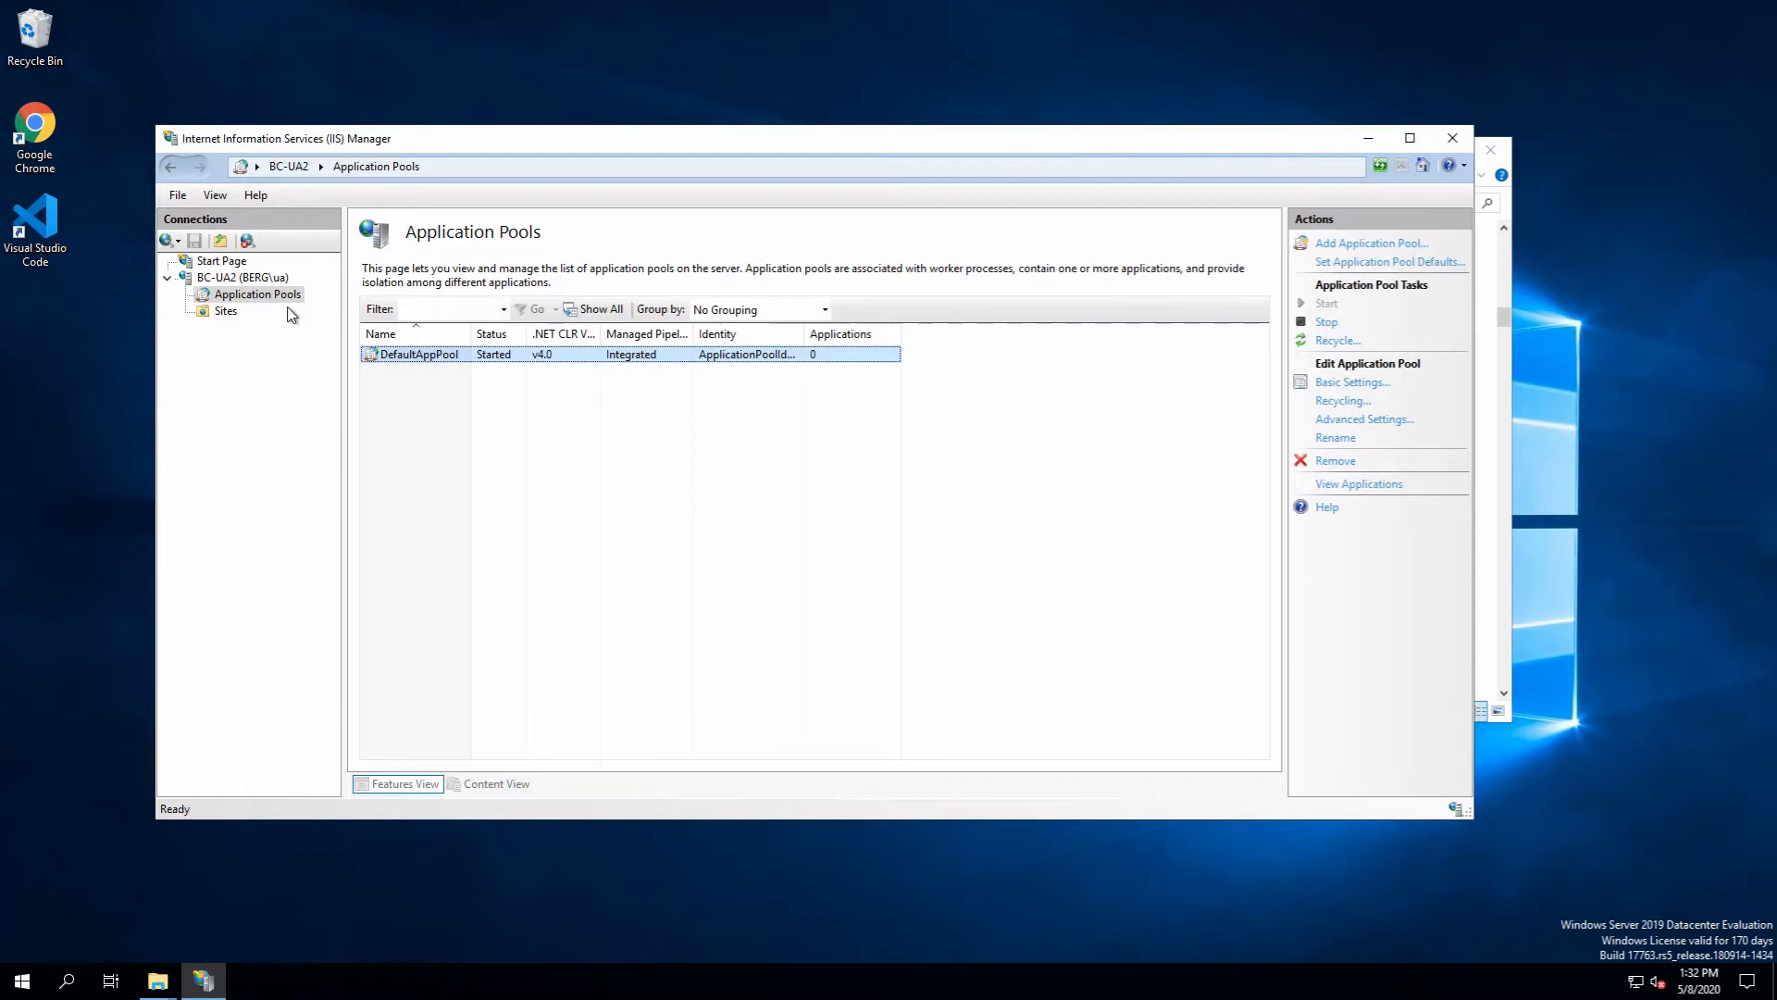
Create the 'PowerShell Universal' application pool with No Managed Code, then select it
right_click(255, 293)
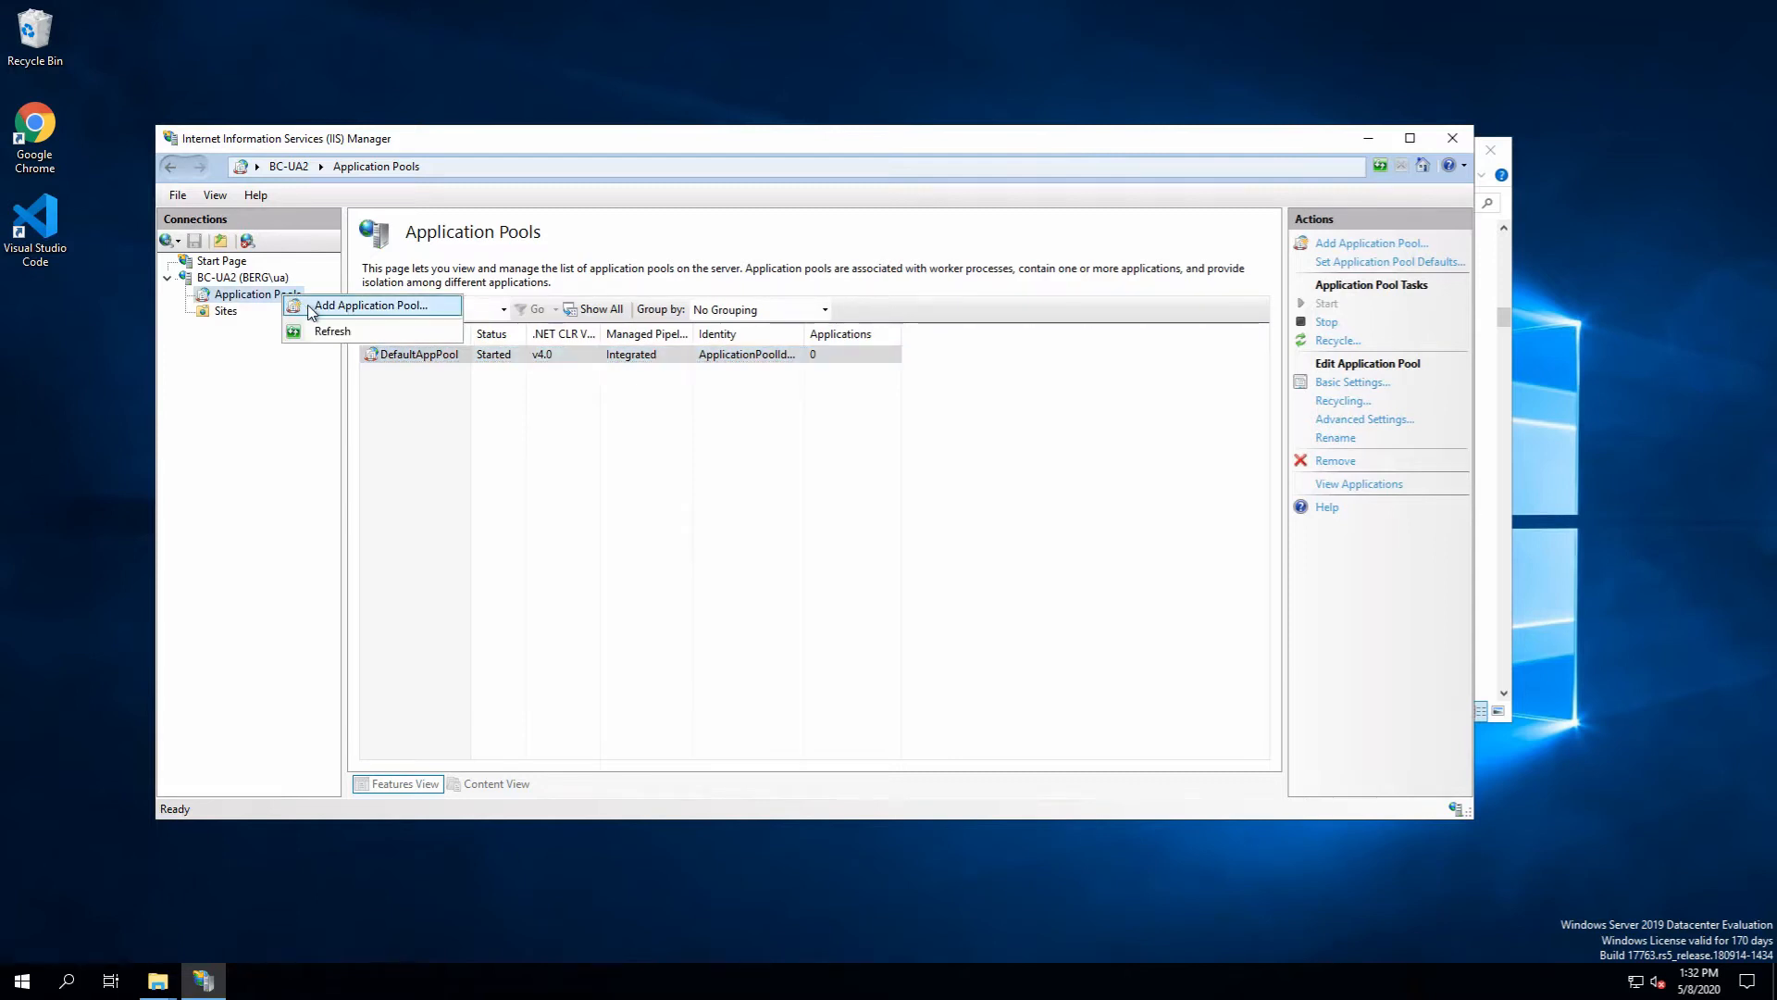
click(370, 306)
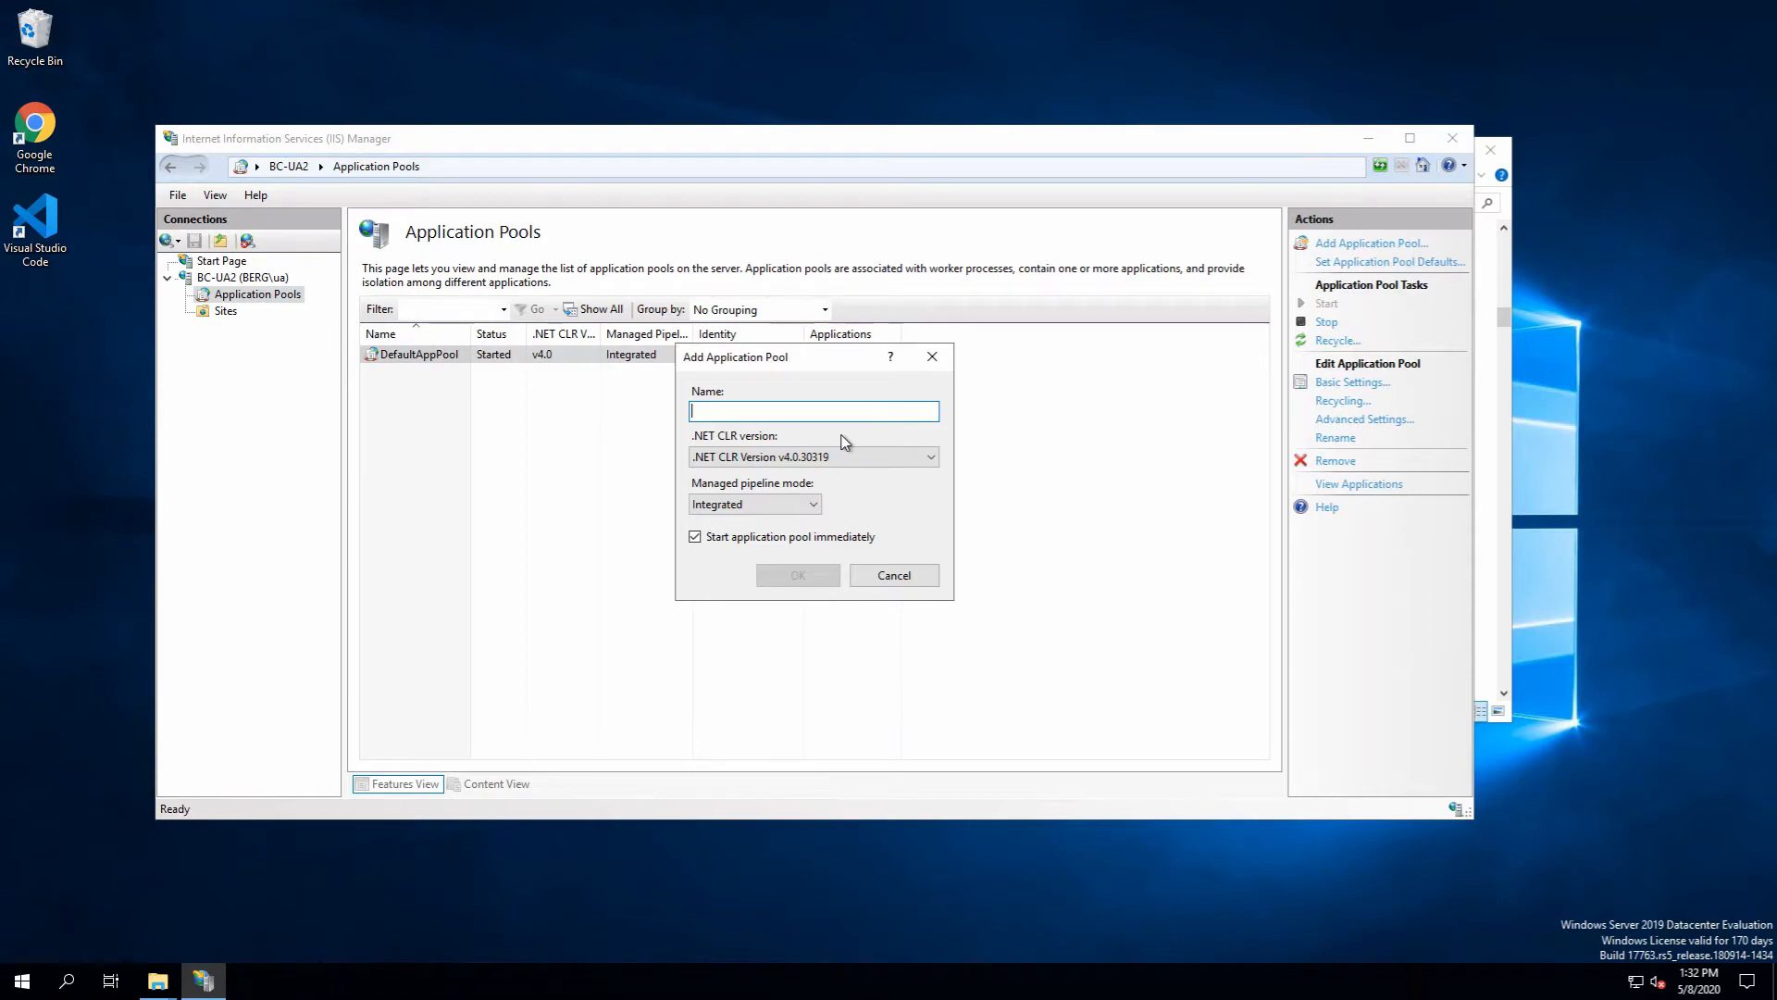
text(PowerSje)
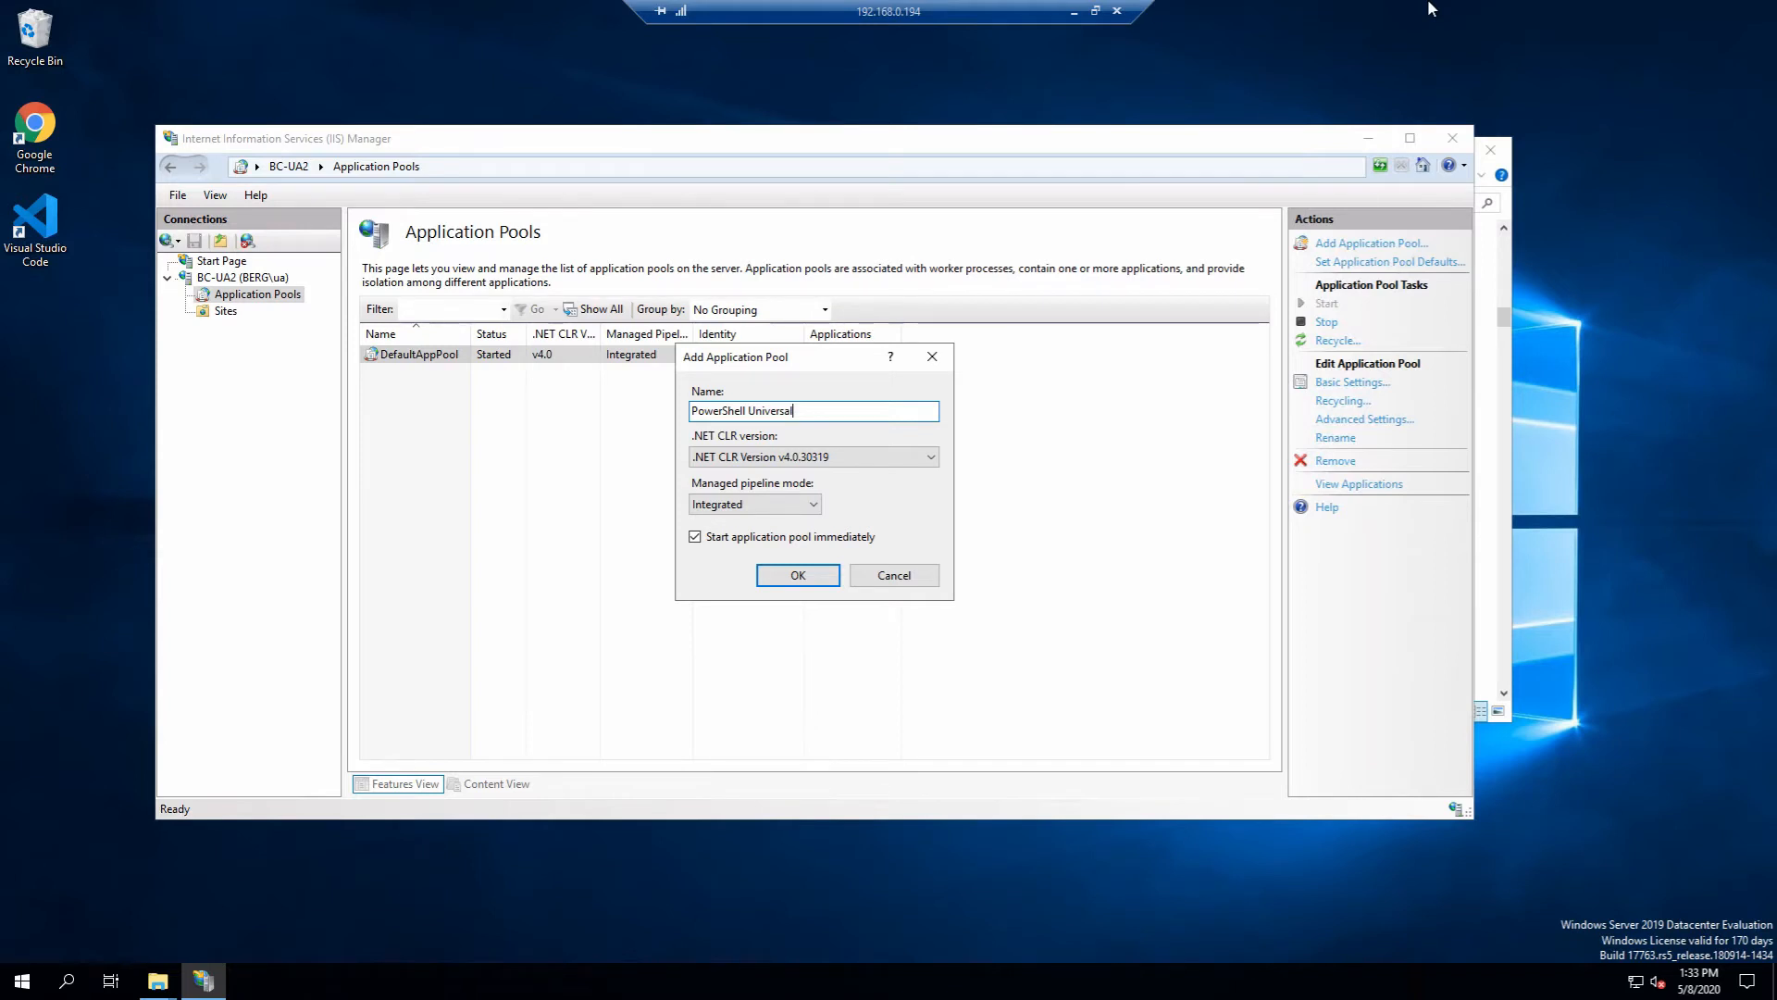
mouse_move(882, 443)
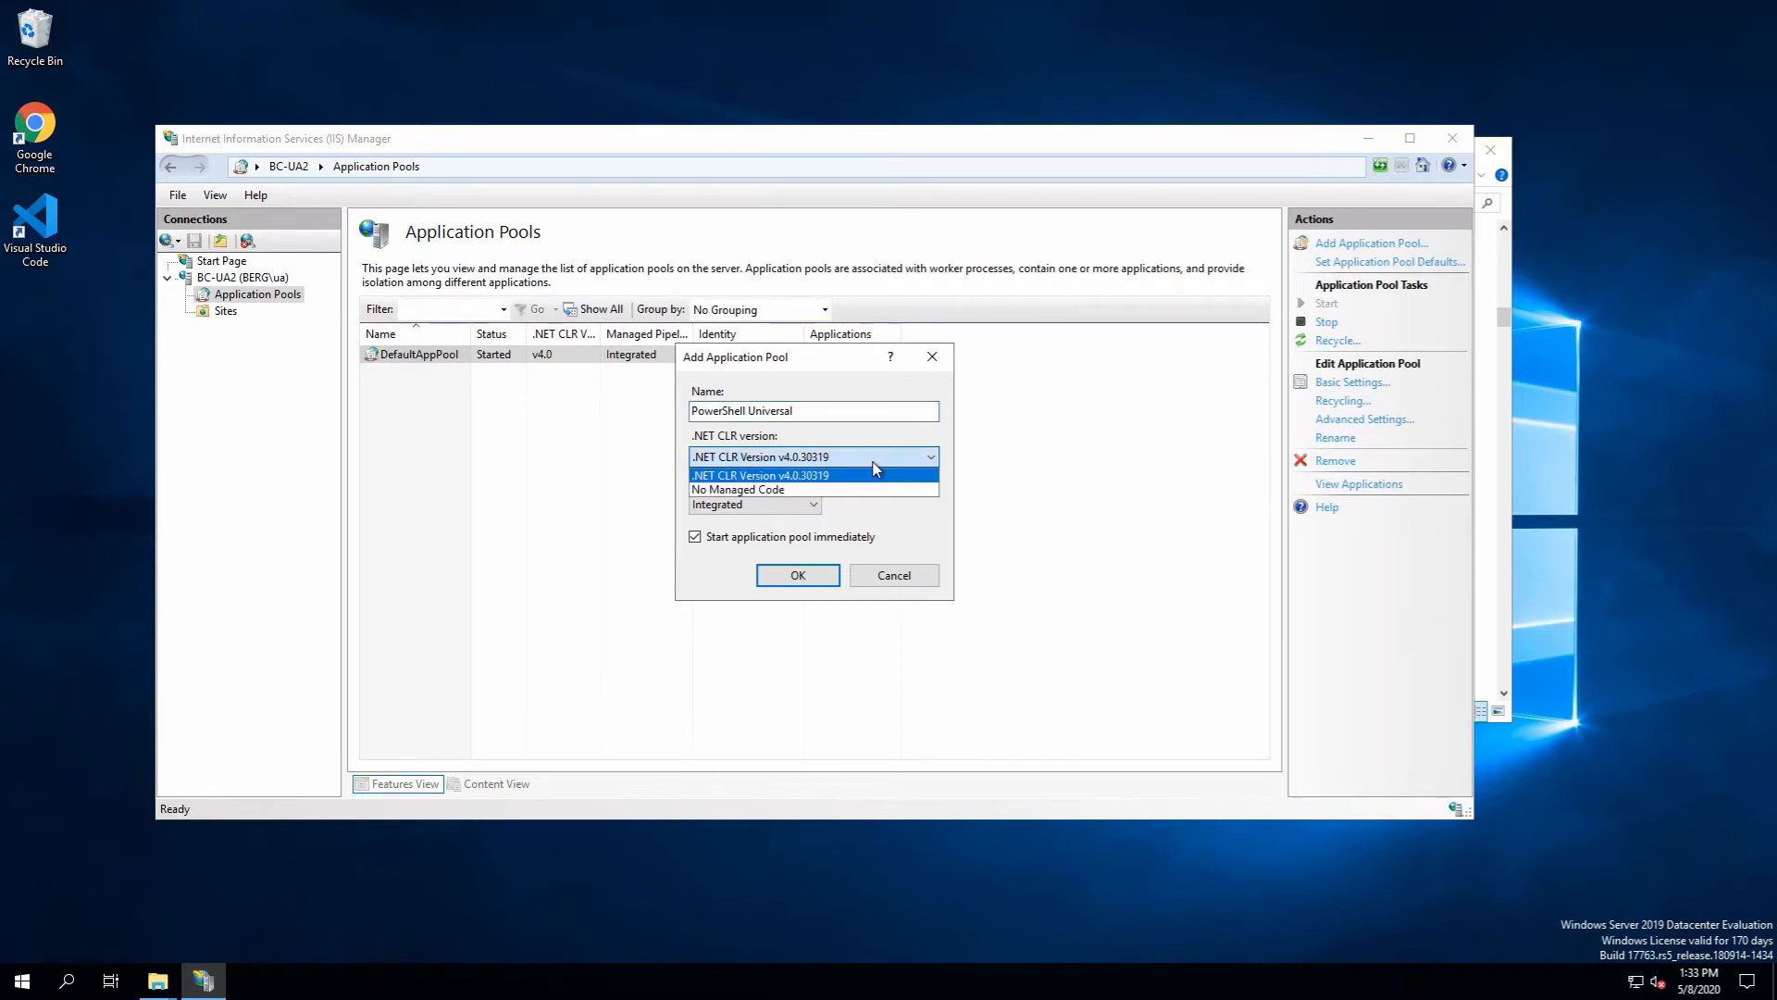
mouse_move(812, 489)
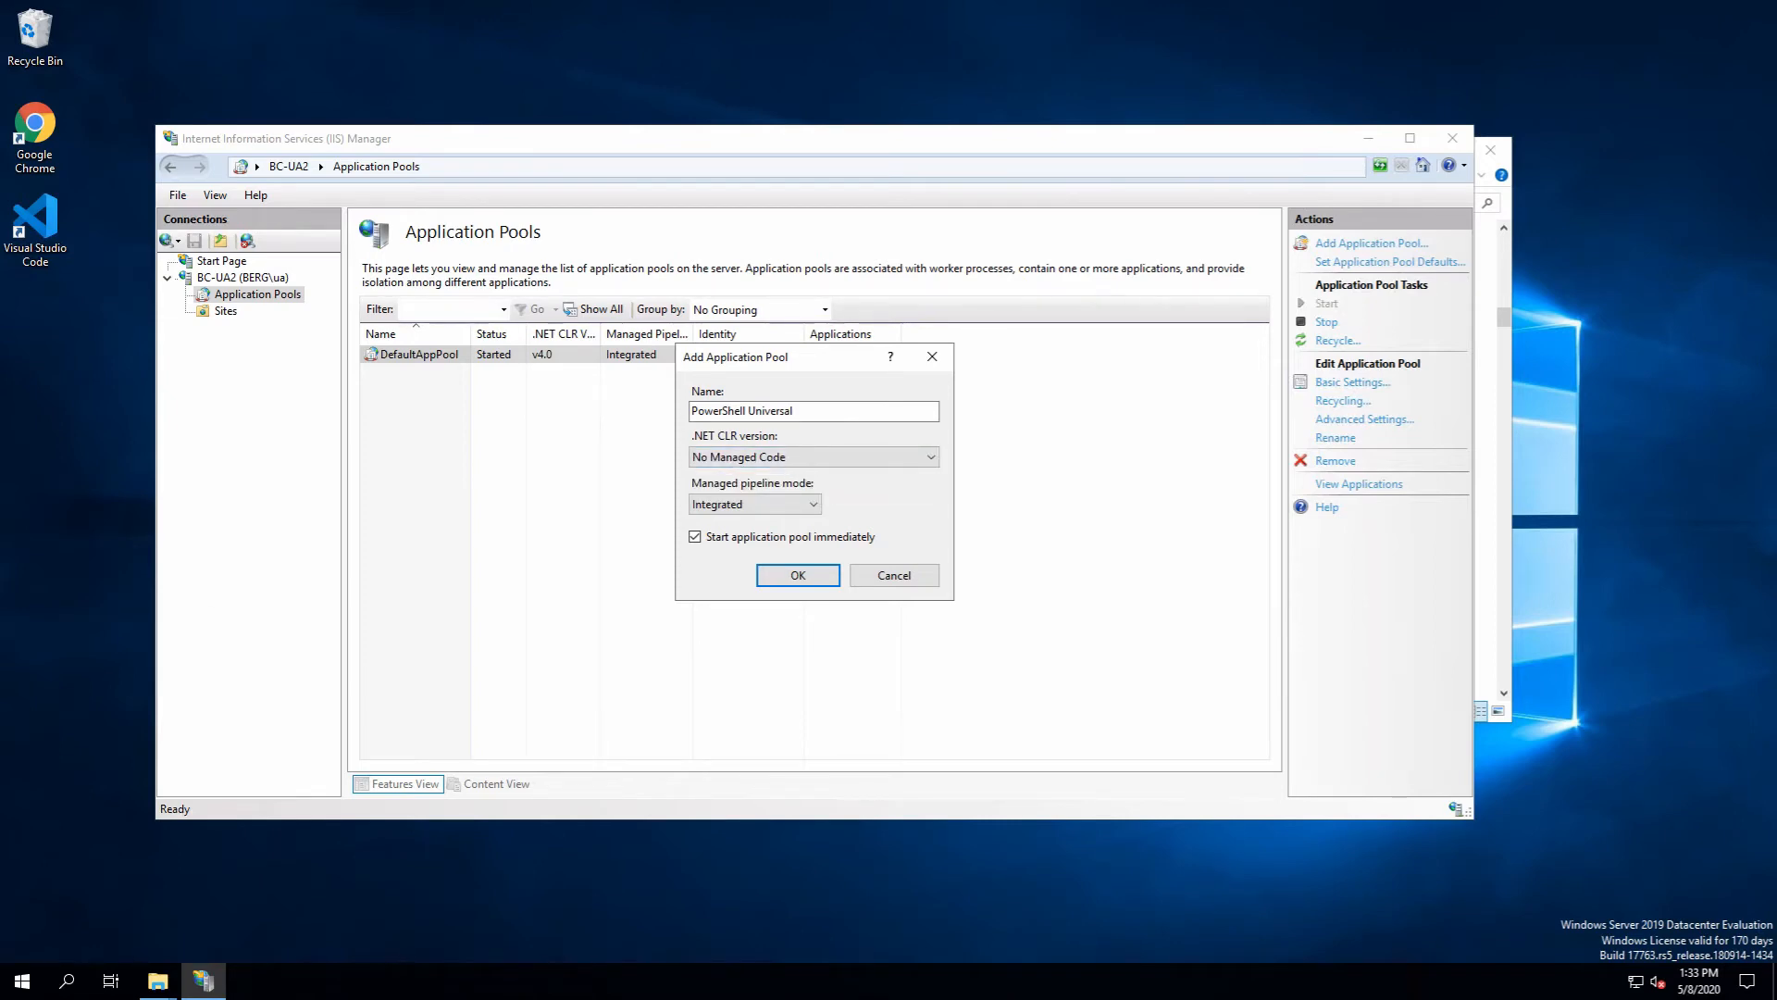
click(798, 575)
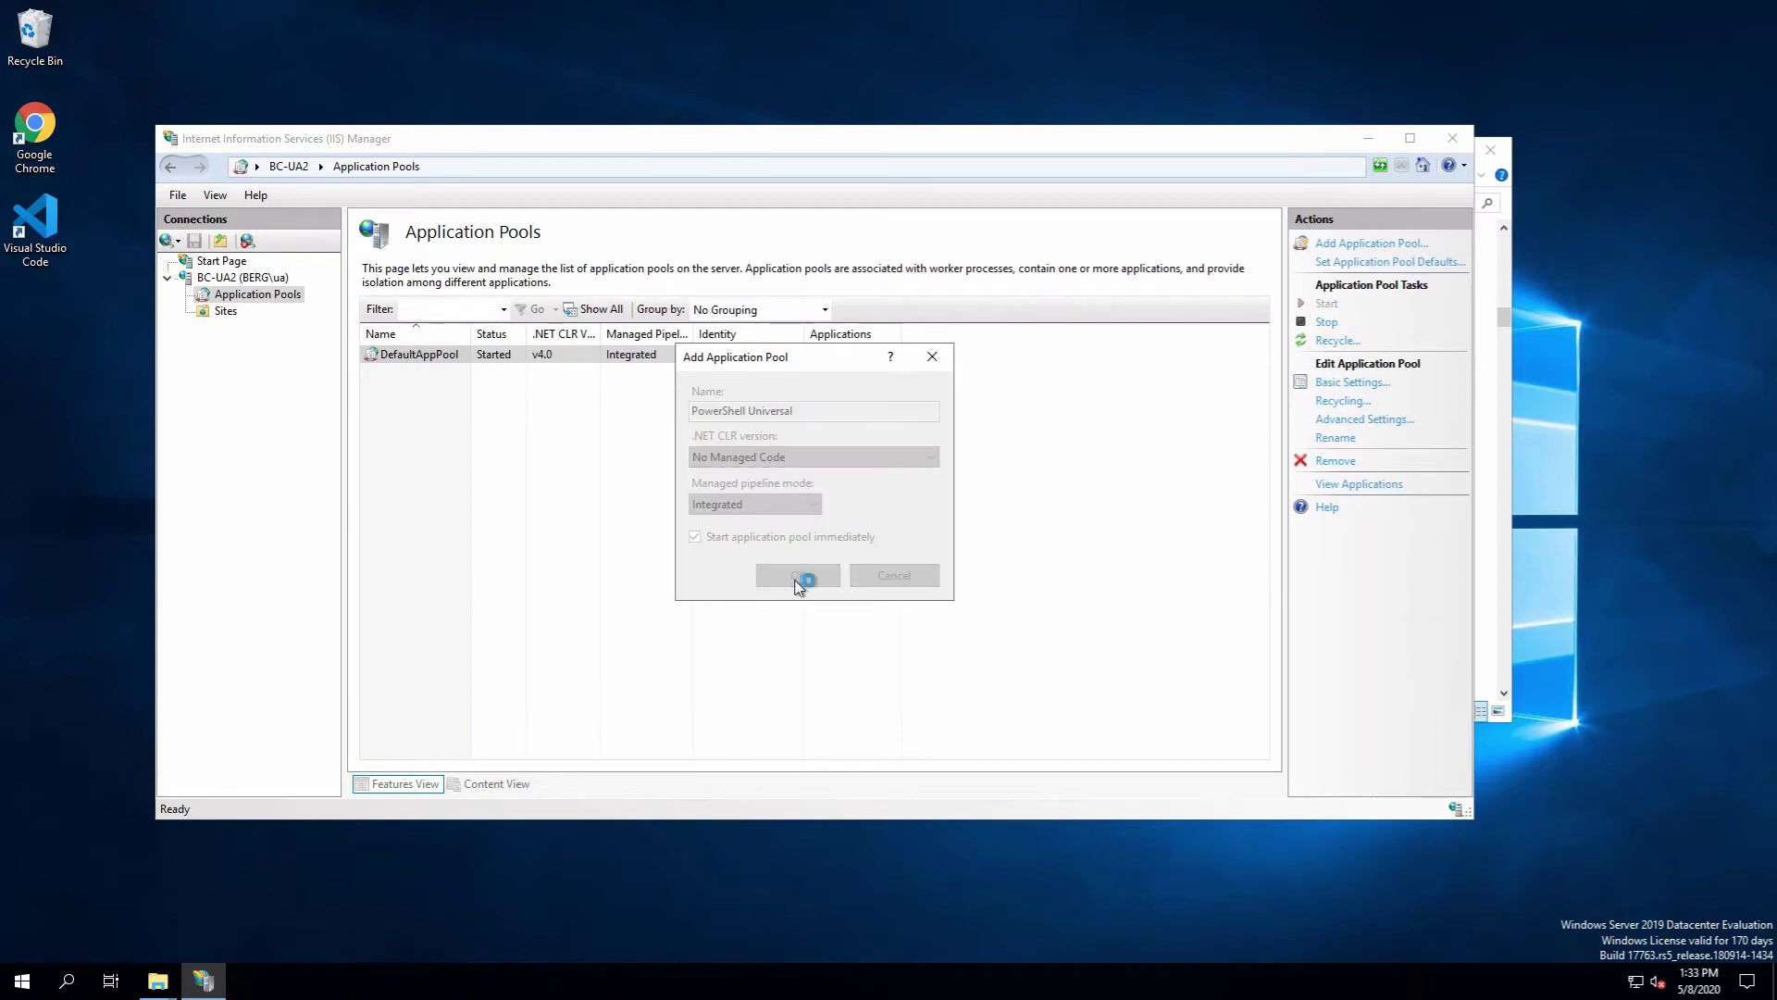
click(798, 575)
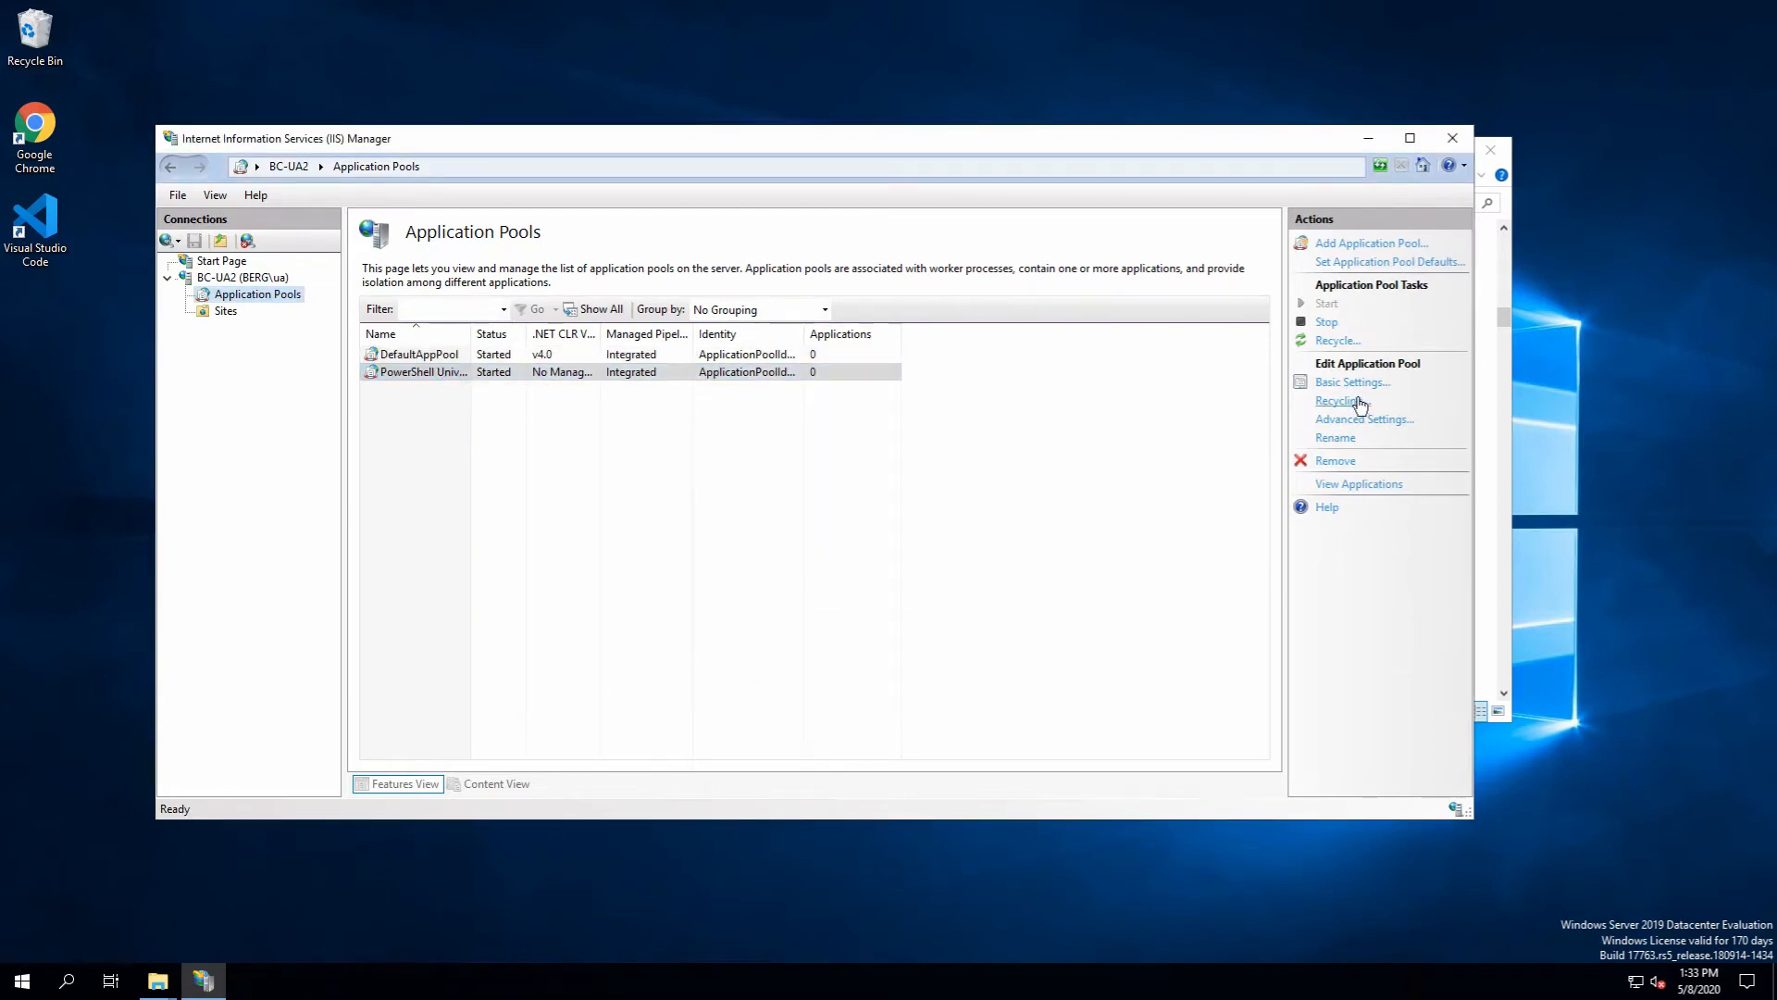
Open the PowerShell Universal pool's Advanced Settings and edit the Load User Profile value under Process Model
click(1363, 418)
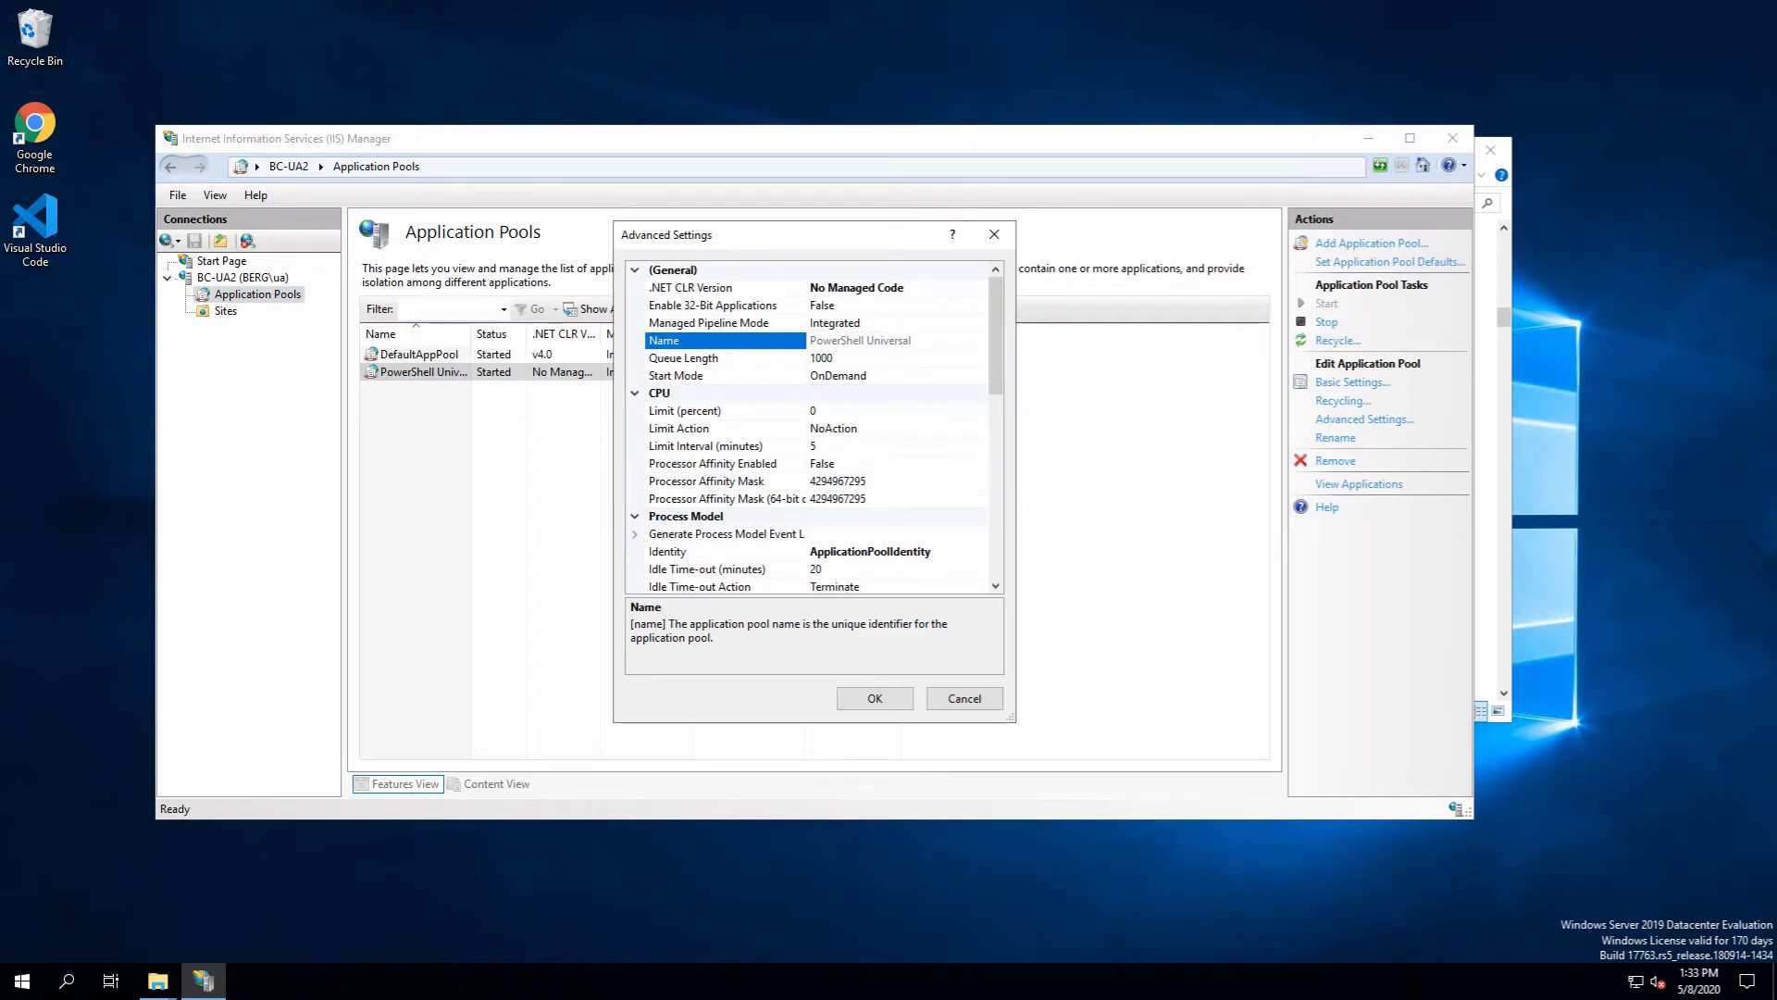
mouse_move(780, 305)
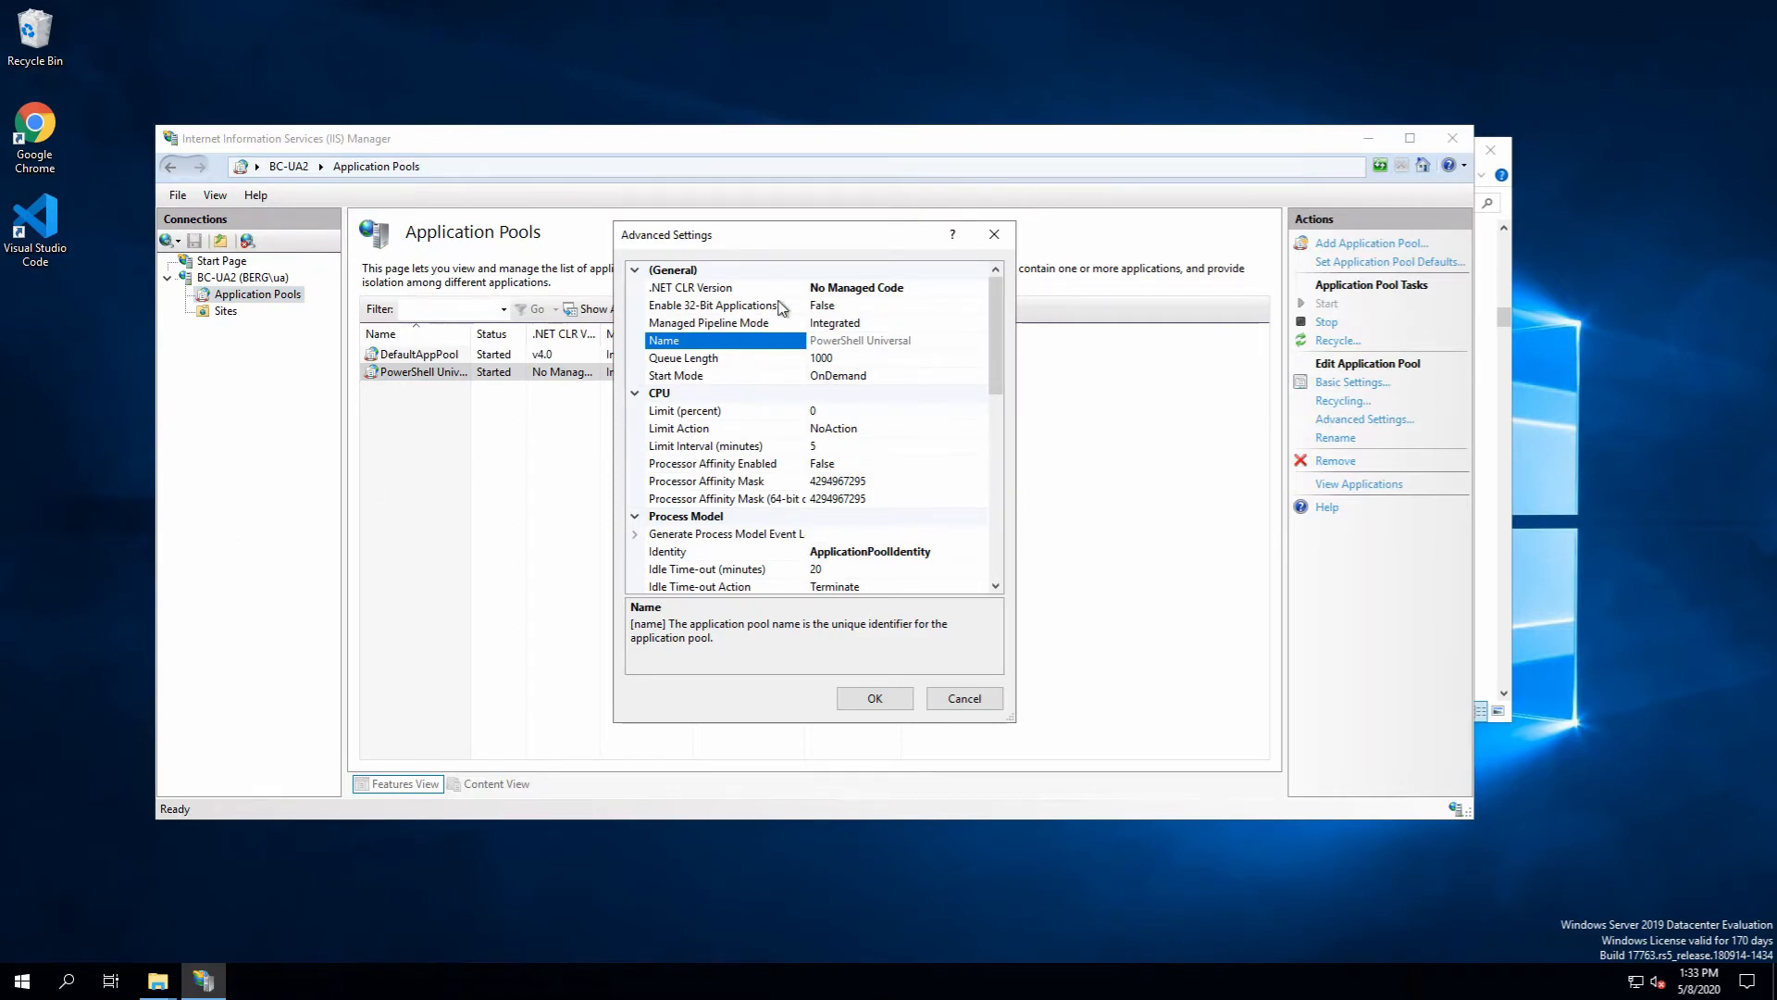
click(714, 306)
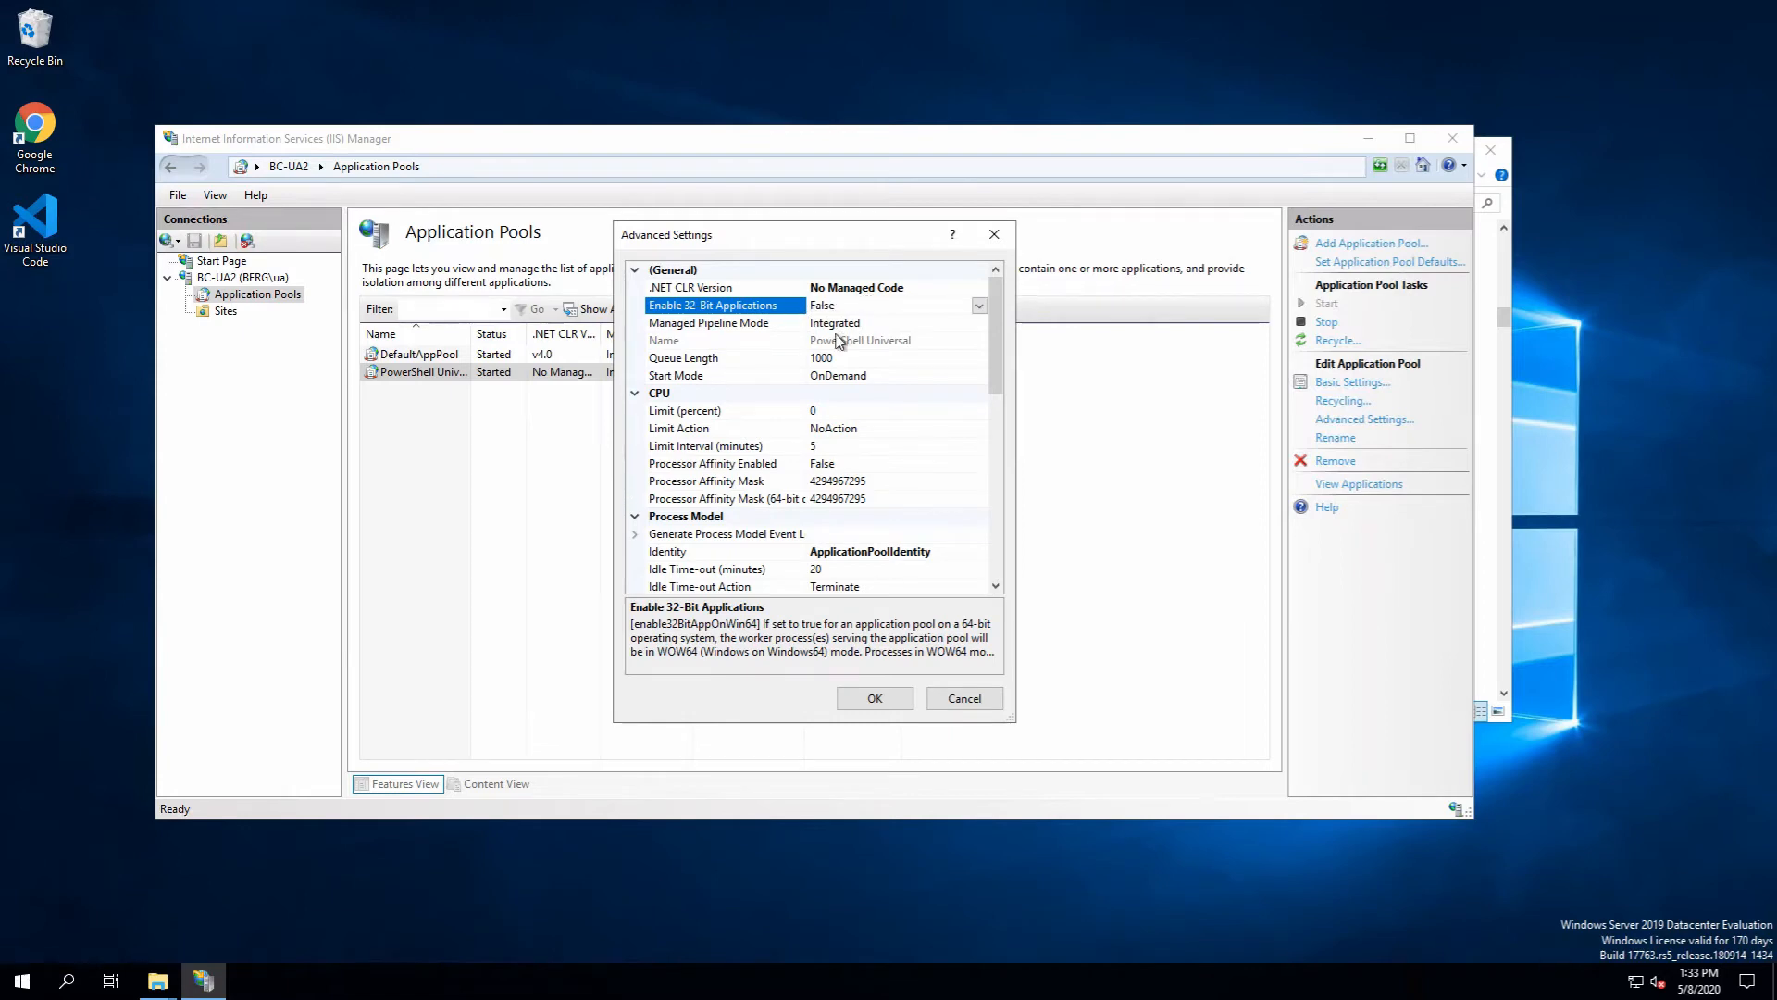
scroll(down, 3)
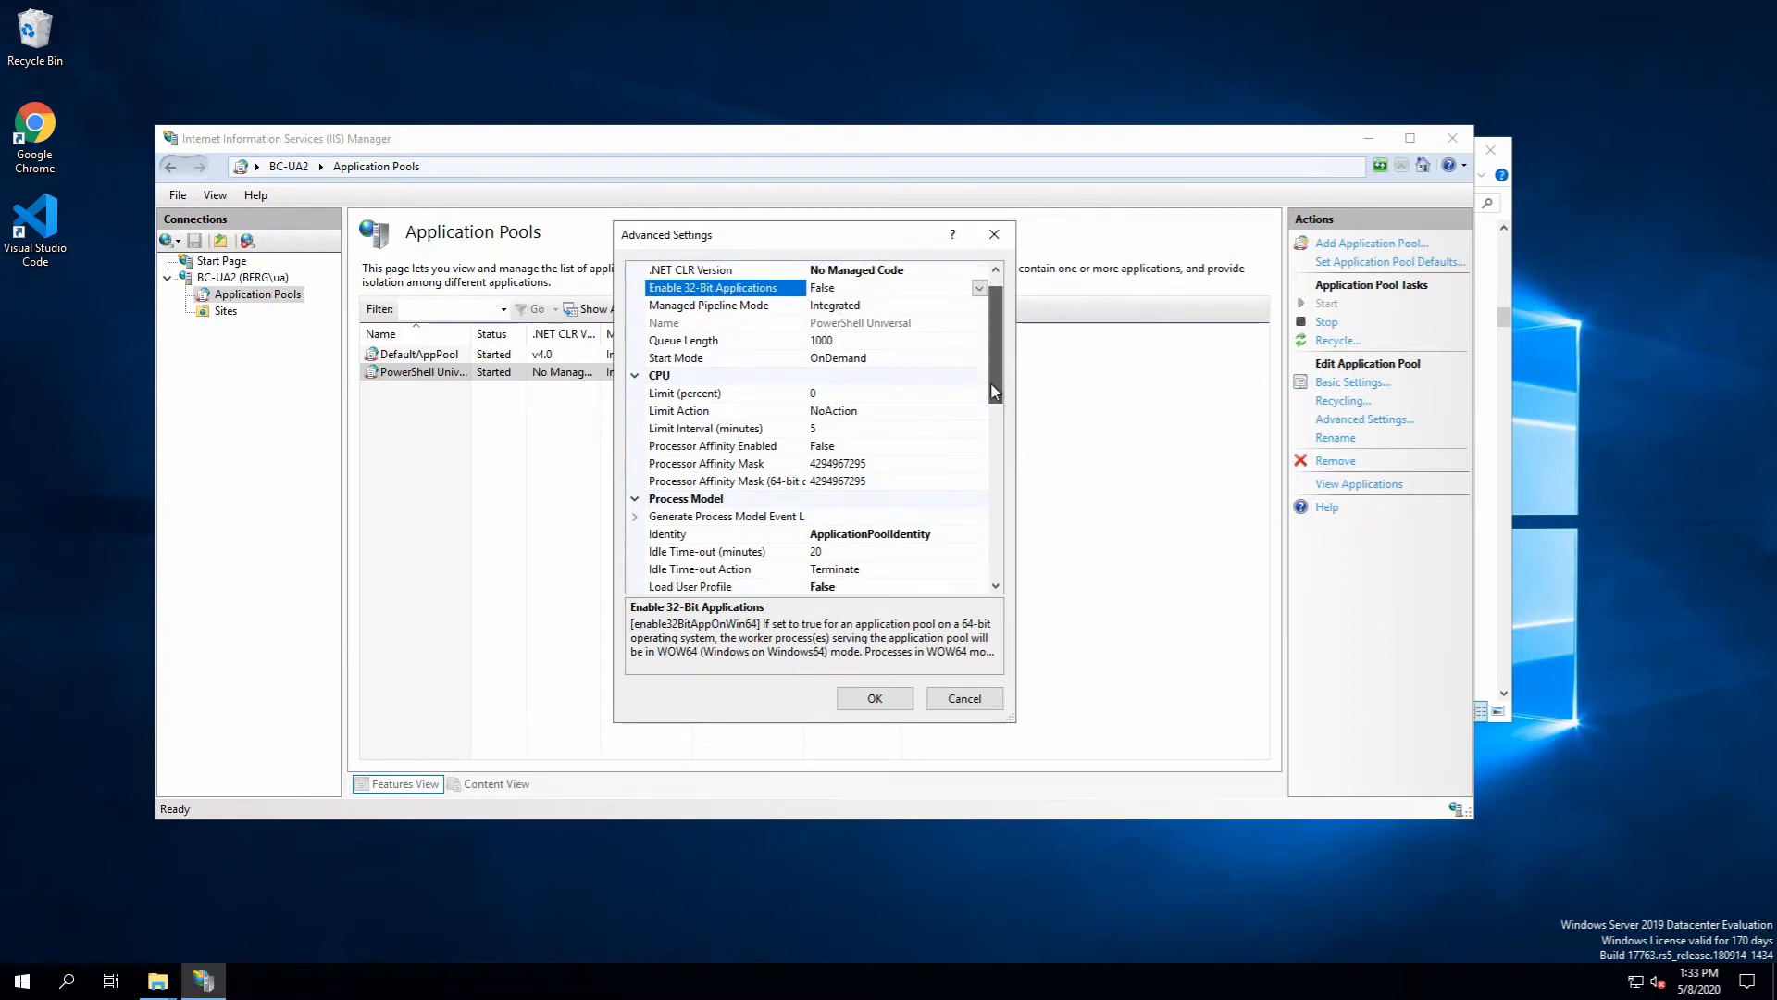
scroll(down, 3)
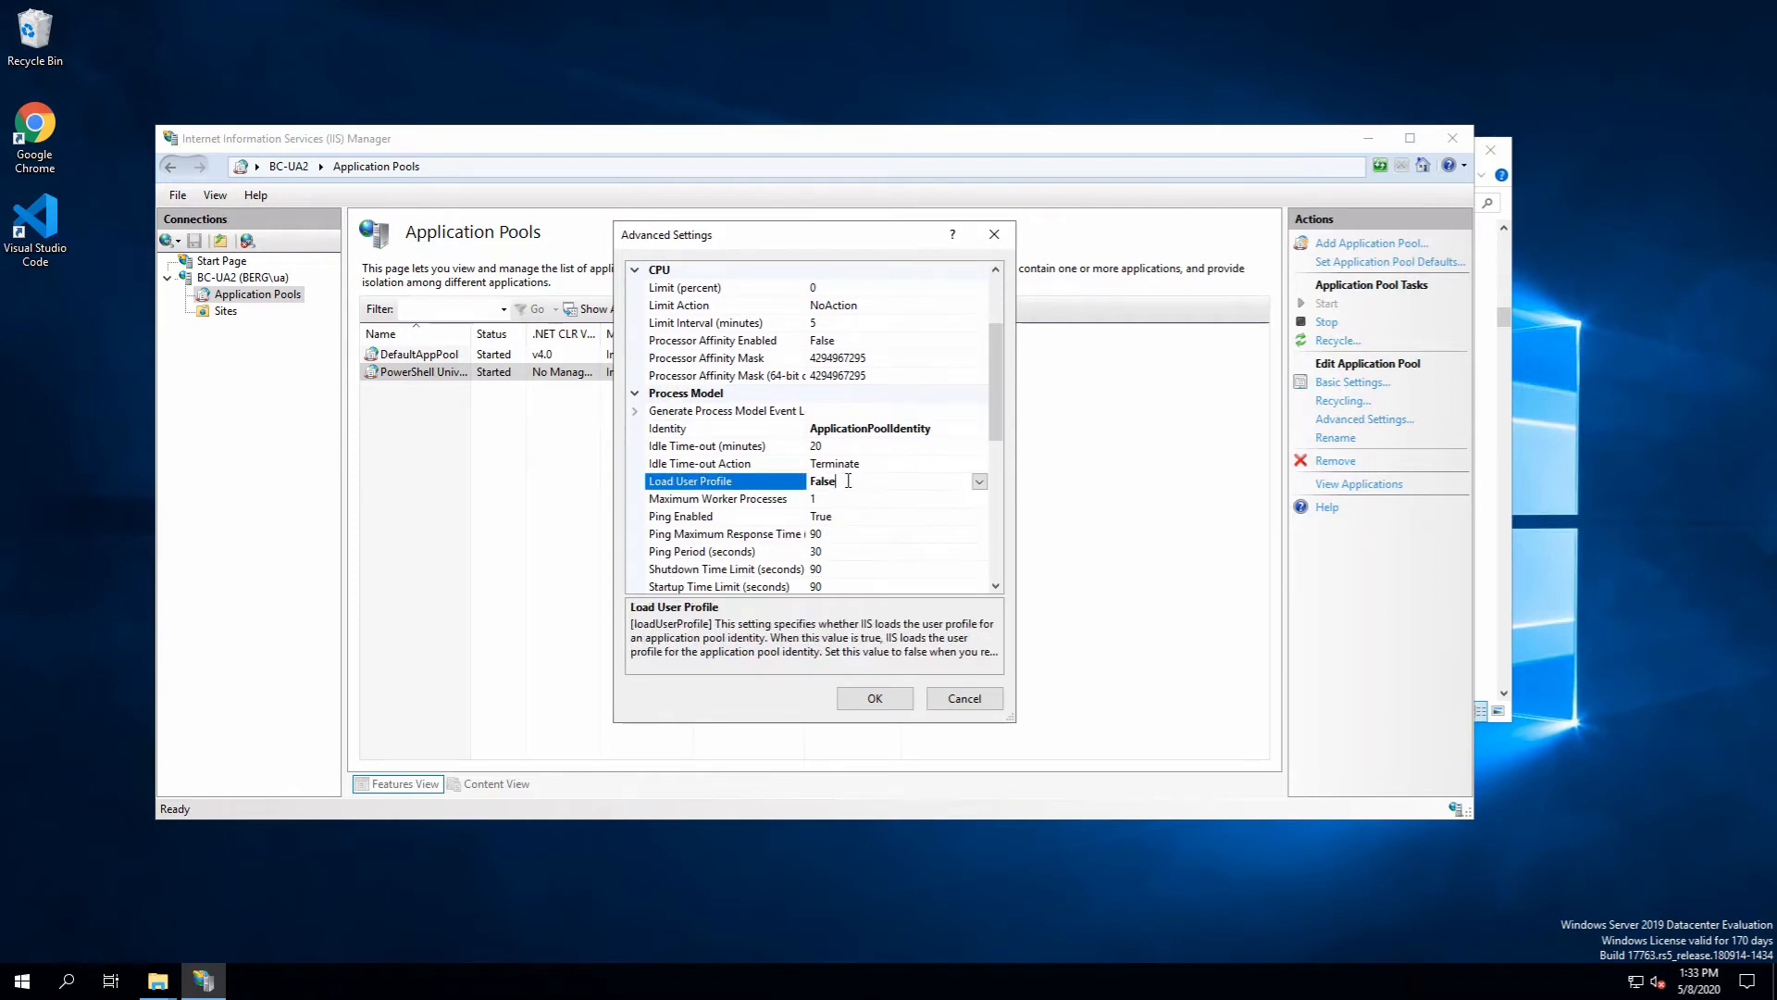
click(979, 481)
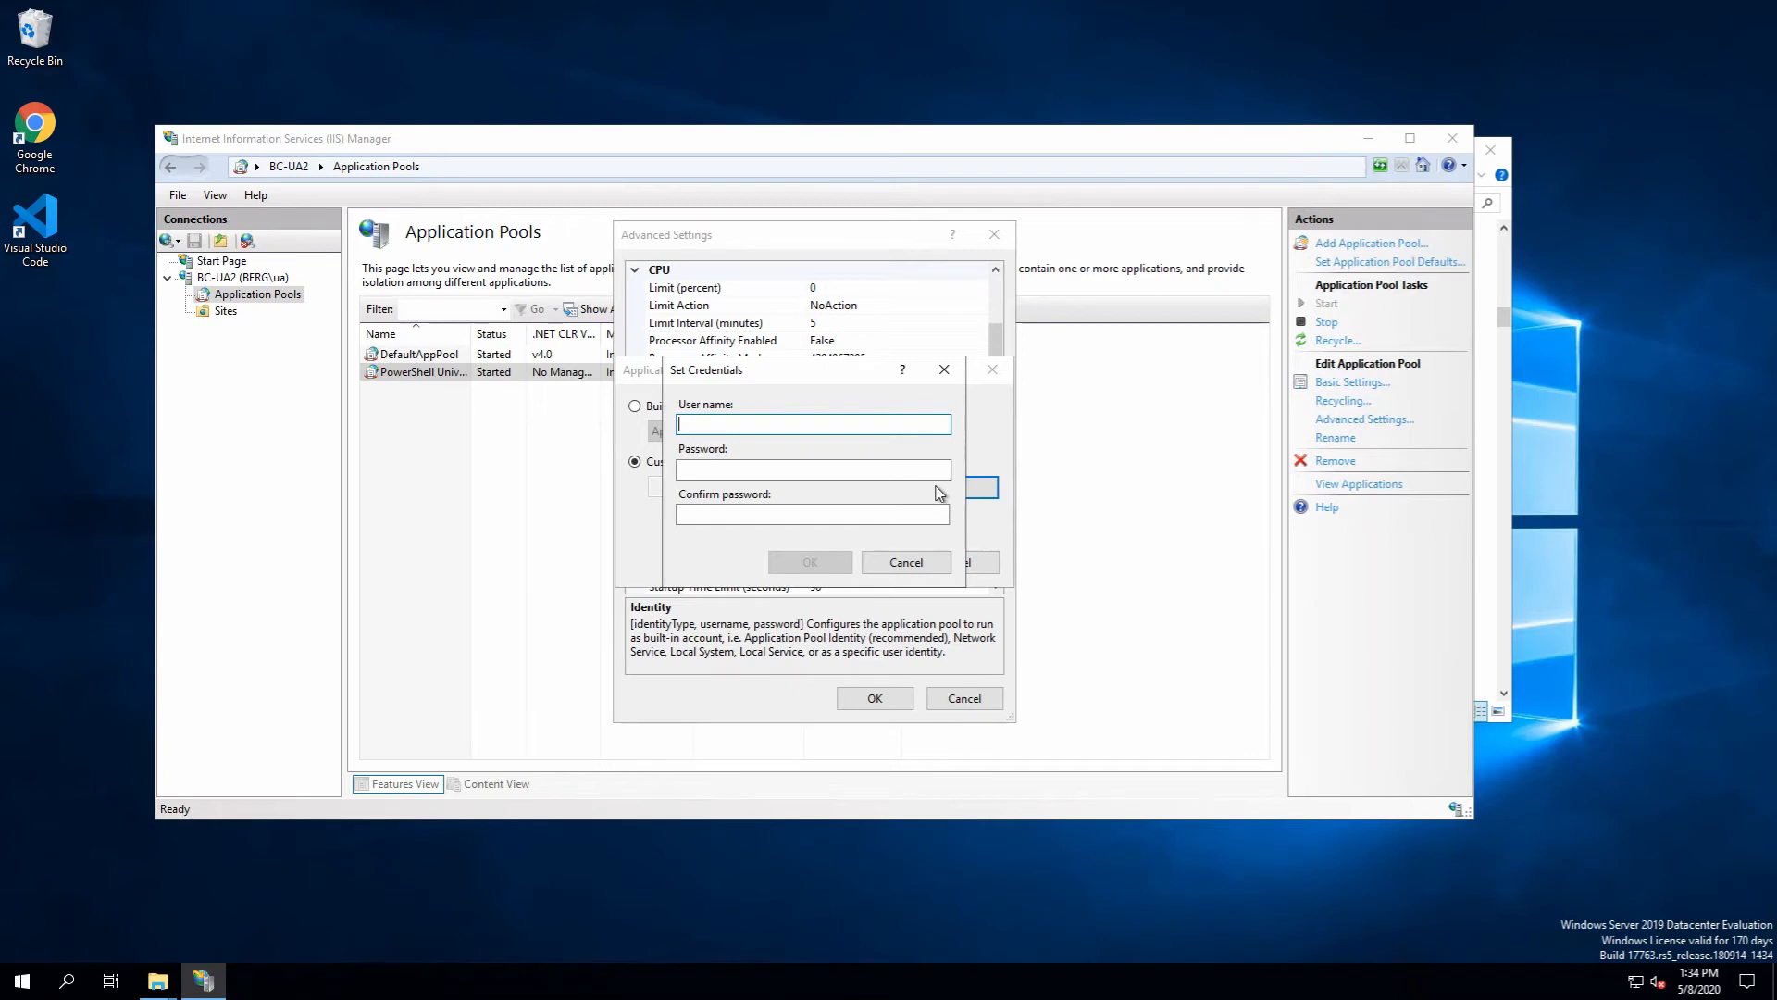
mouse_move(284, 985)
text(berg\ua)
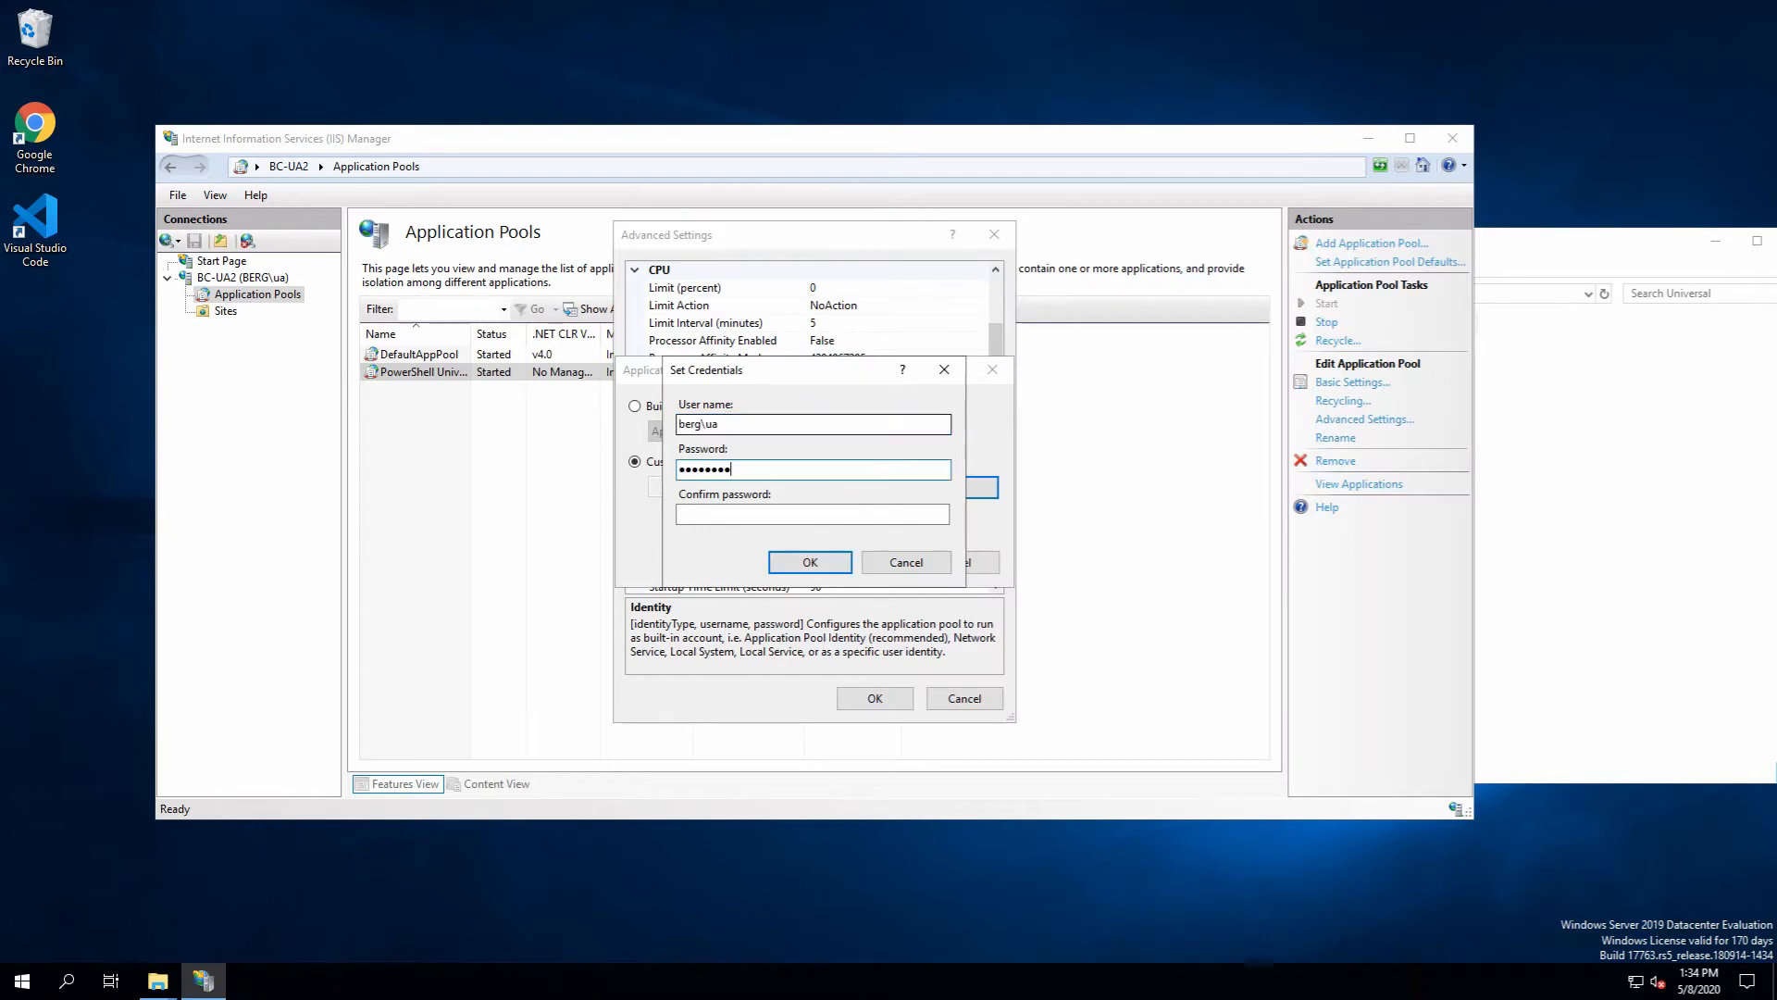
Run the pool as custom account berg\ua with its password, apply, then view Sites
text(•)
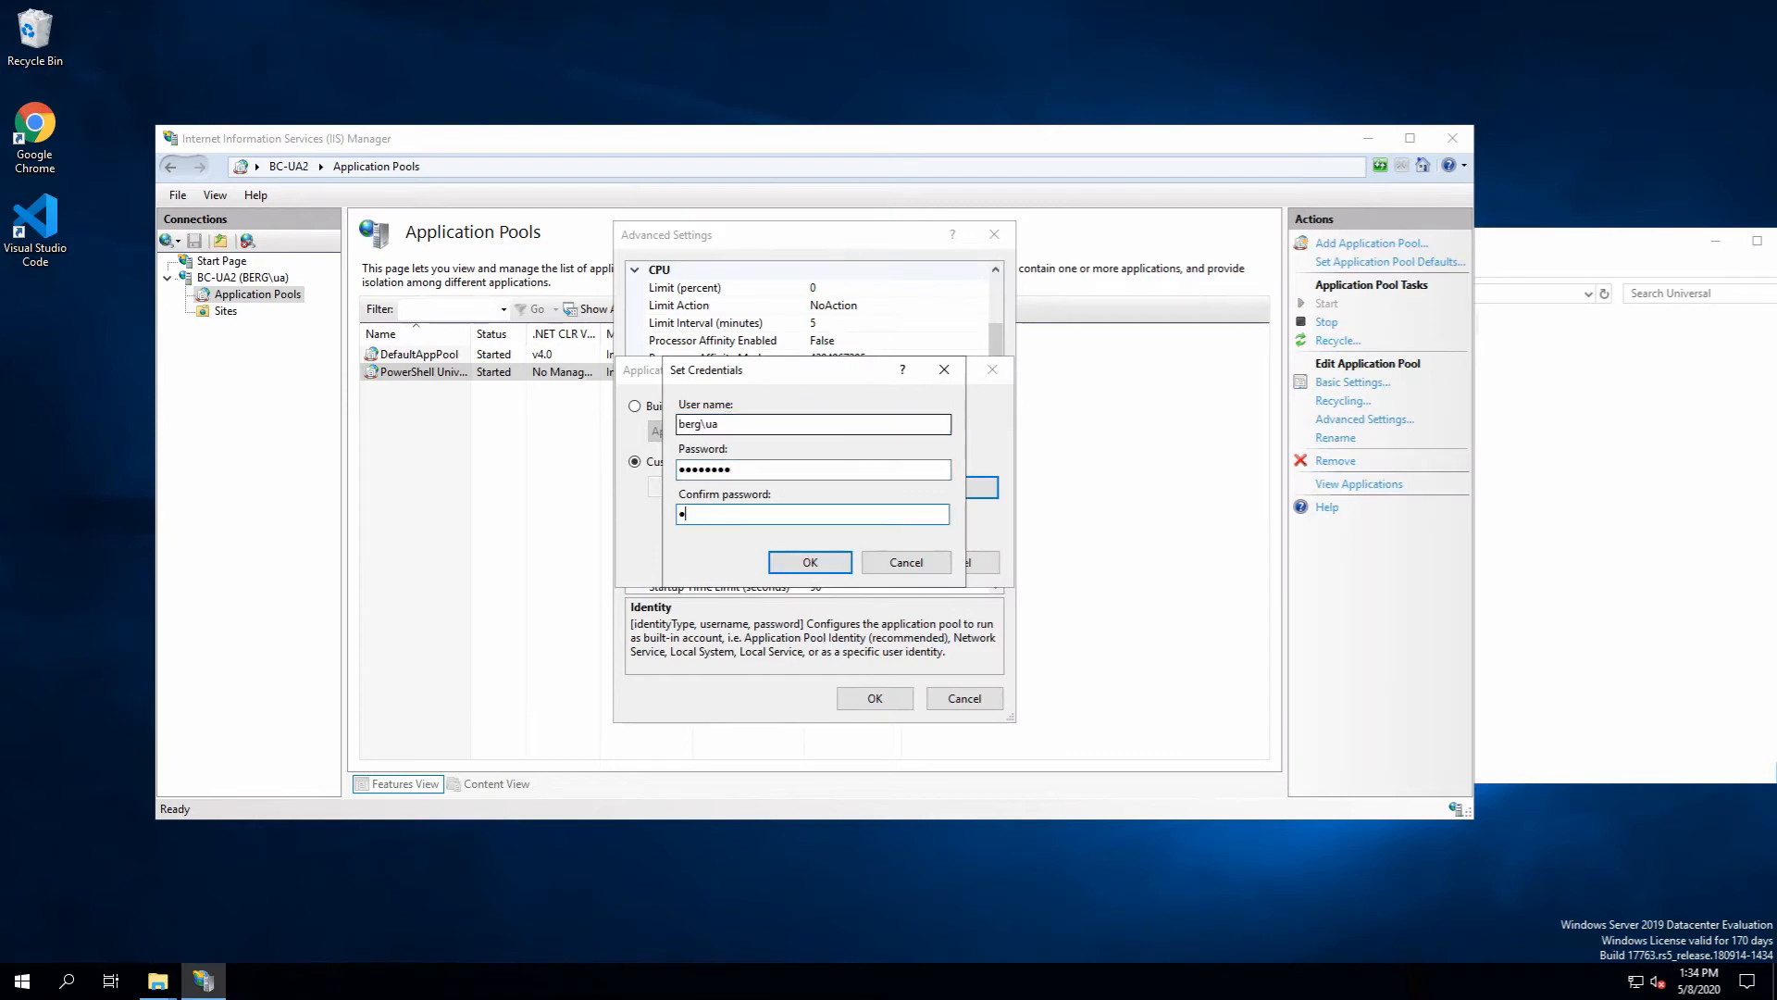
click(810, 562)
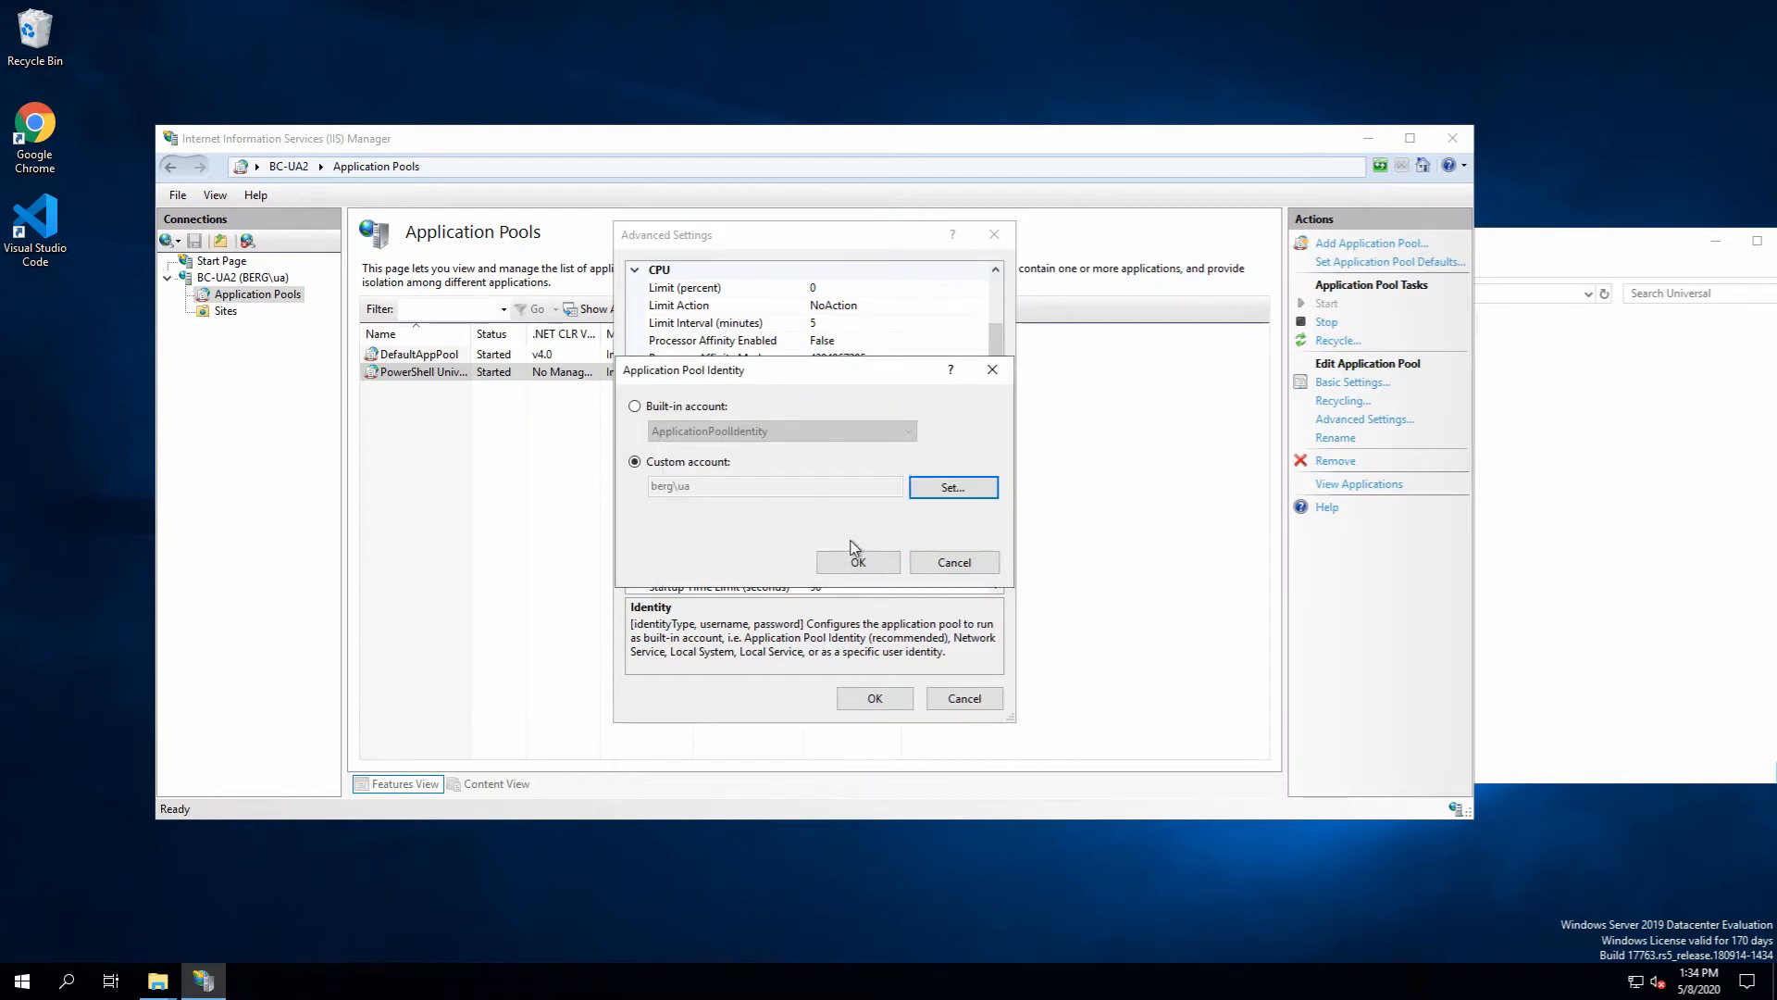
click(858, 562)
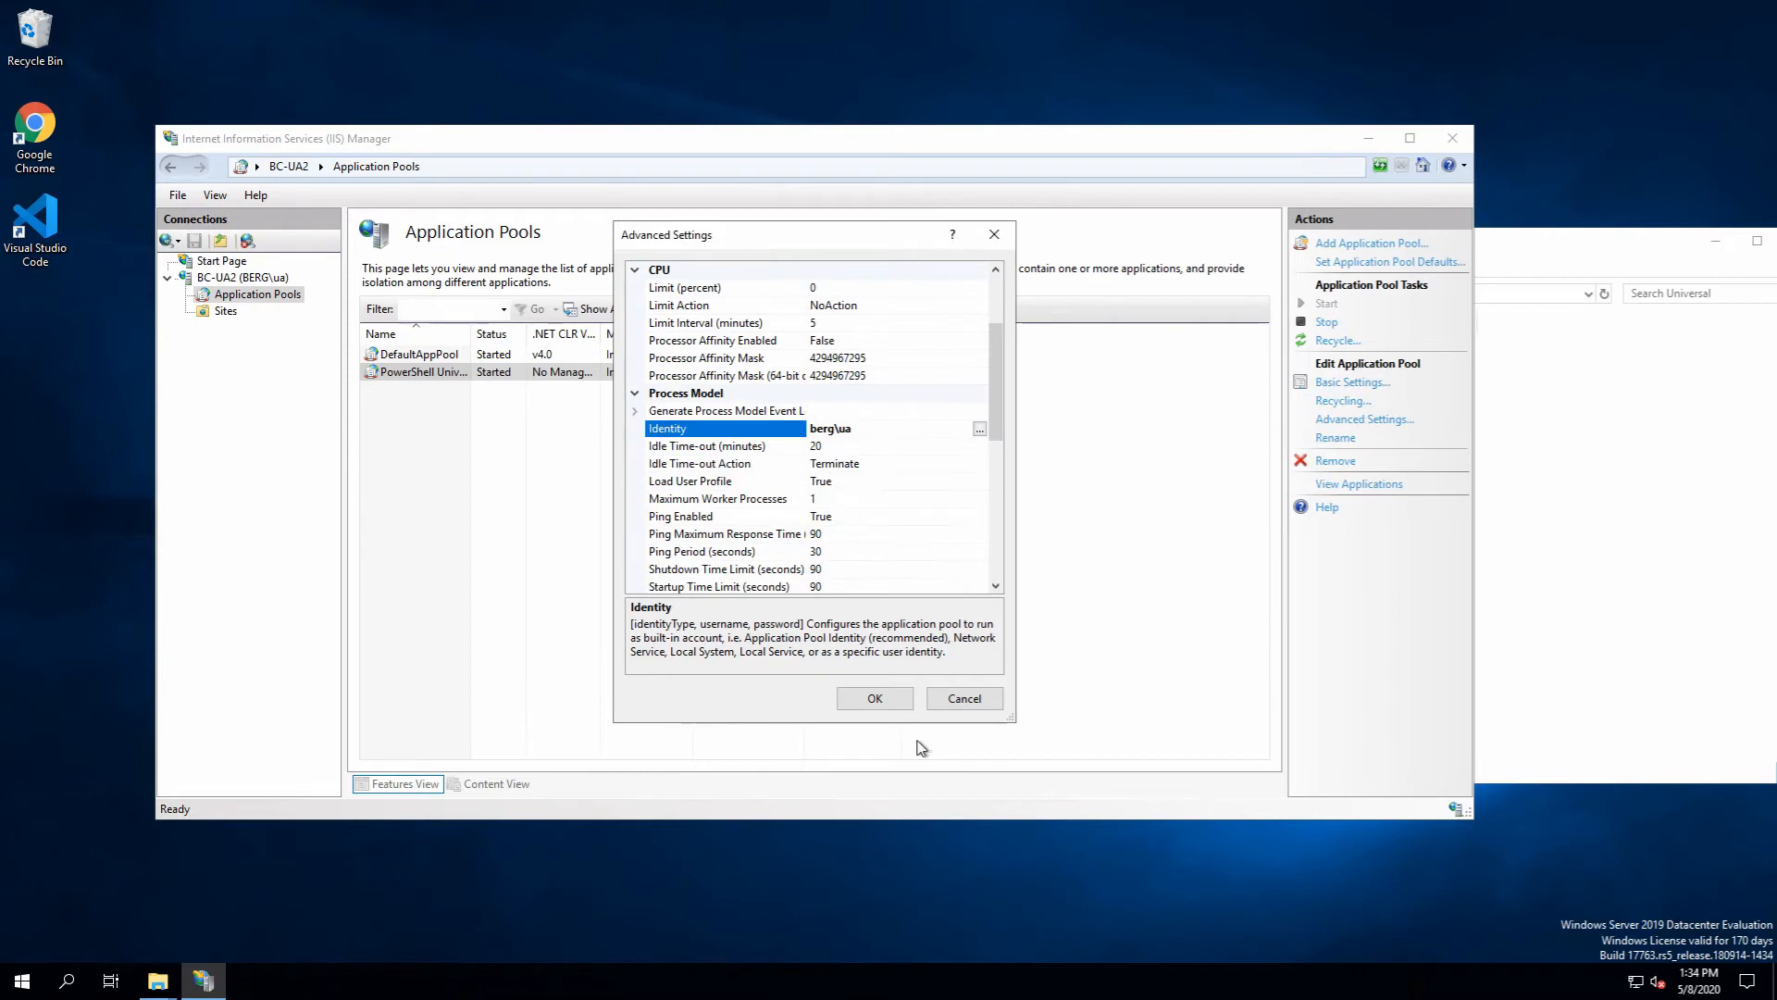
click(875, 698)
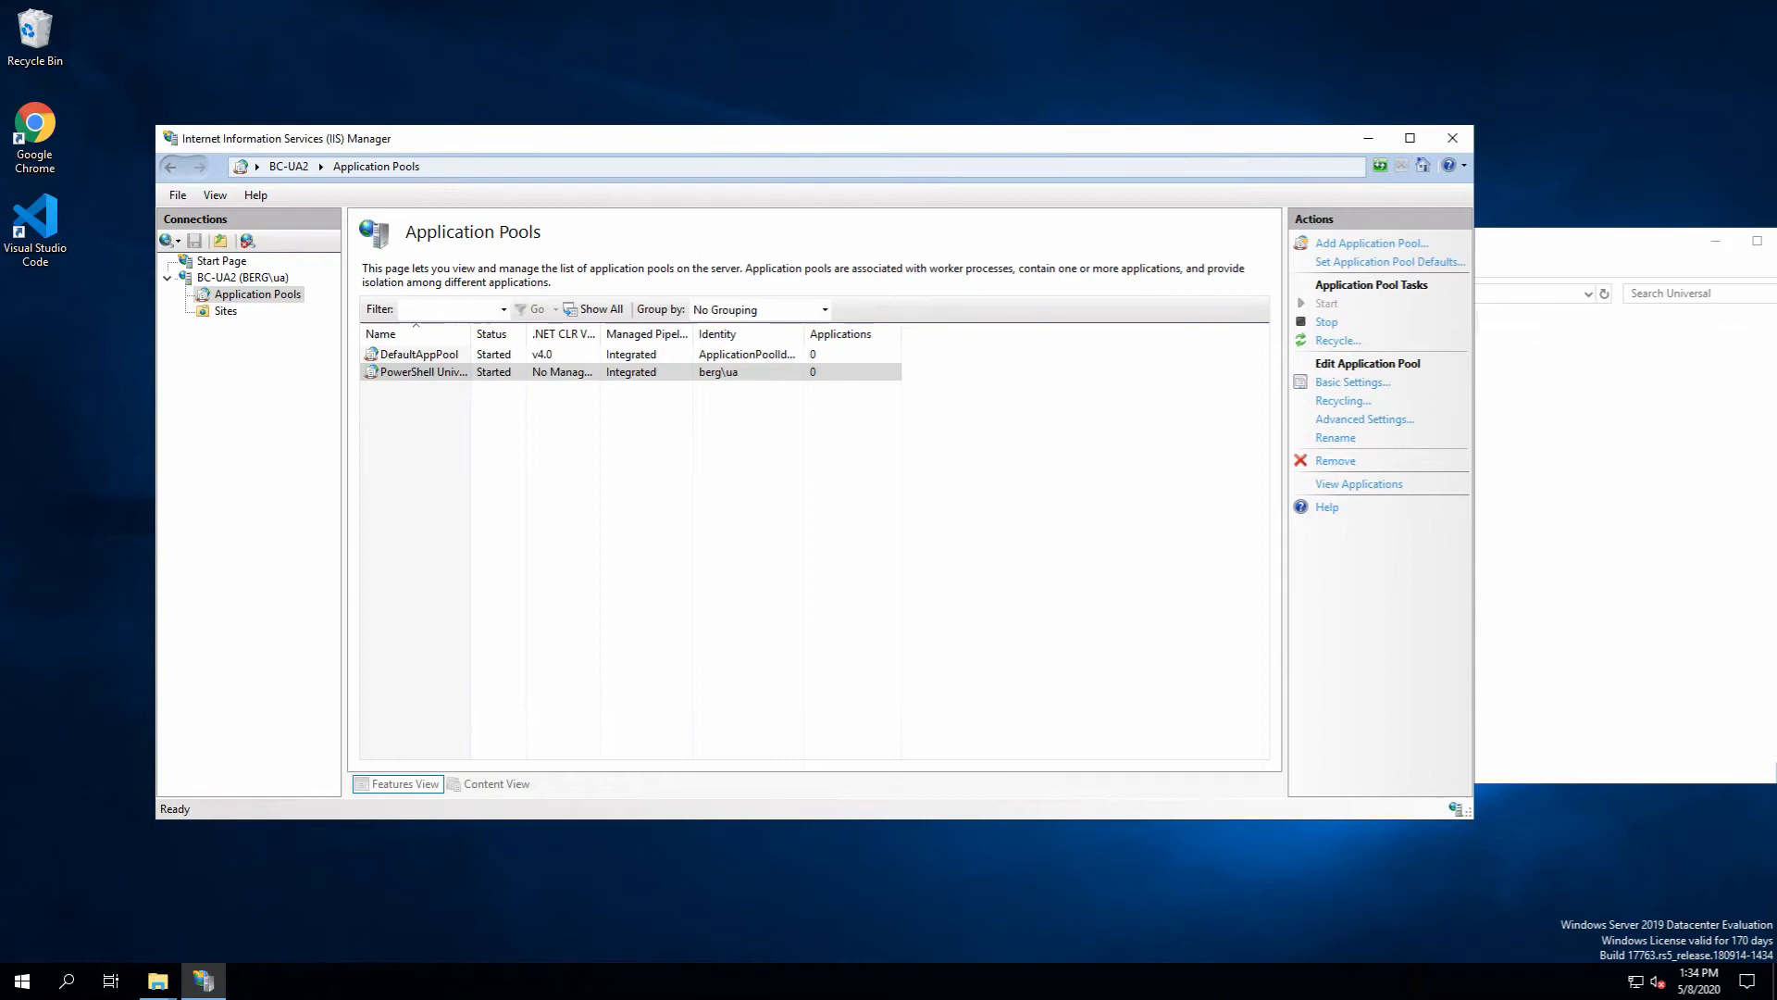
mouse_move(216, 319)
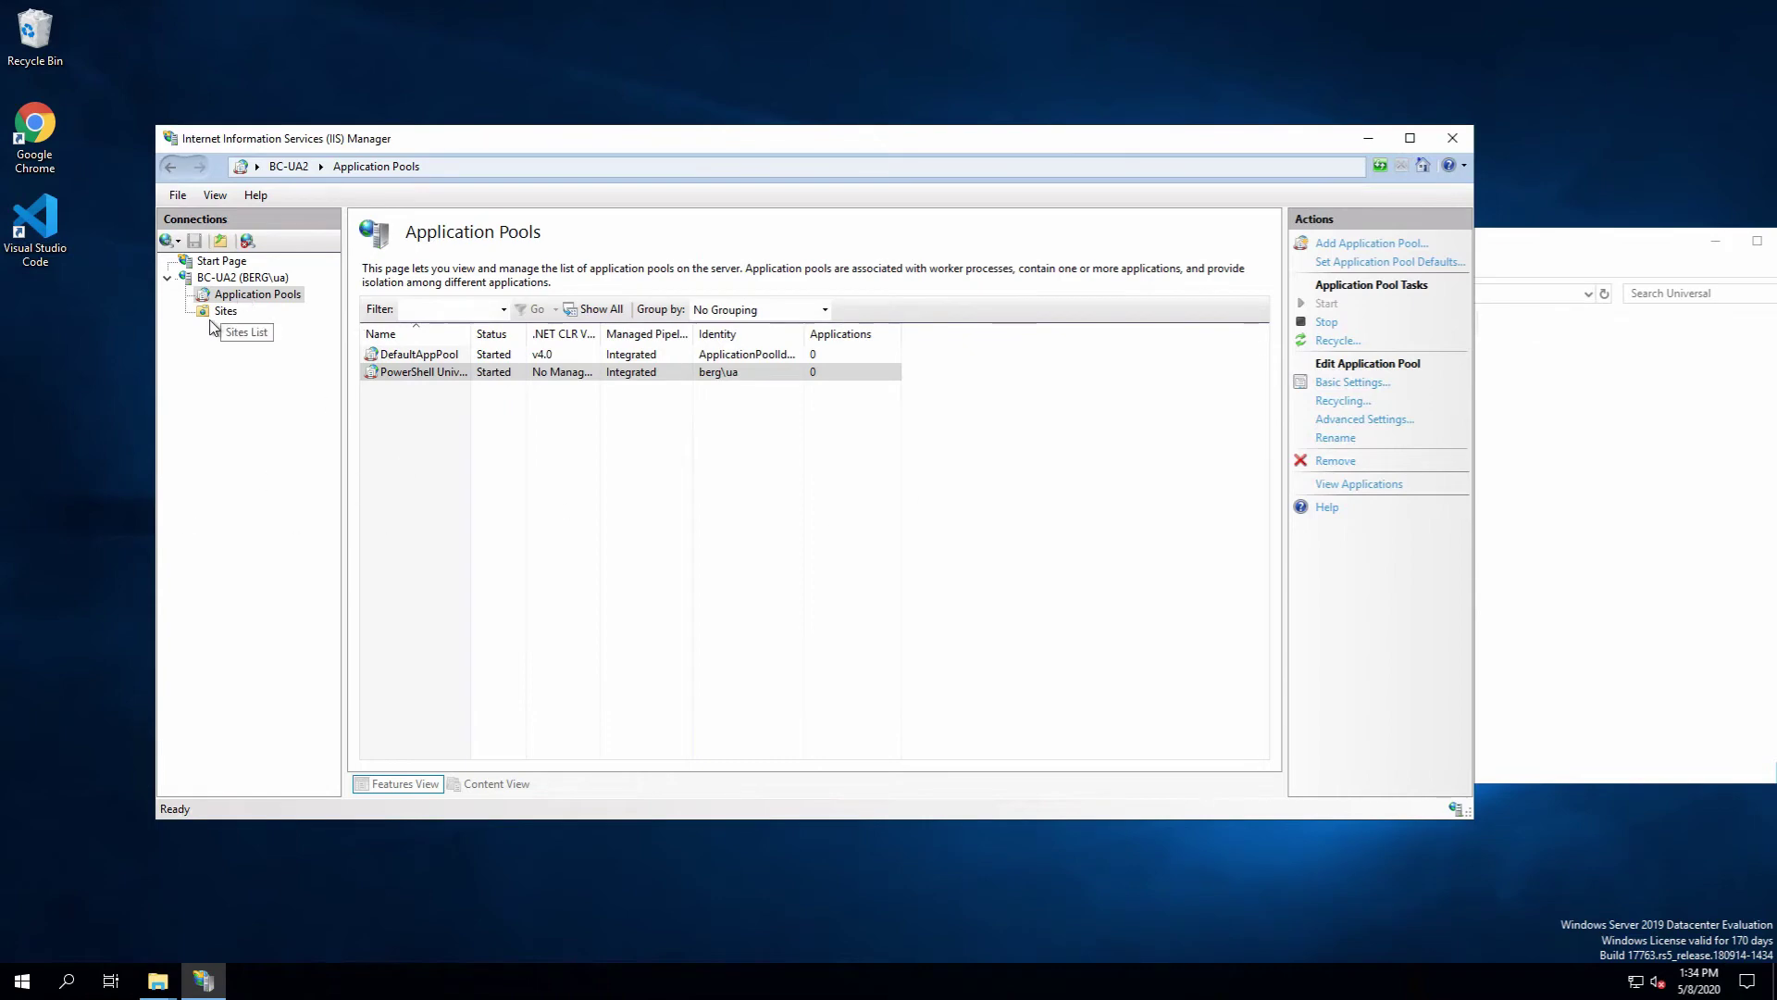
click(225, 310)
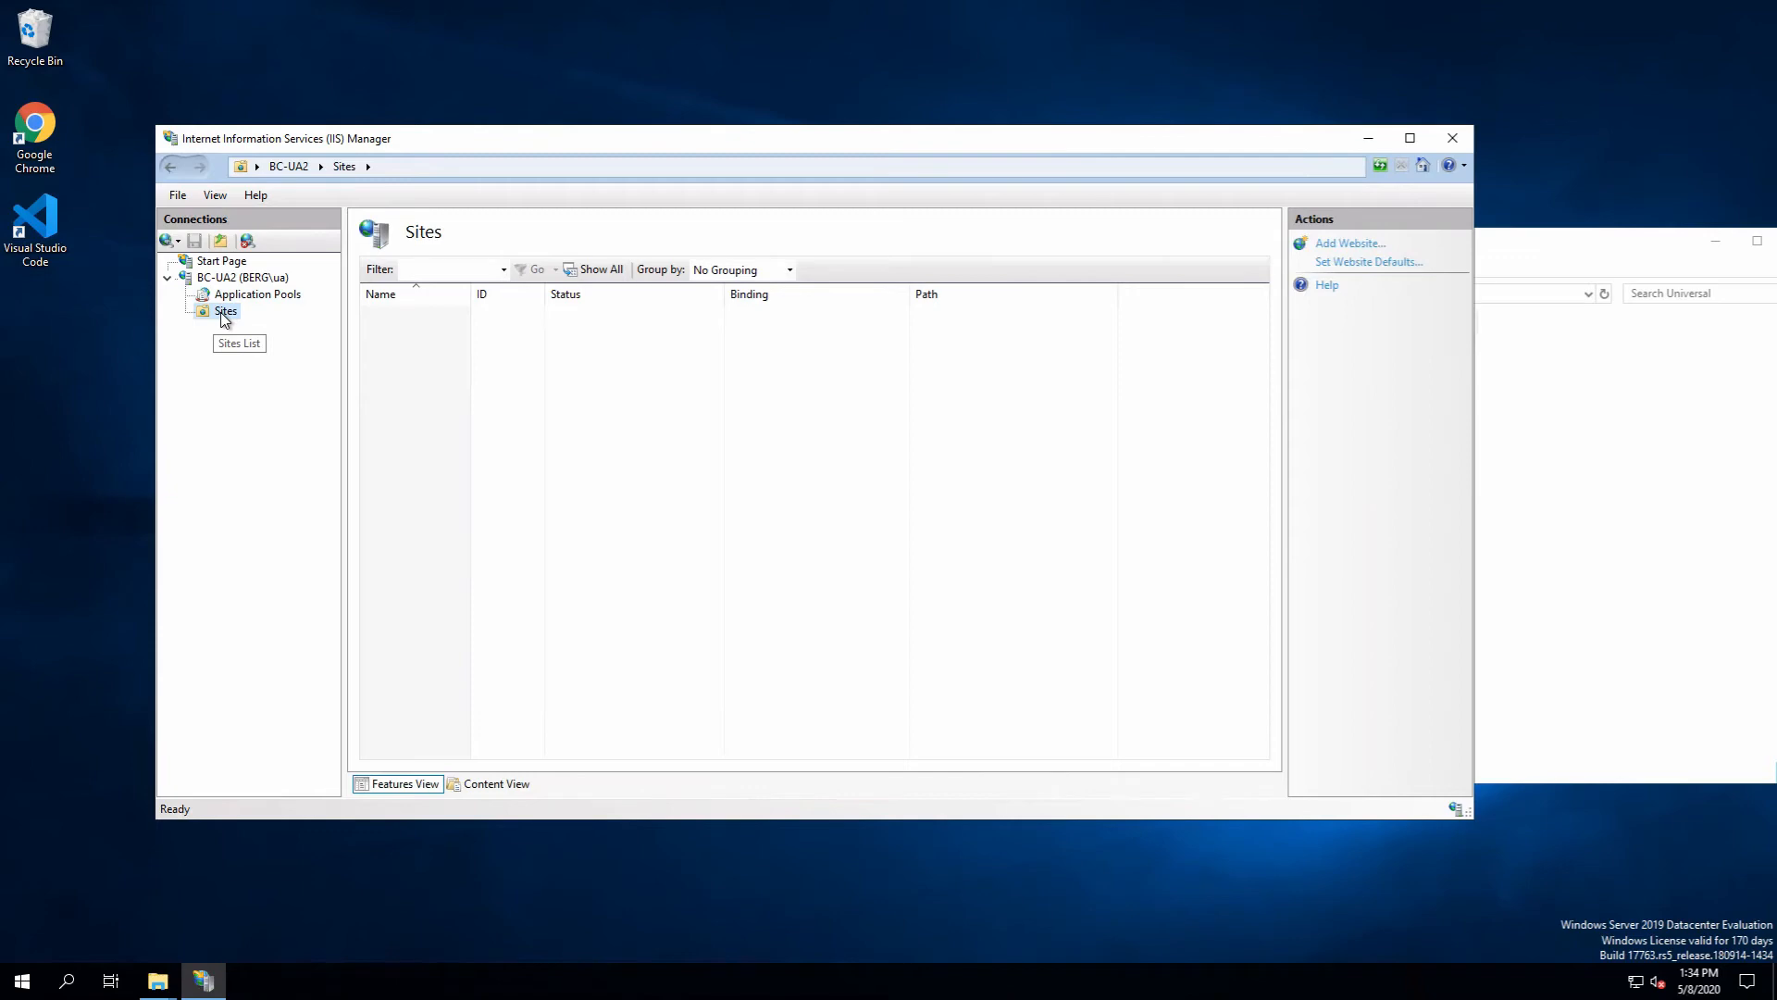
mouse_move(225, 318)
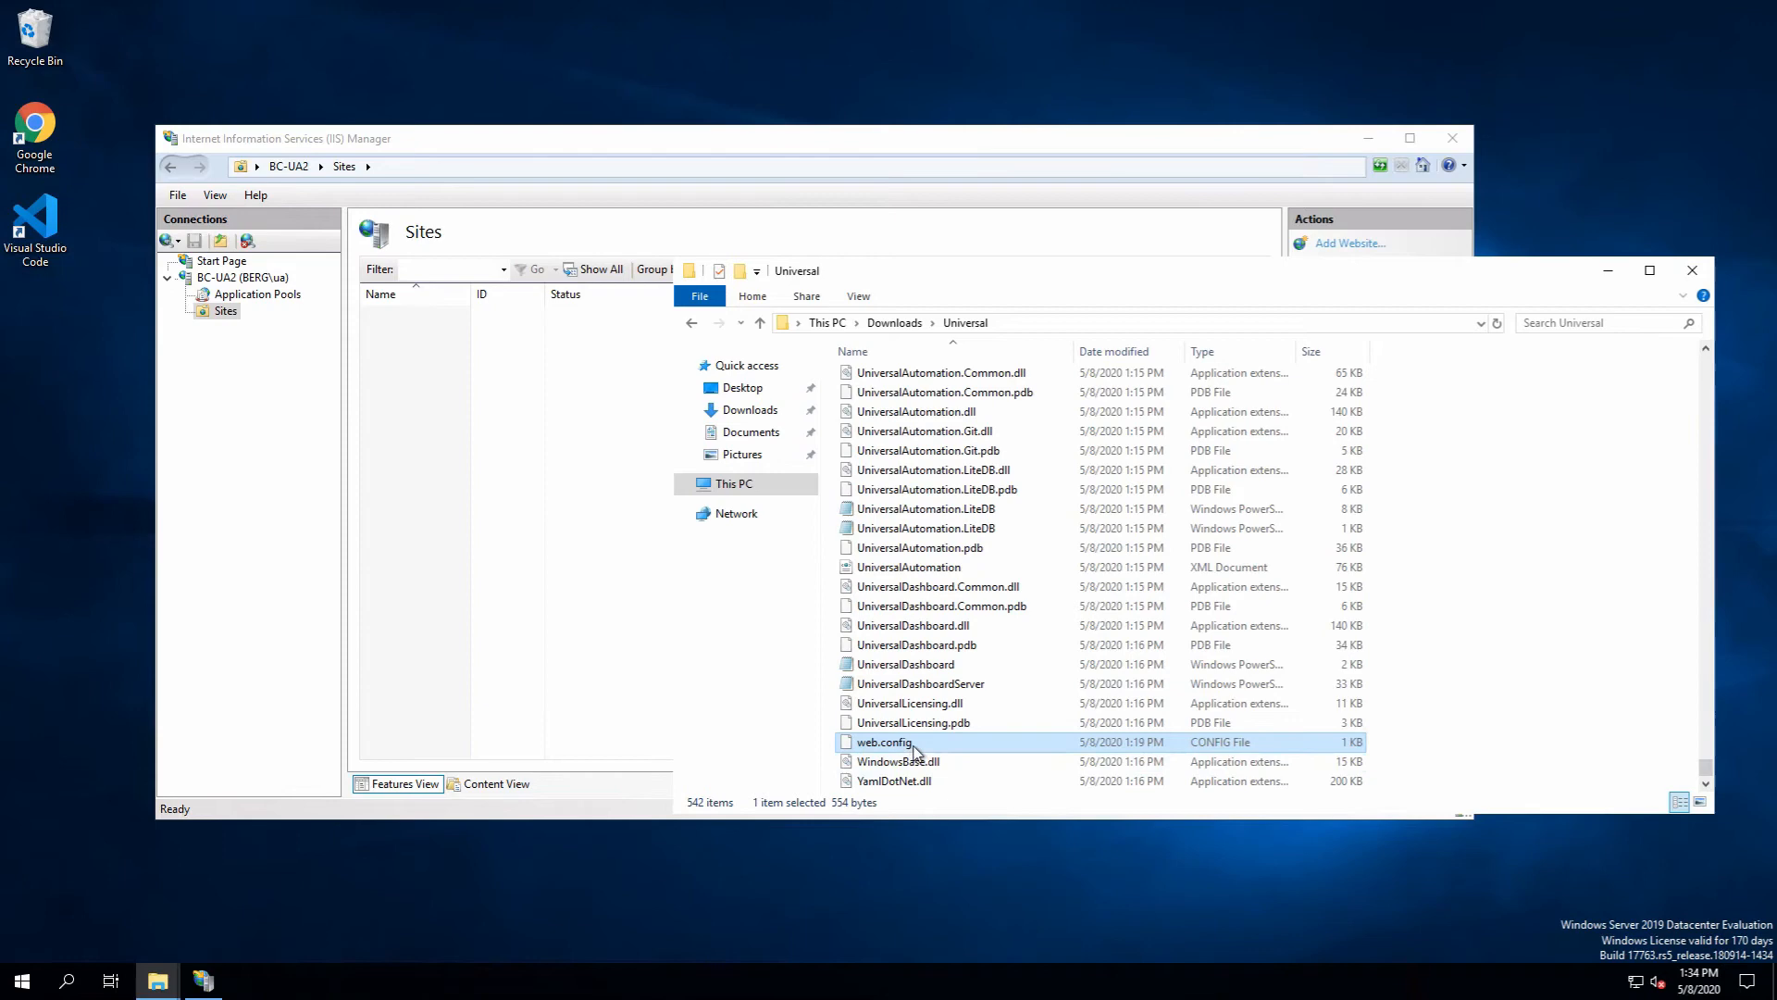
mouse_move(874, 749)
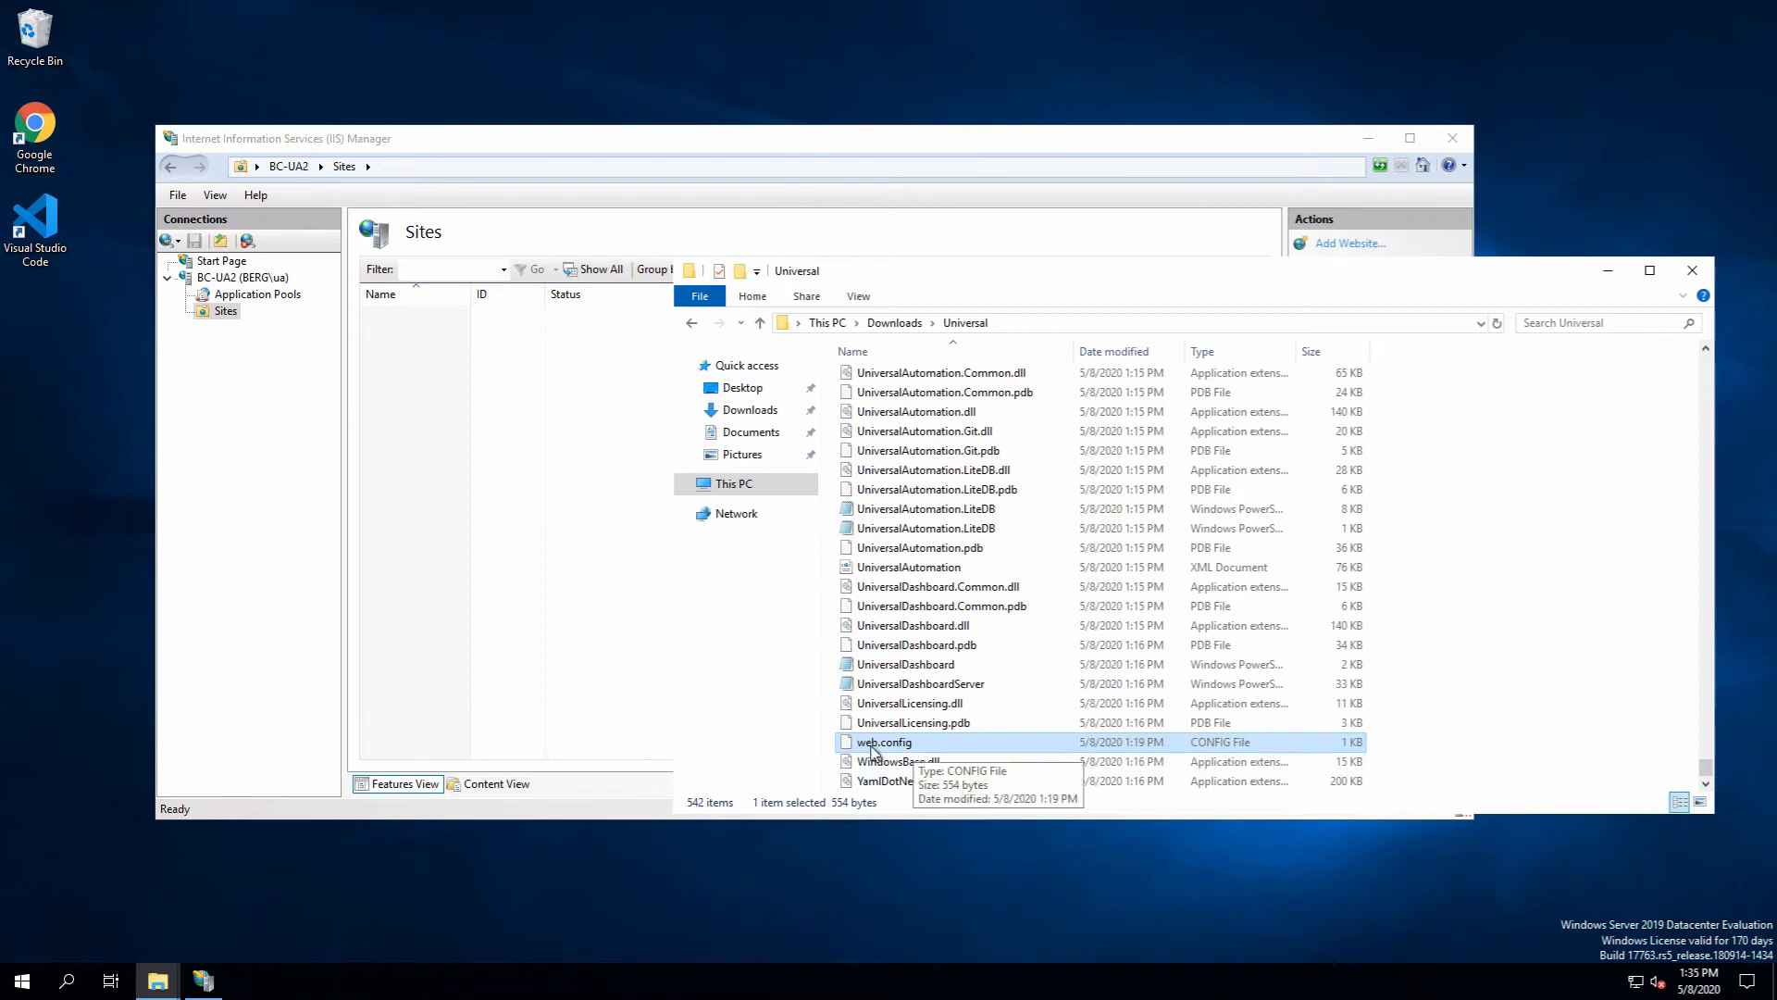
Right-click web.config in Downloads\Universal to open it with Code
right_click(882, 742)
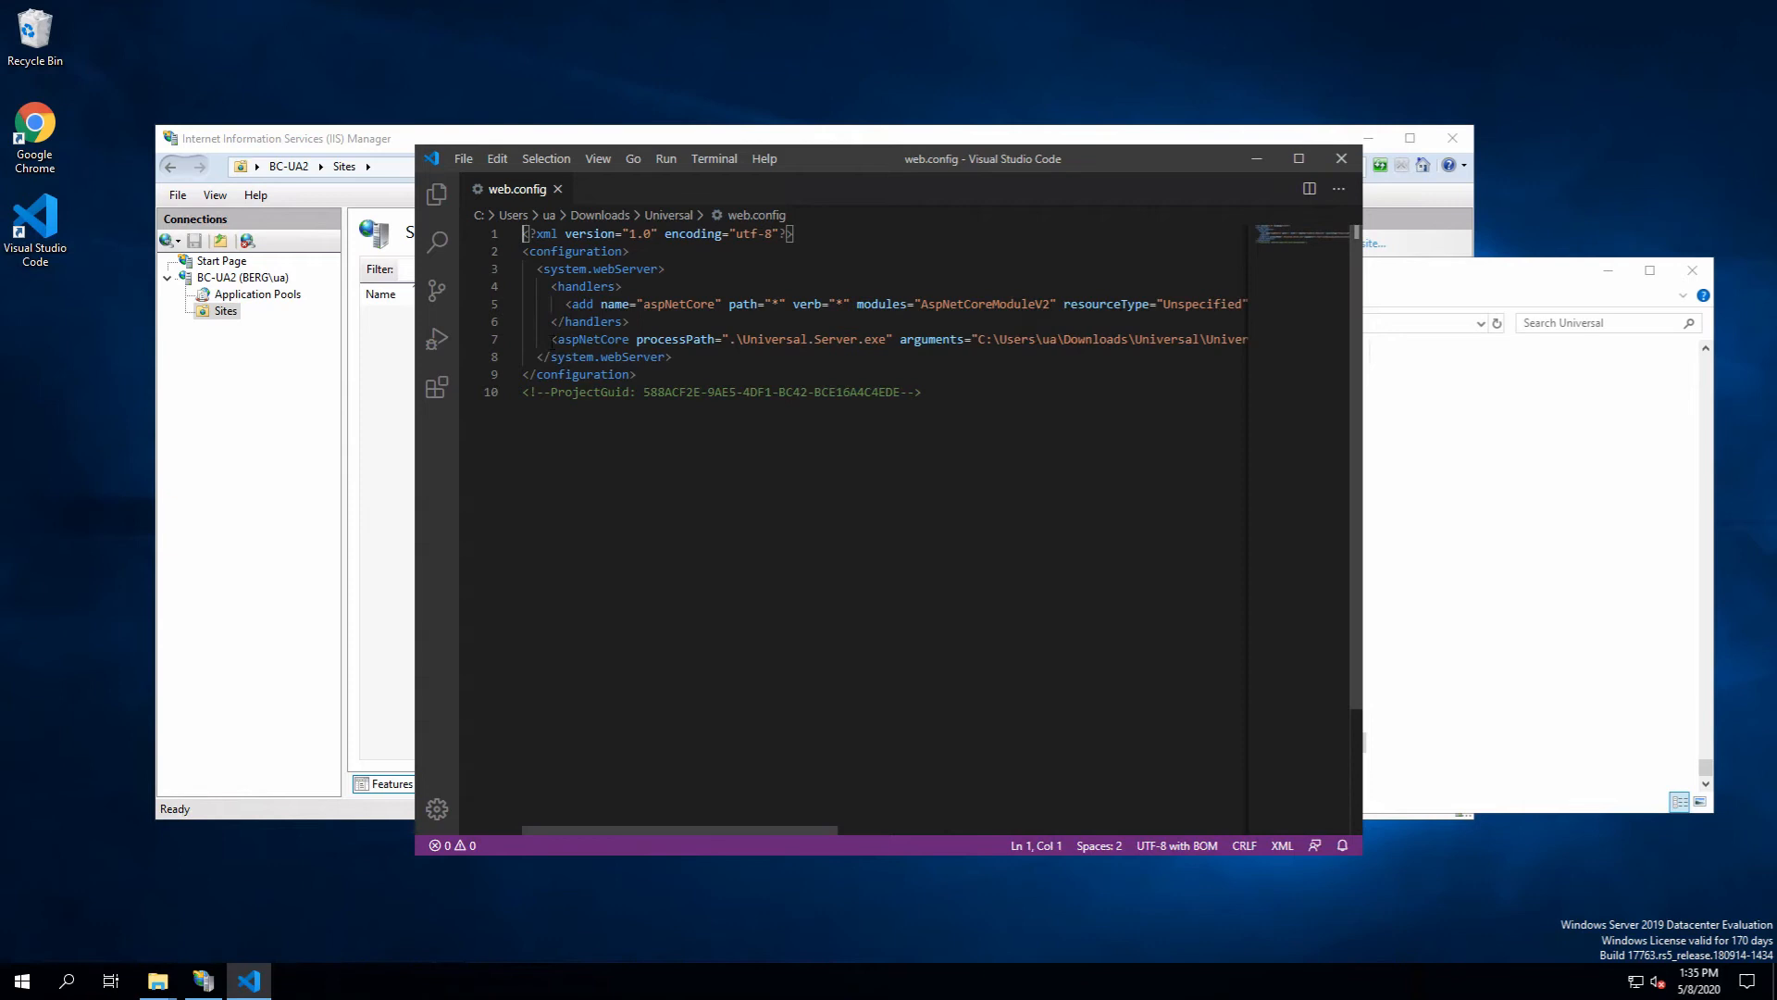
Review web.config's processPath and Universal.Server.dll --iis arguments, then close Visual Studio Code
drag(549, 338, 722, 339)
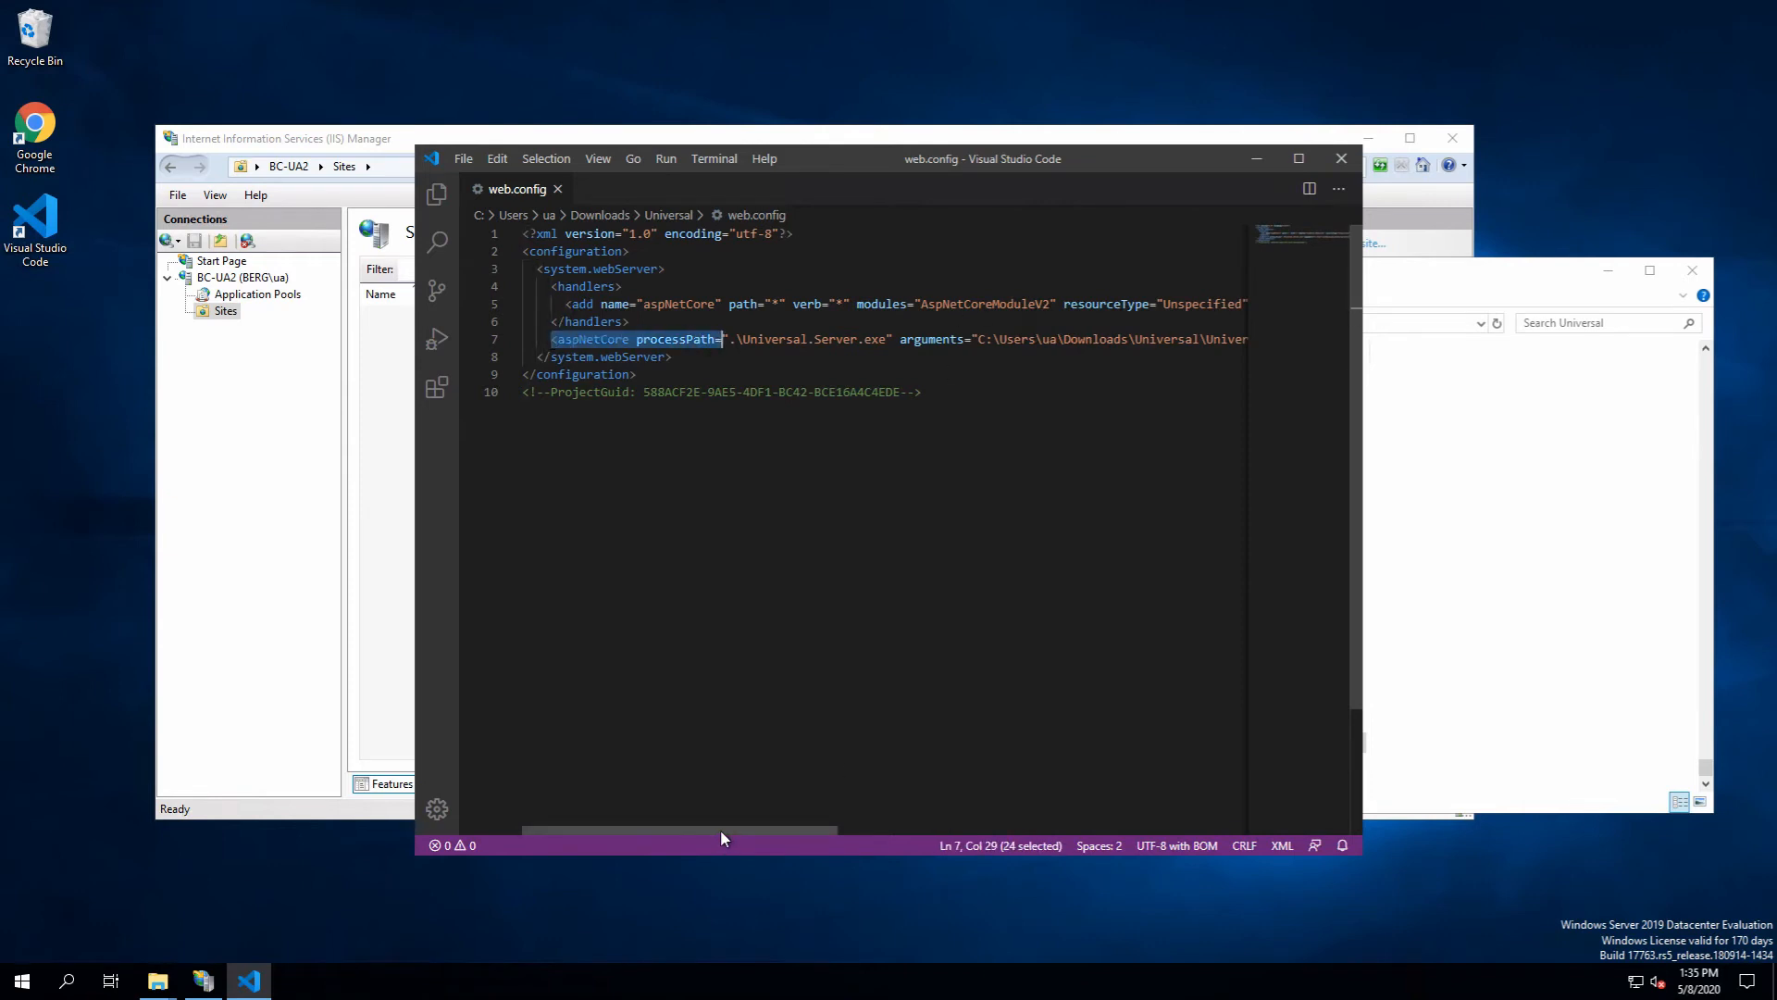
scroll(right, 3)
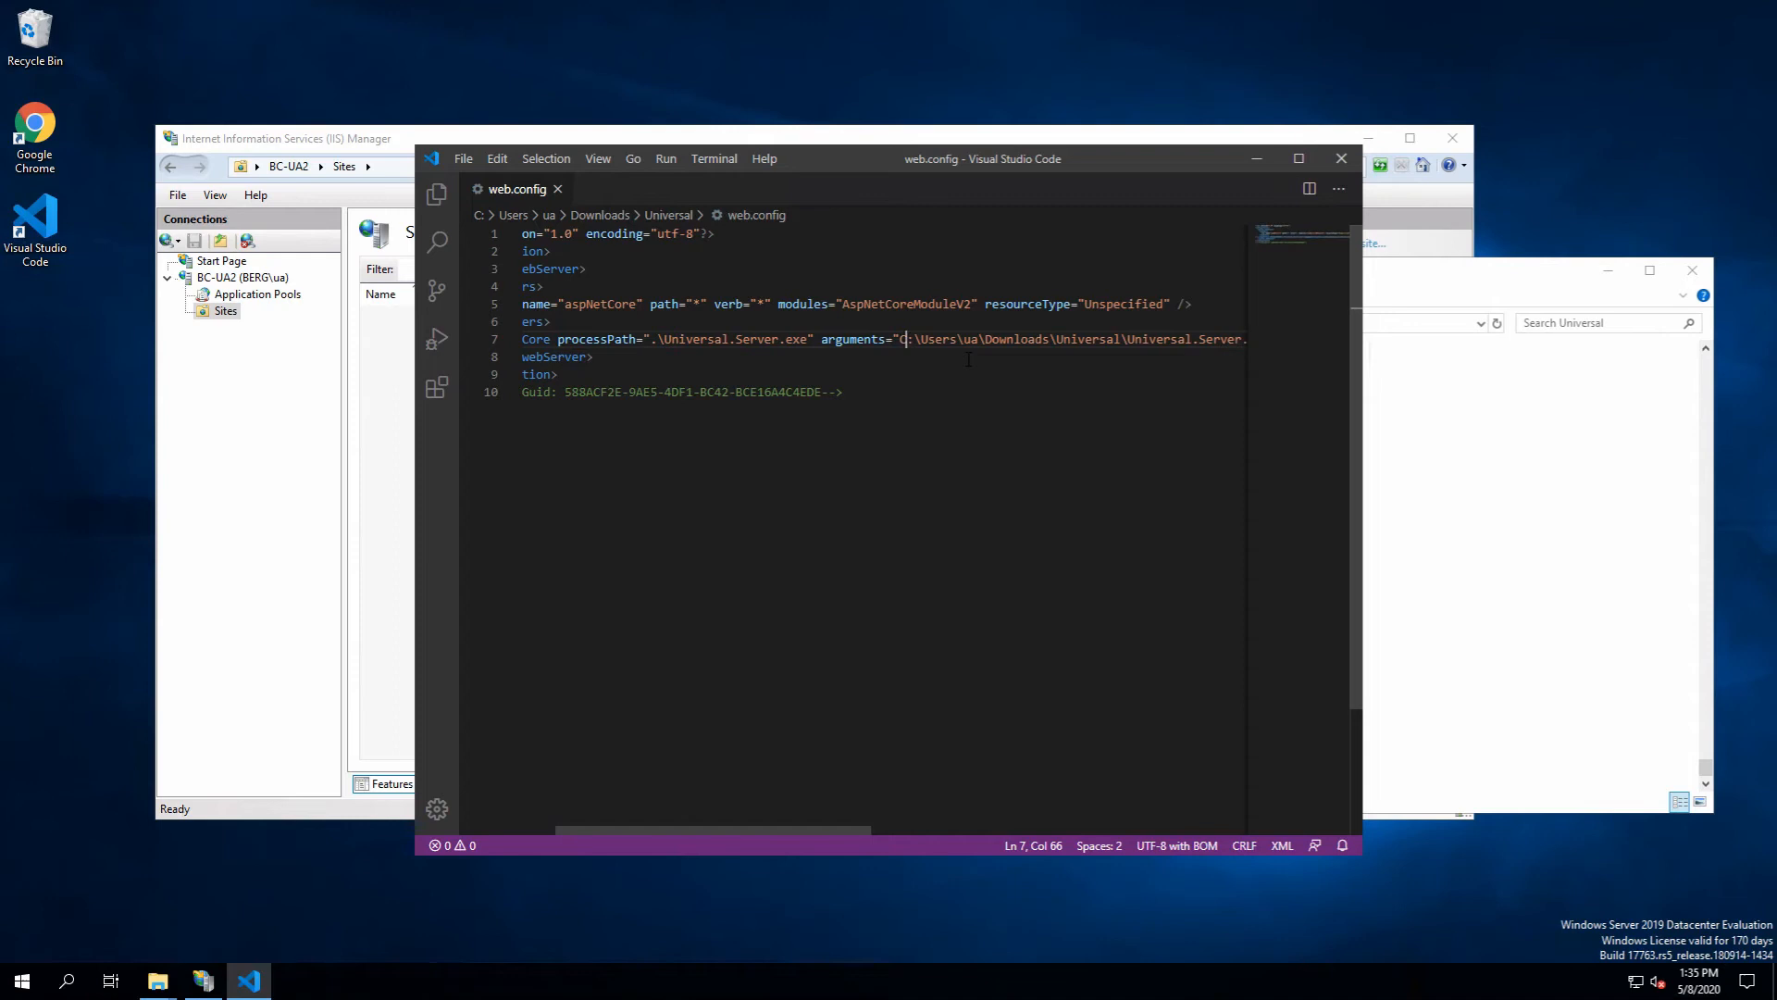
double_click(1016, 339)
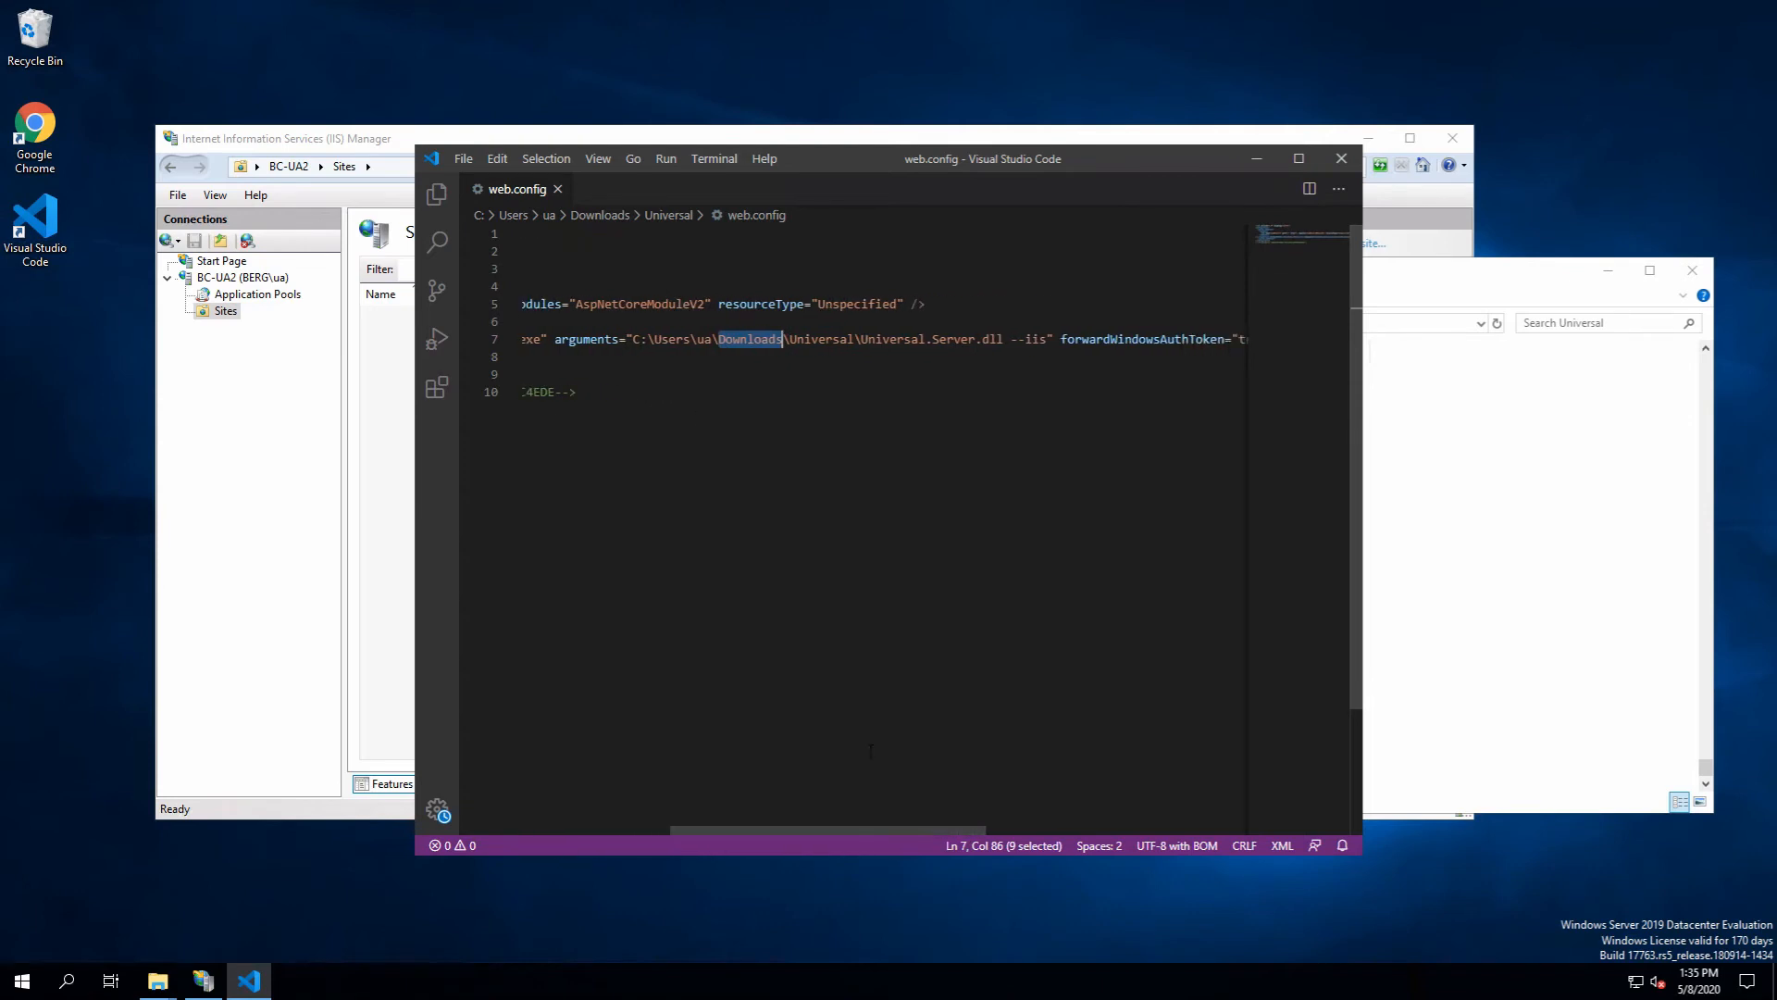
mouse_move(571, 220)
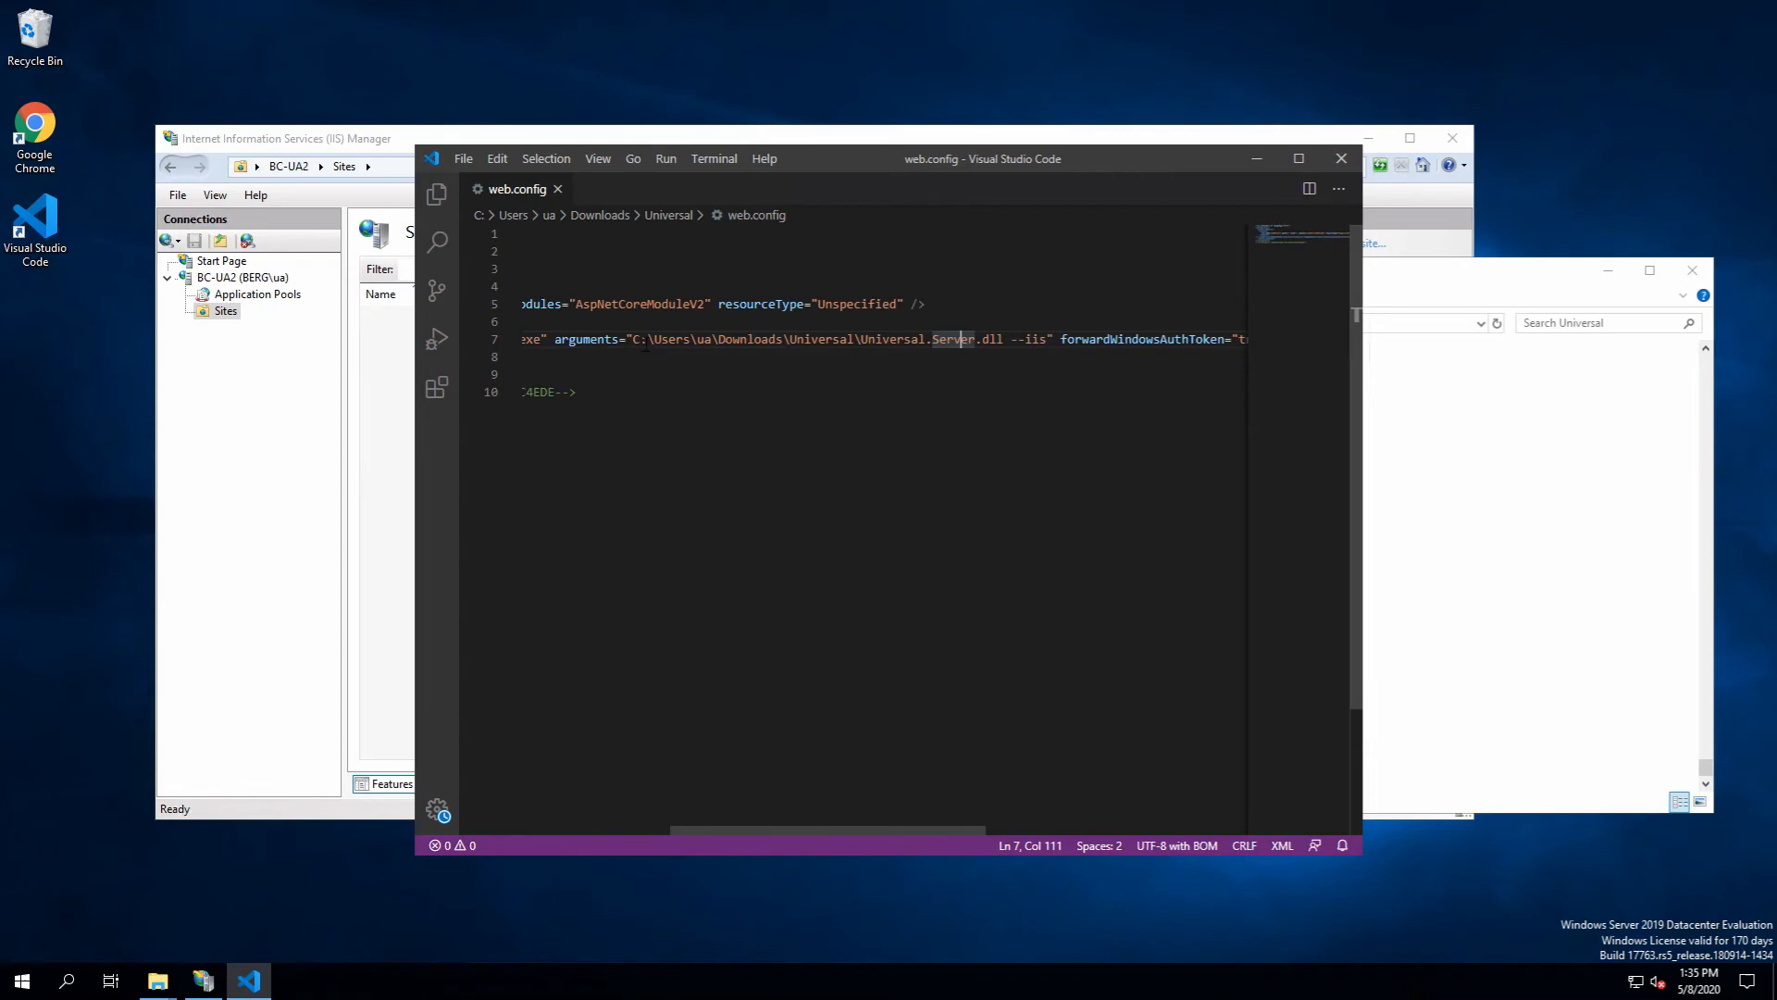
double_click(585, 339)
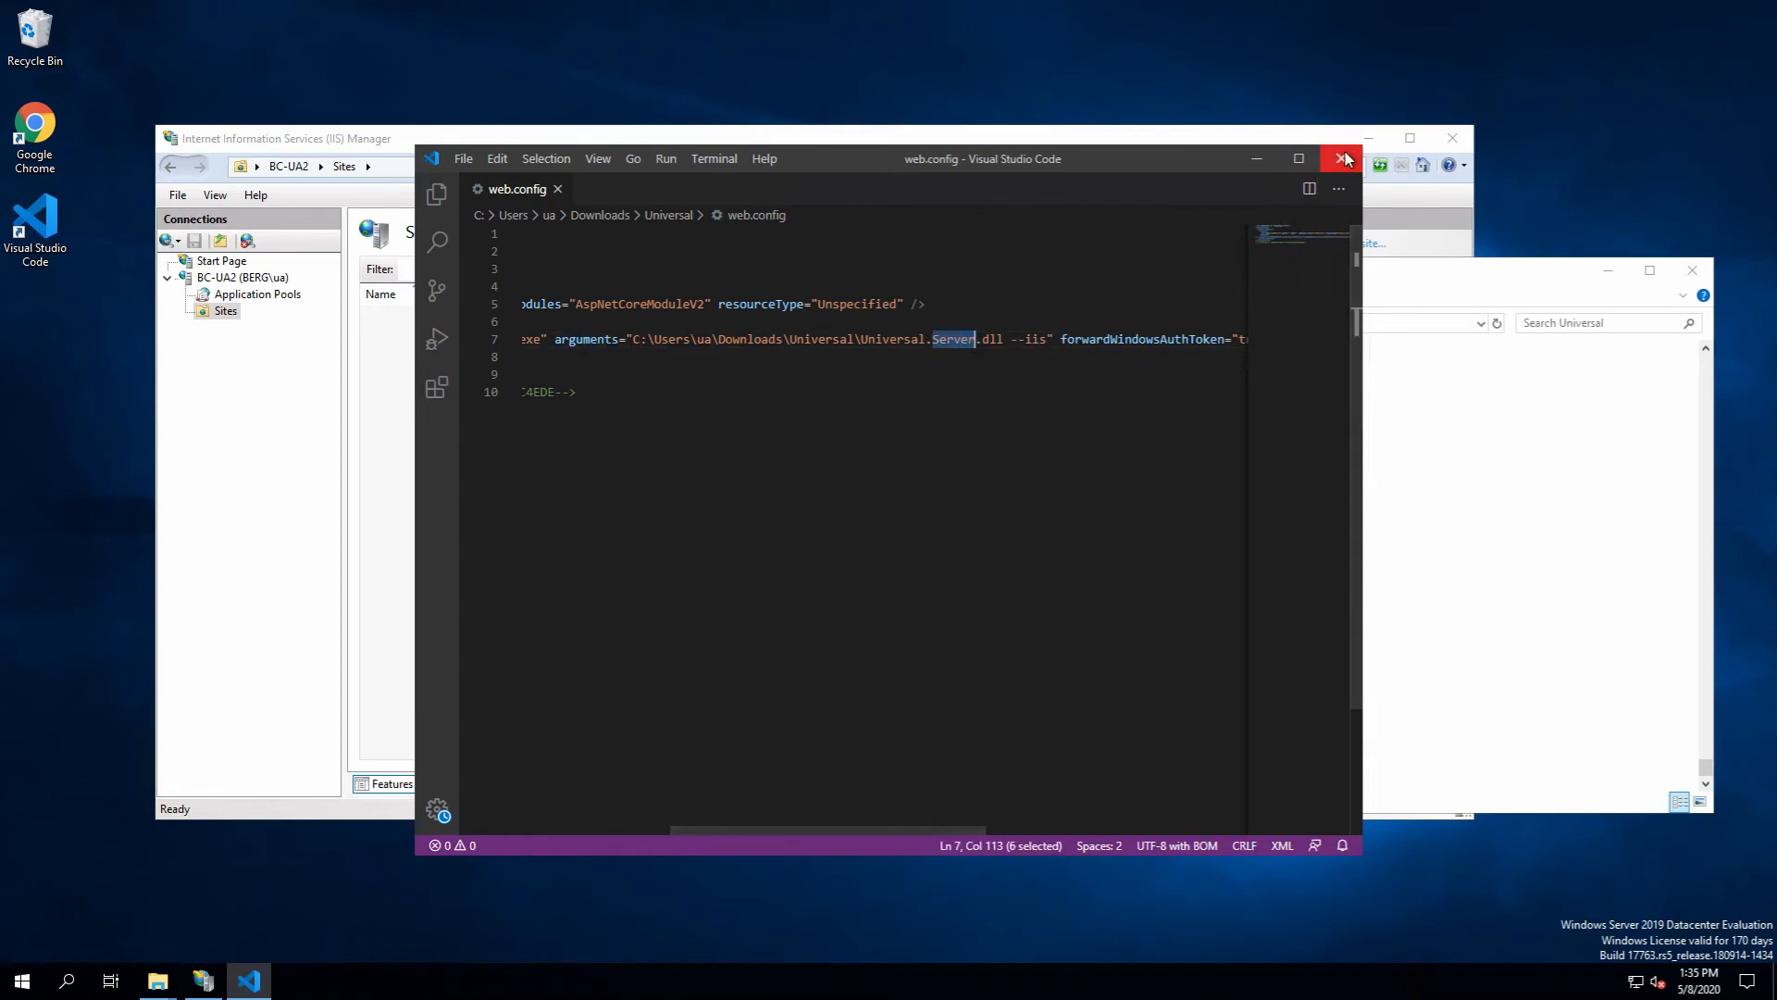
click(1342, 160)
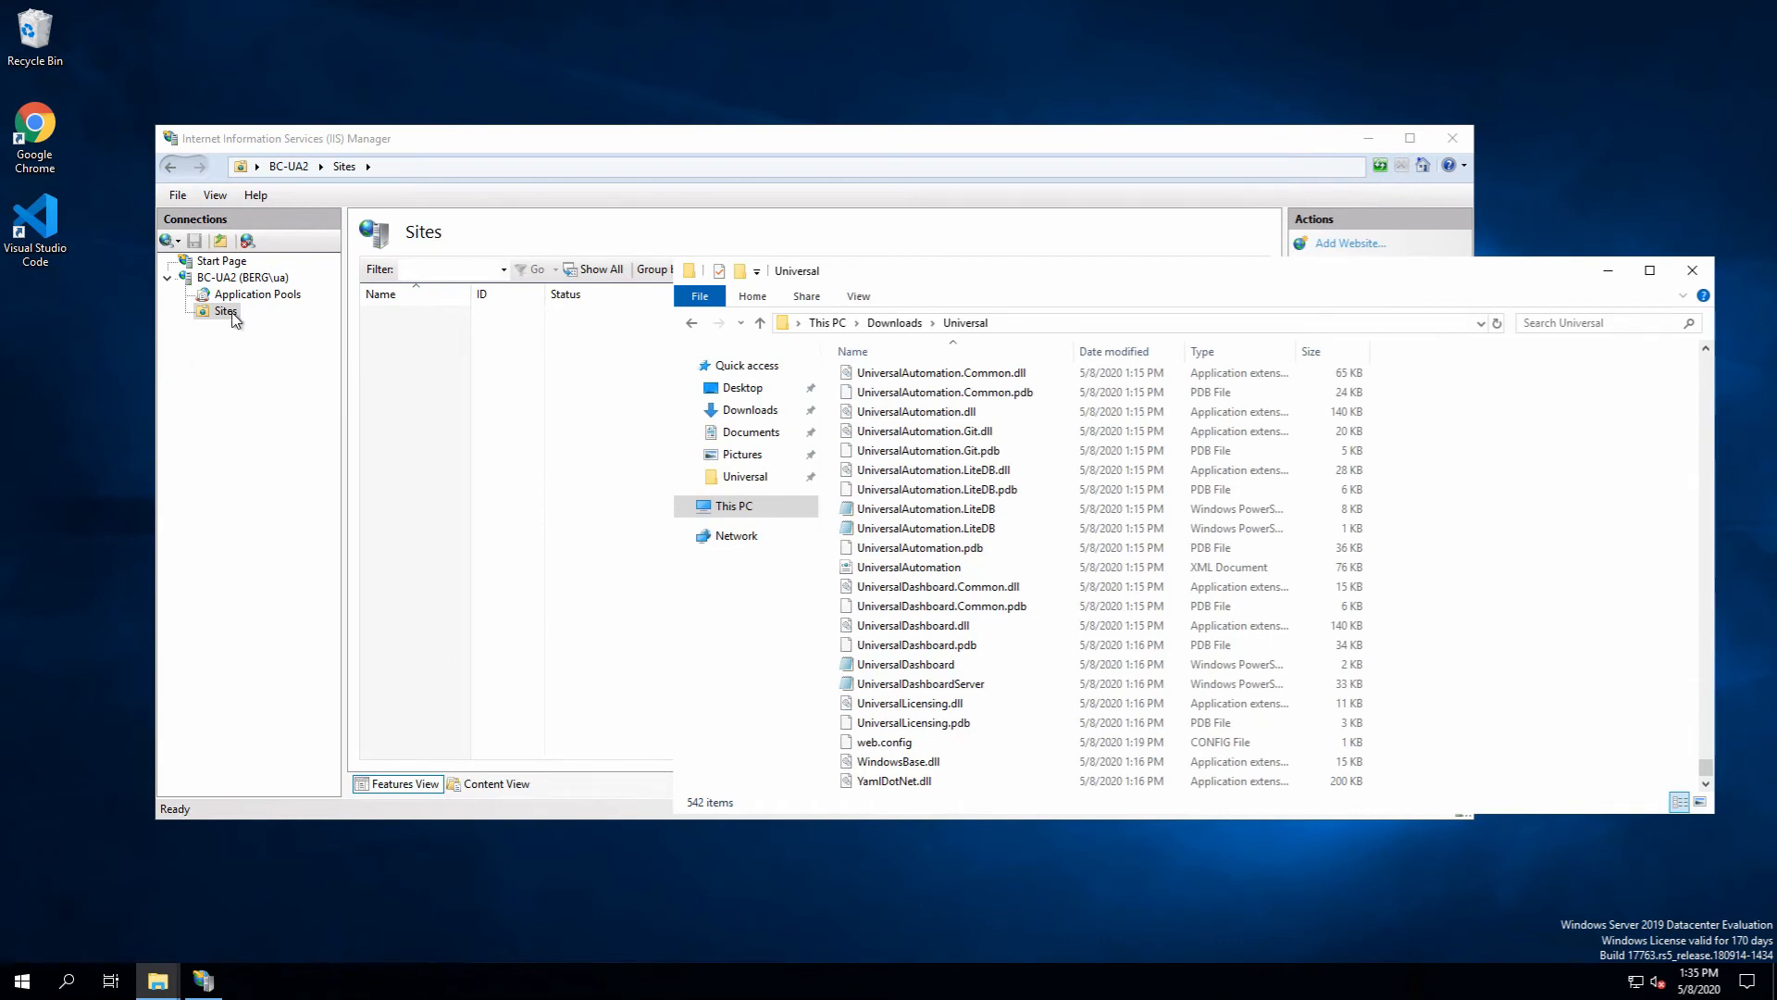
Add a new website from the Sites menu and name it PowerShellUniversal
right_click(222, 311)
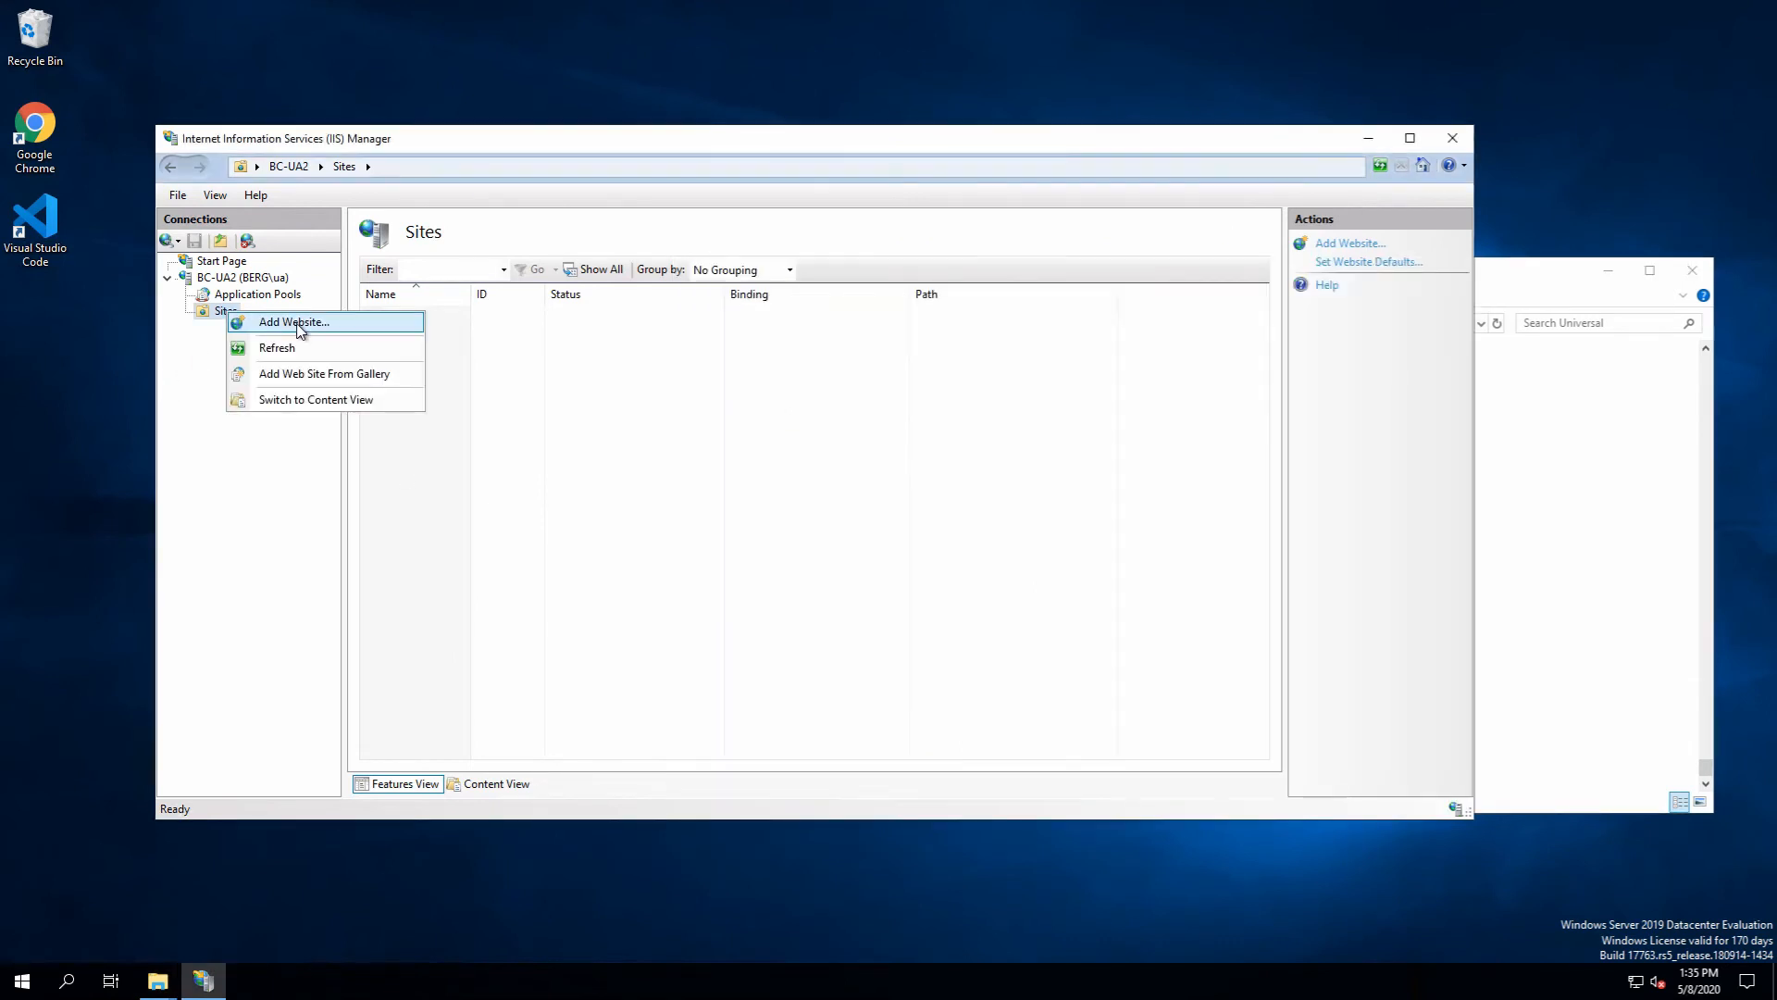
click(294, 322)
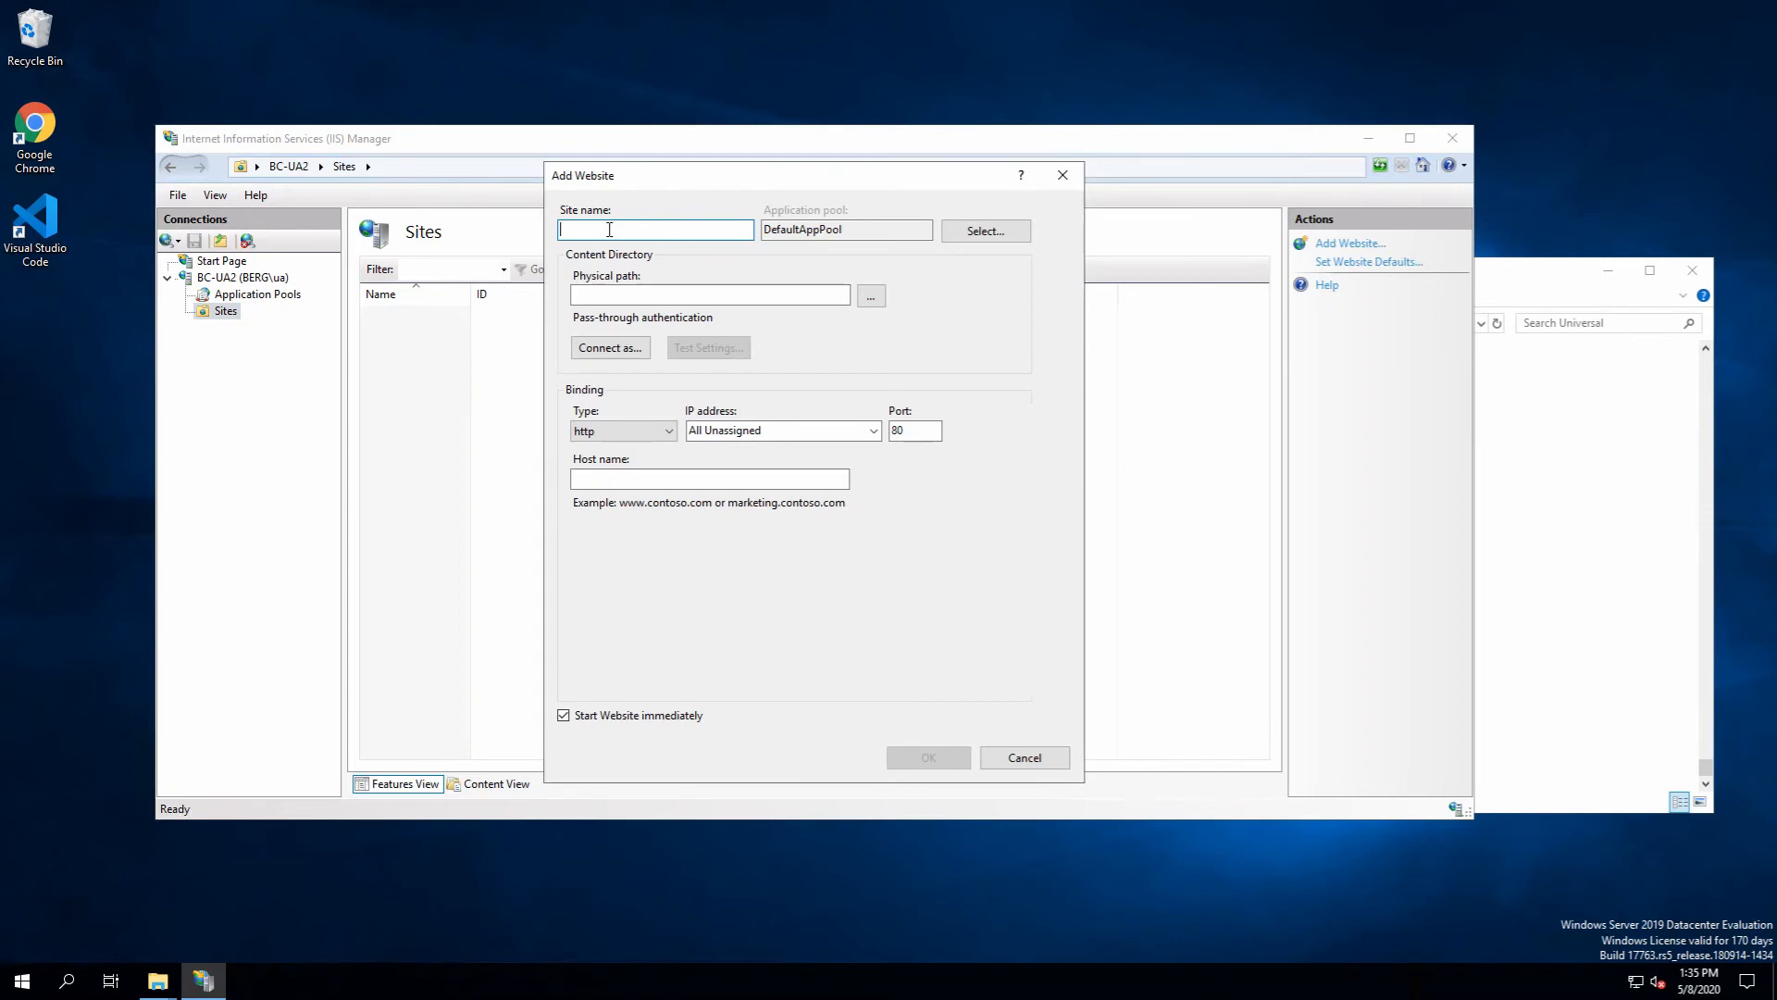
text(PowerShell)
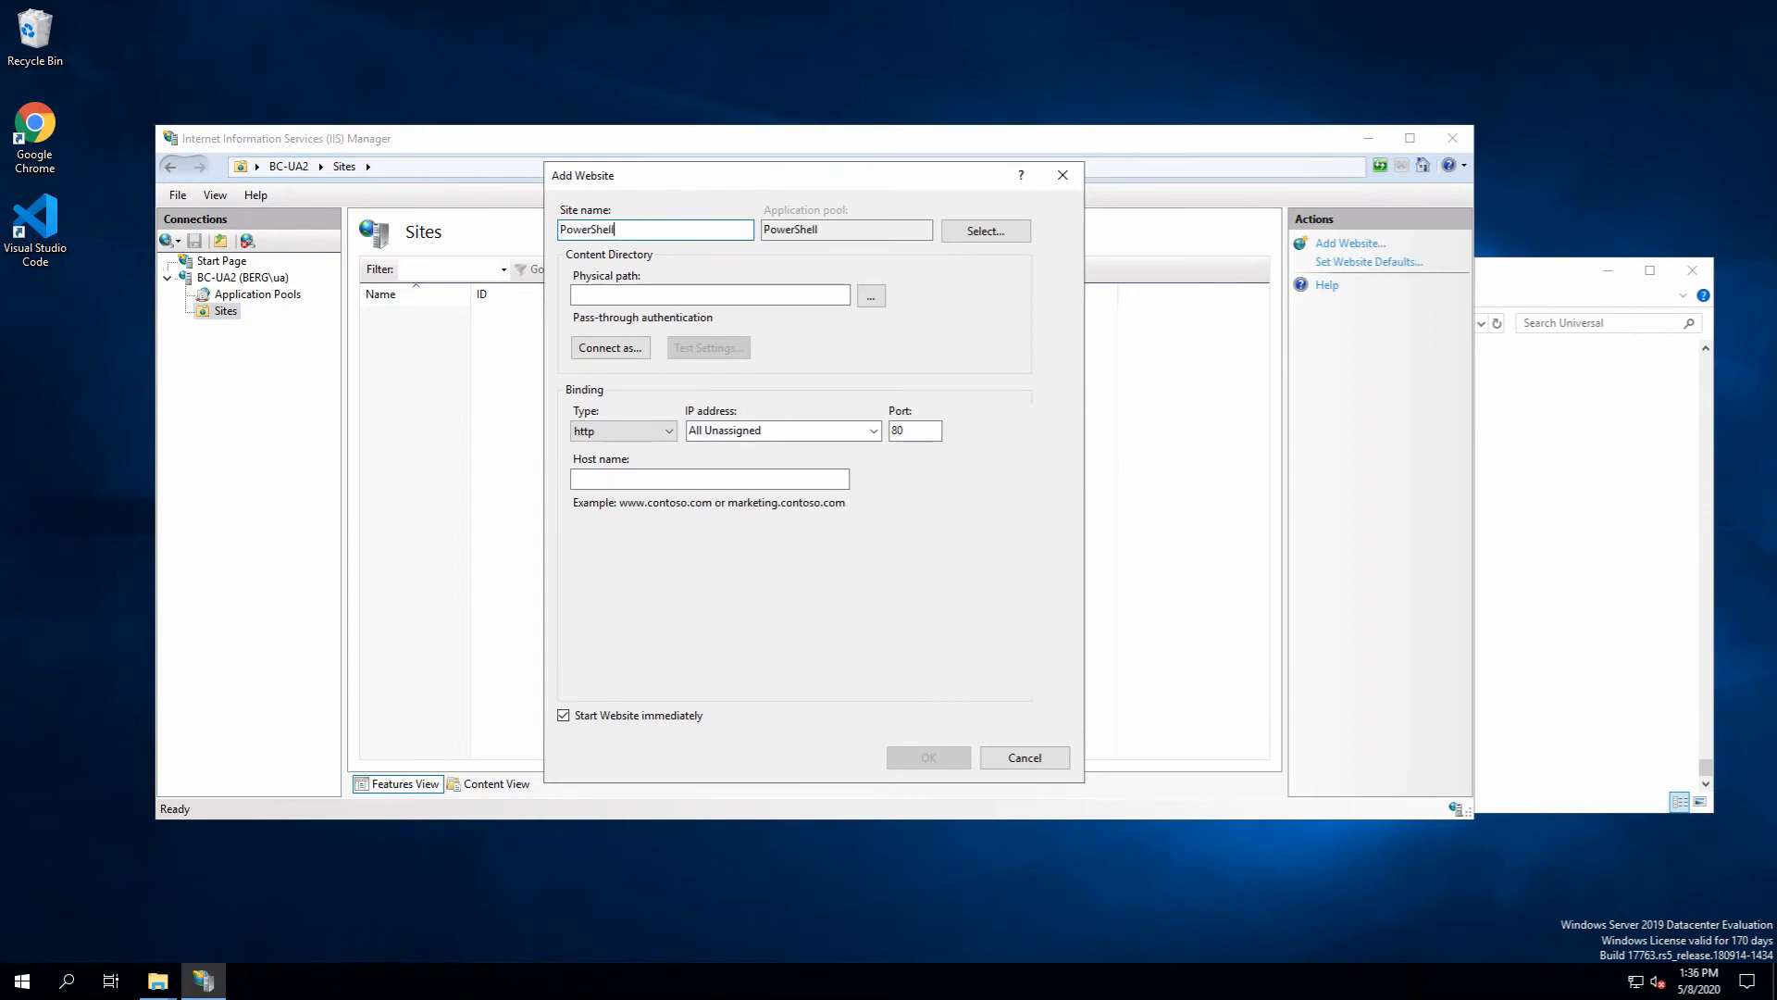
text(Universal)
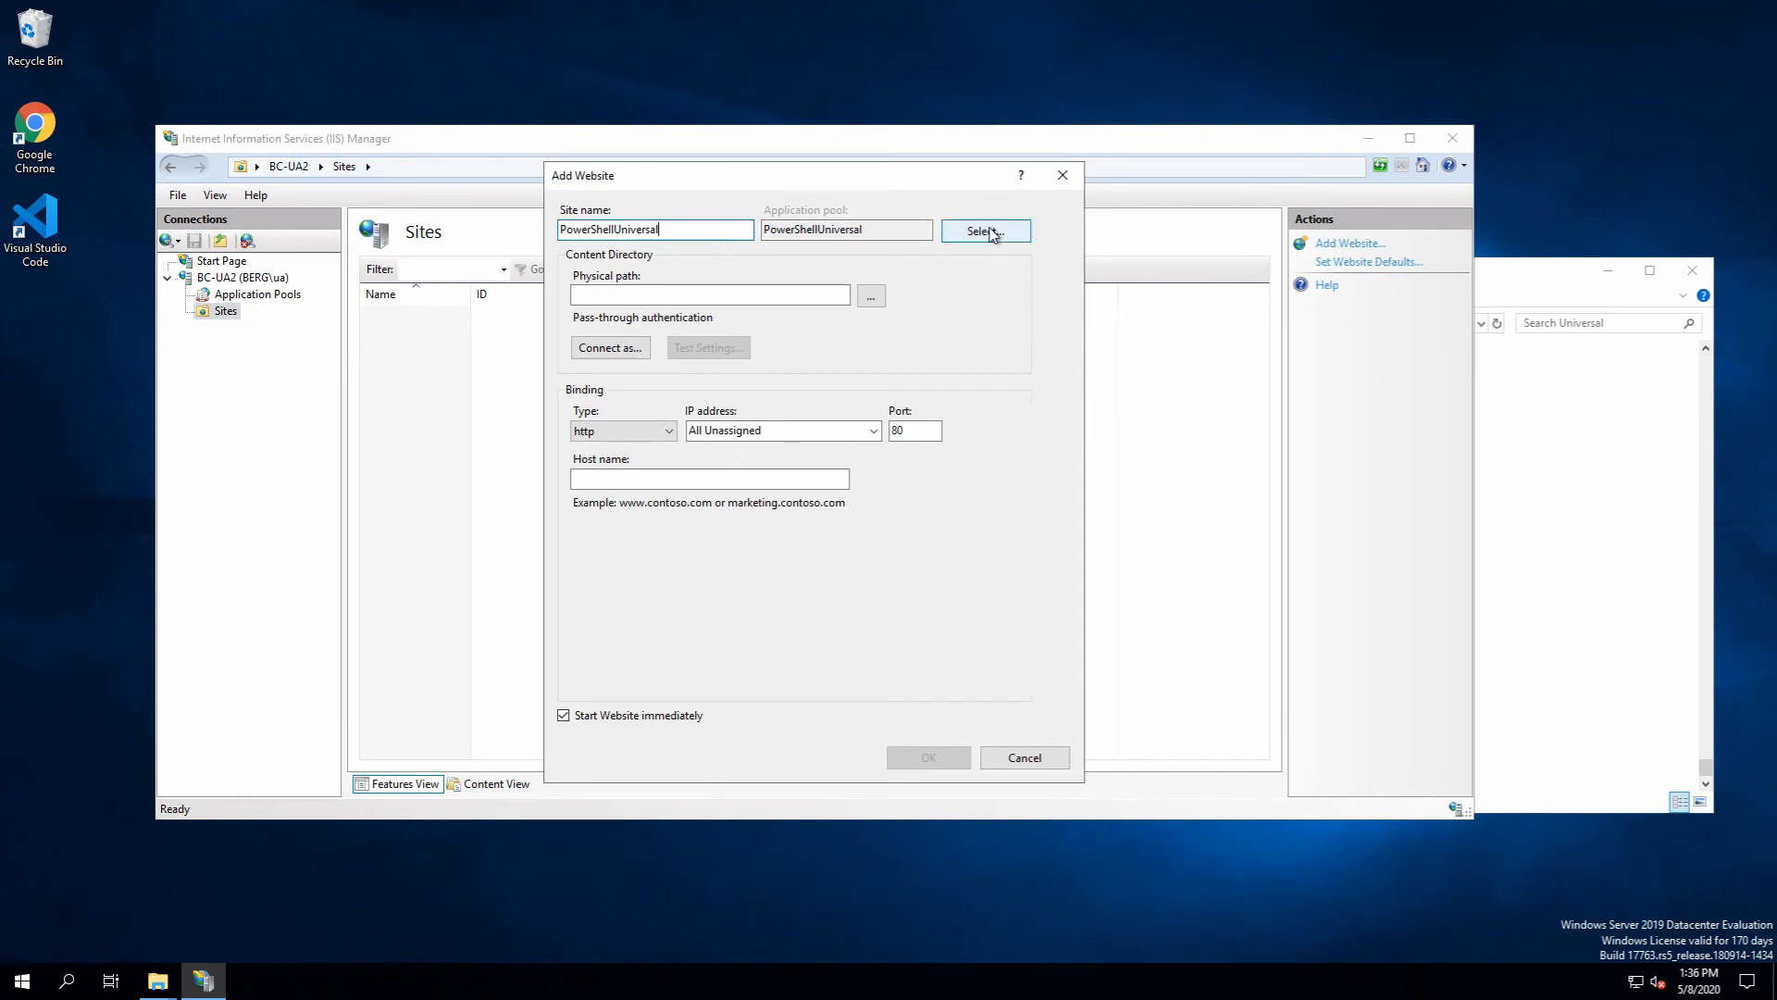
click(985, 230)
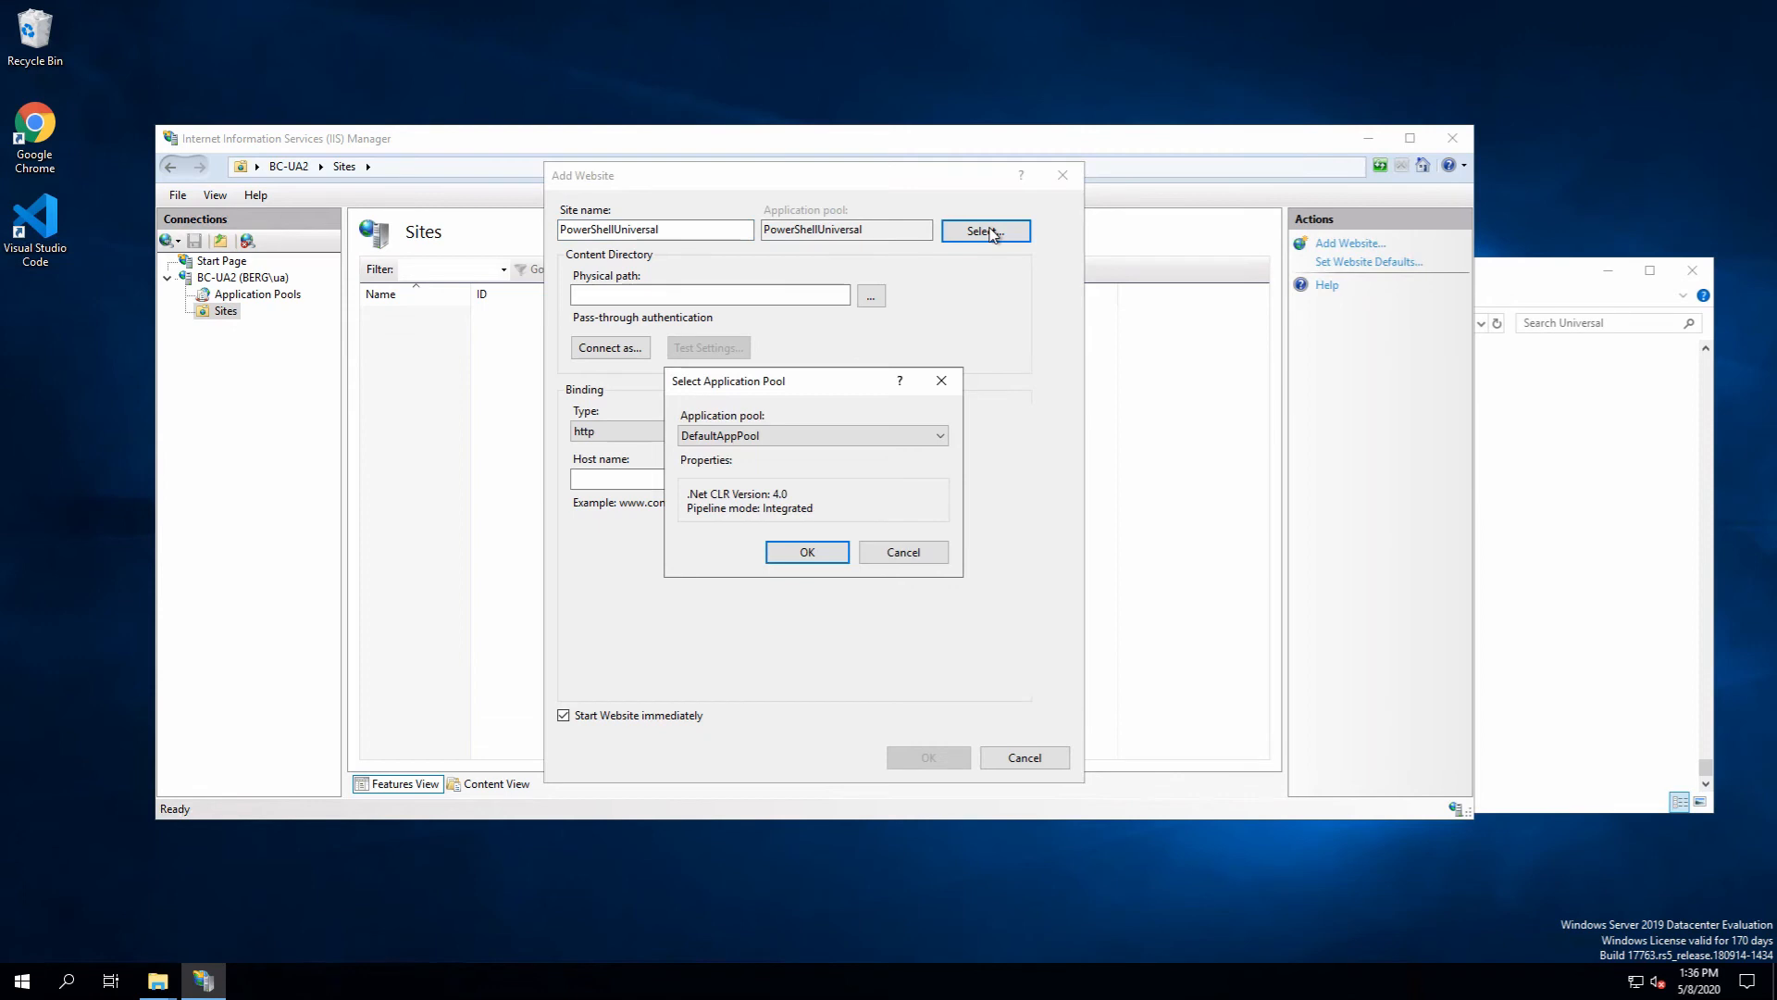
Assign the PowerShell Universal application pool to the PowerShellUniversal site
click(934, 435)
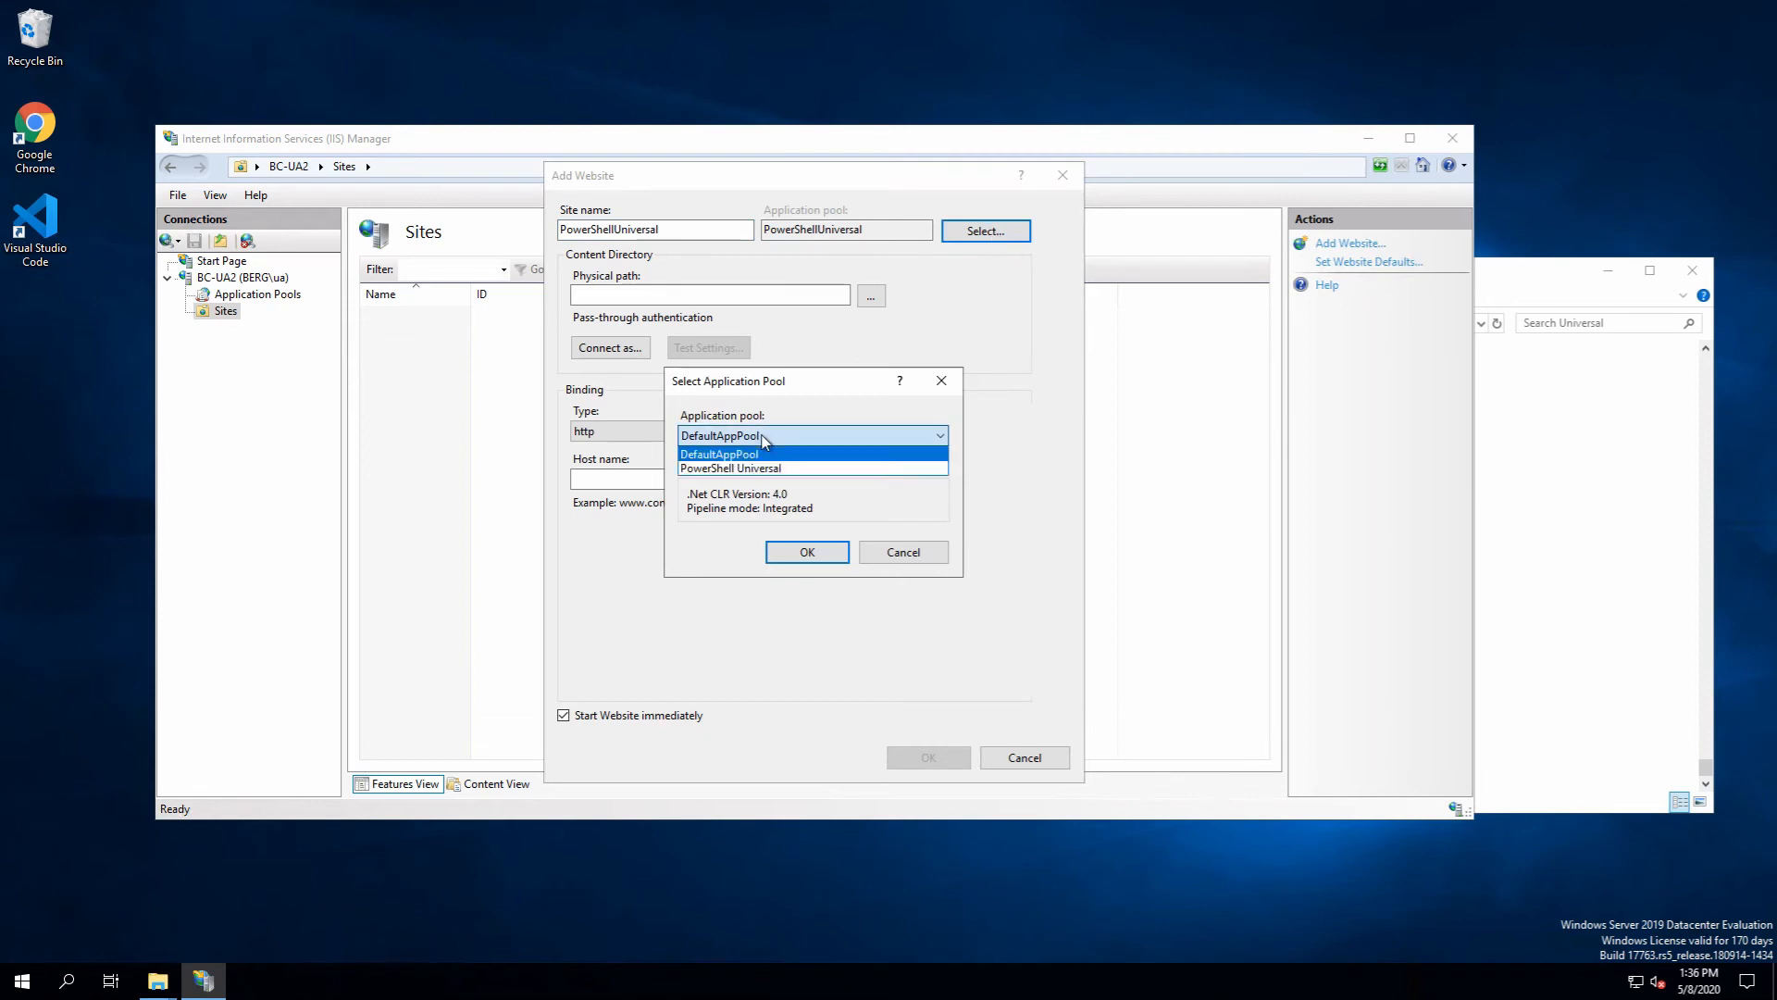
click(754, 467)
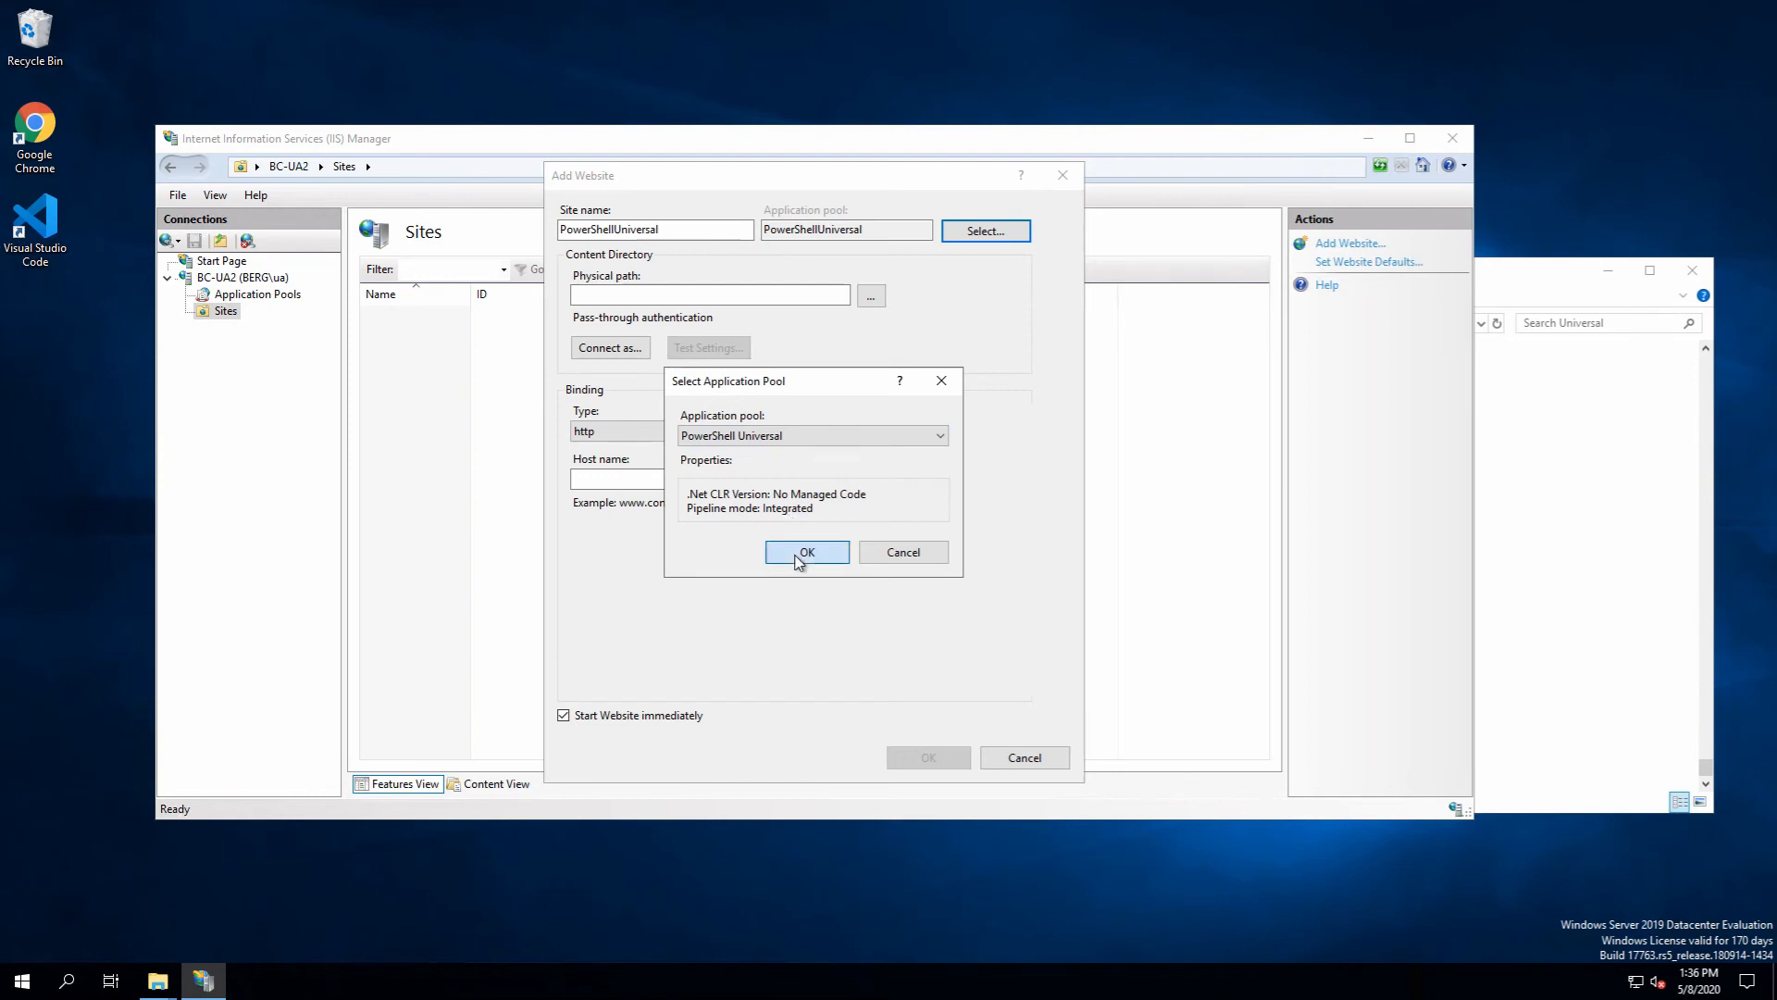
click(806, 552)
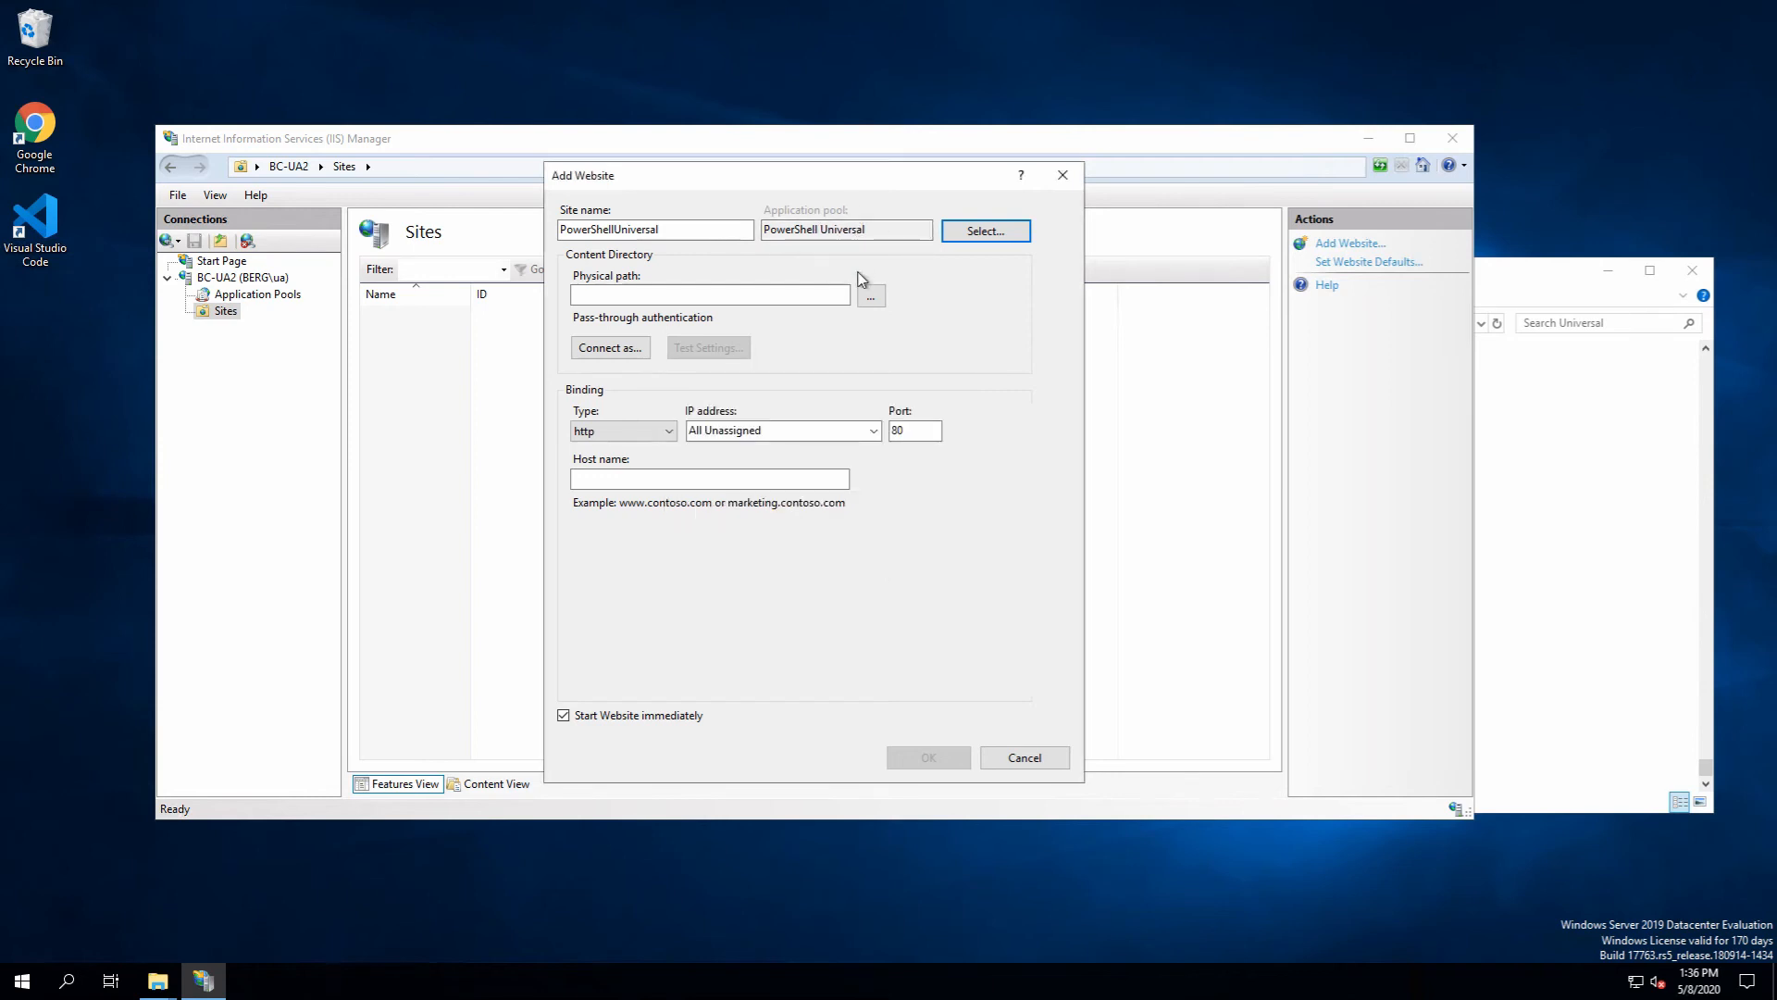
click(871, 294)
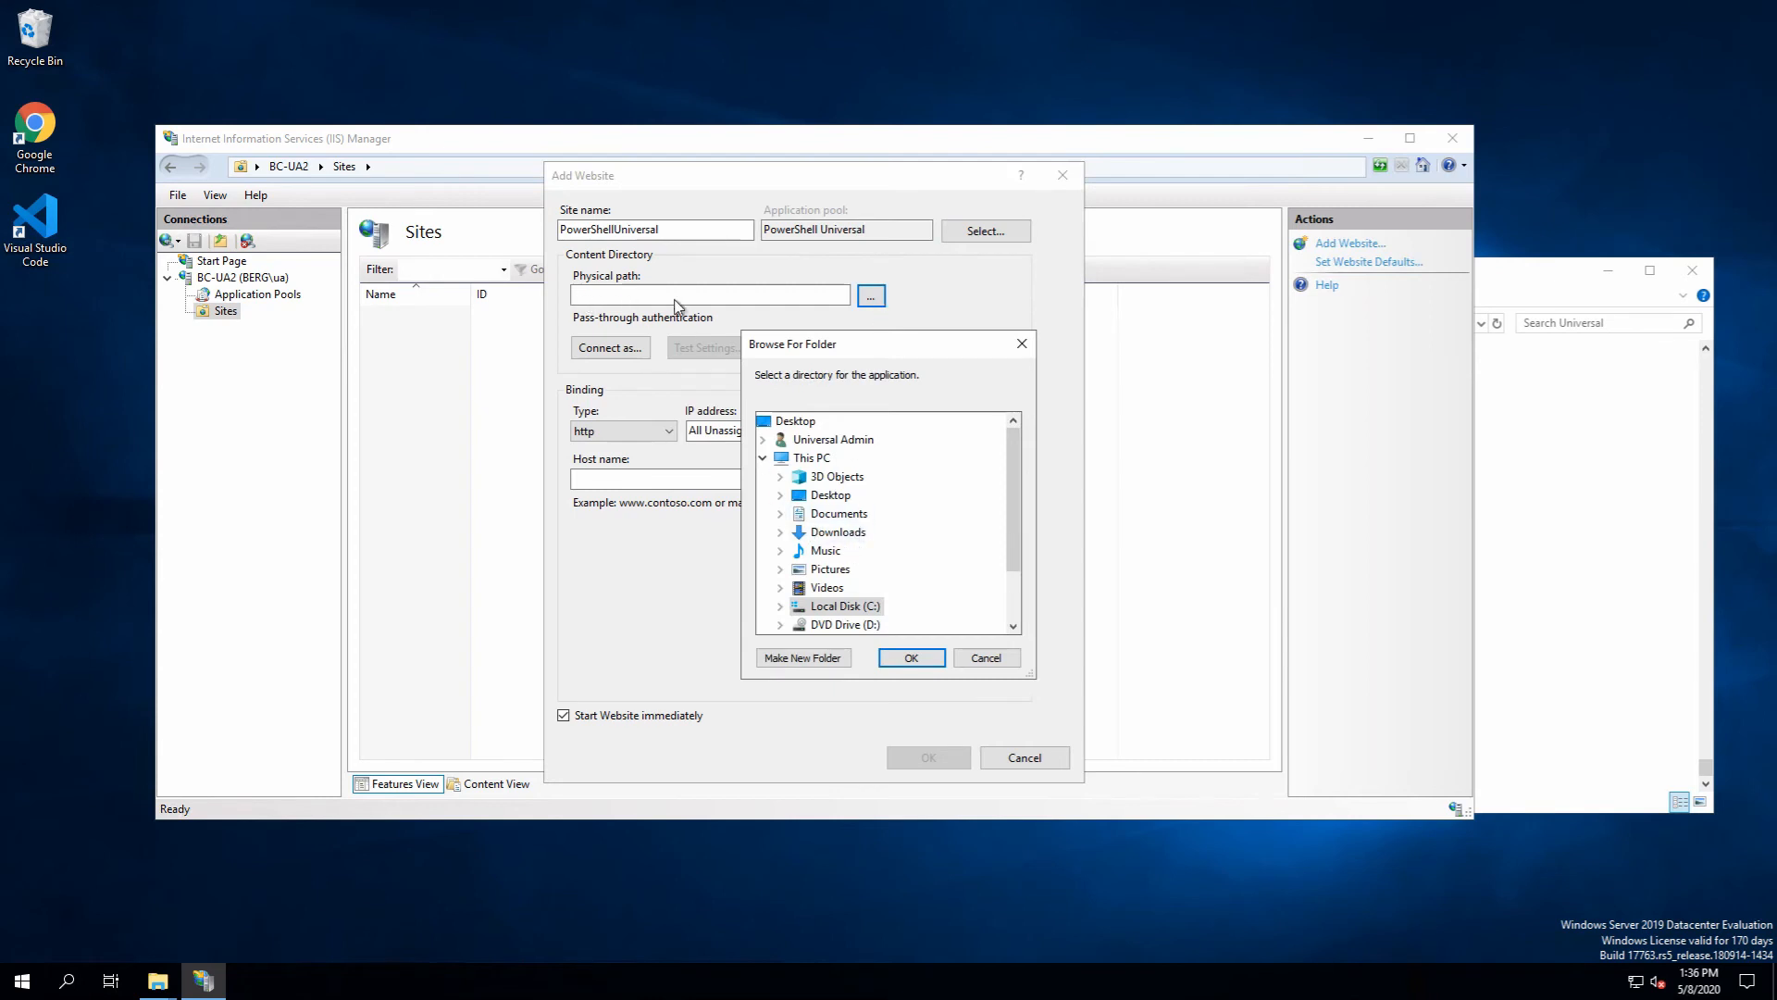
mouse_move(754, 554)
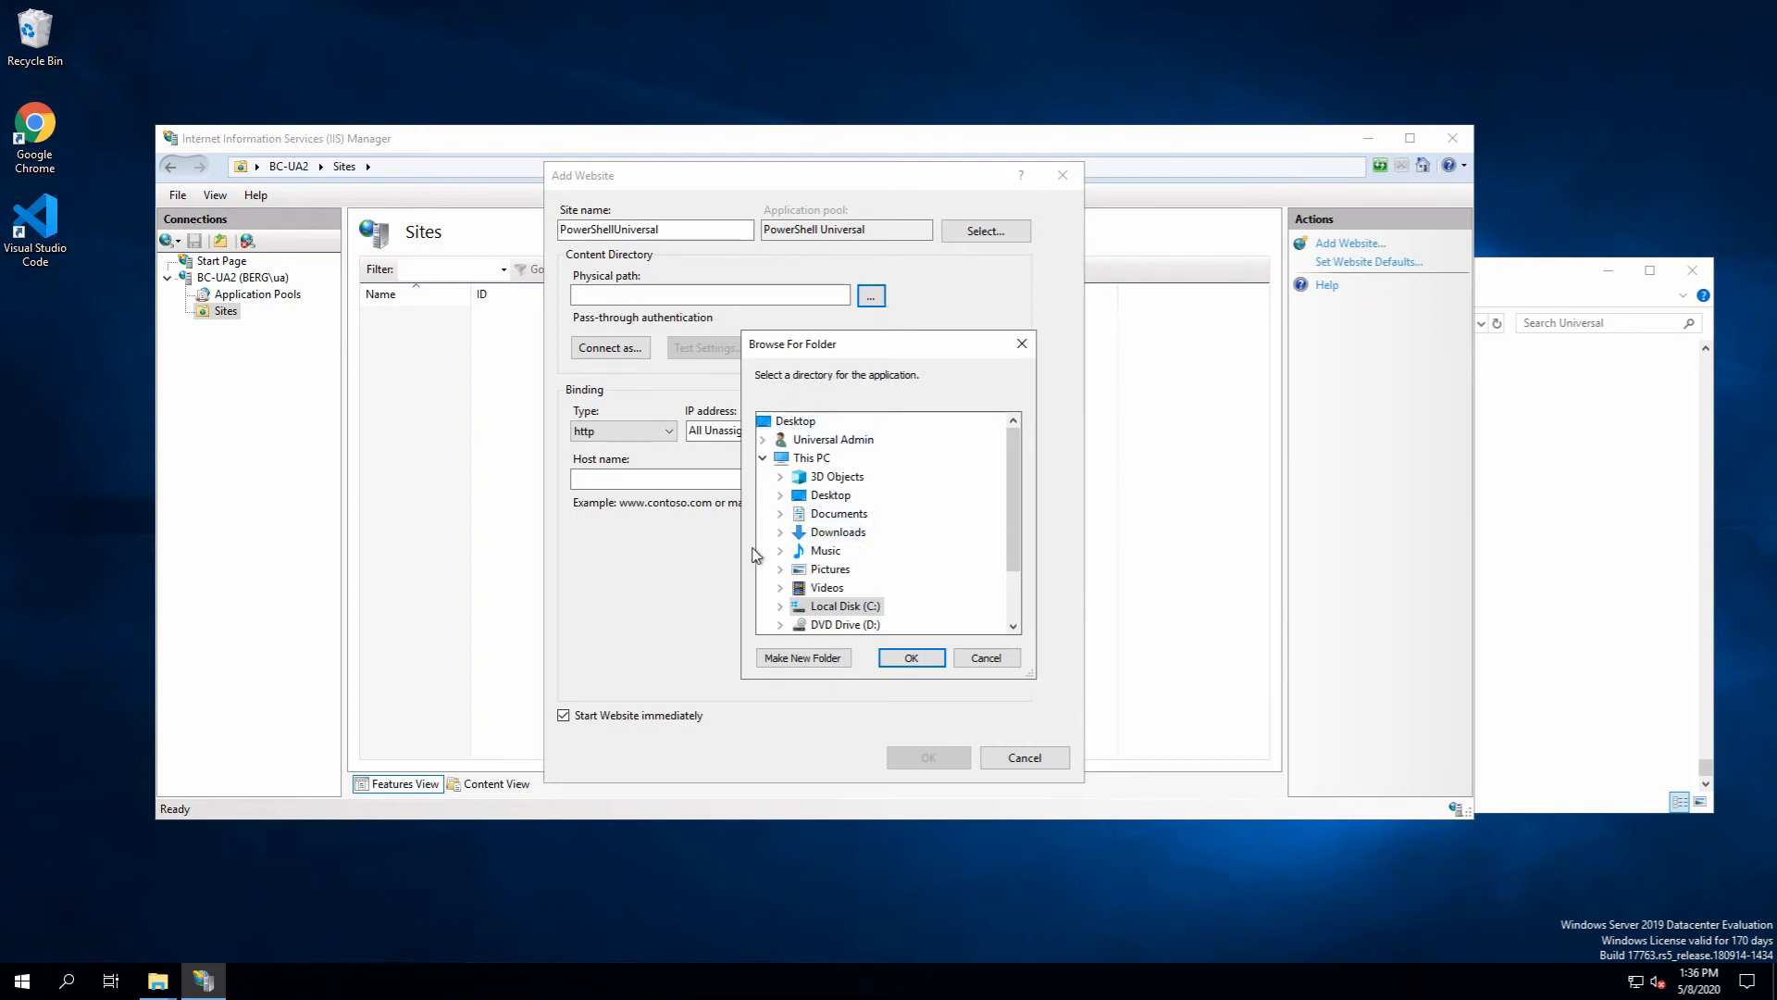
Set the site's physical path to C:\Users\ua\Downloads\Universal
click(779, 531)
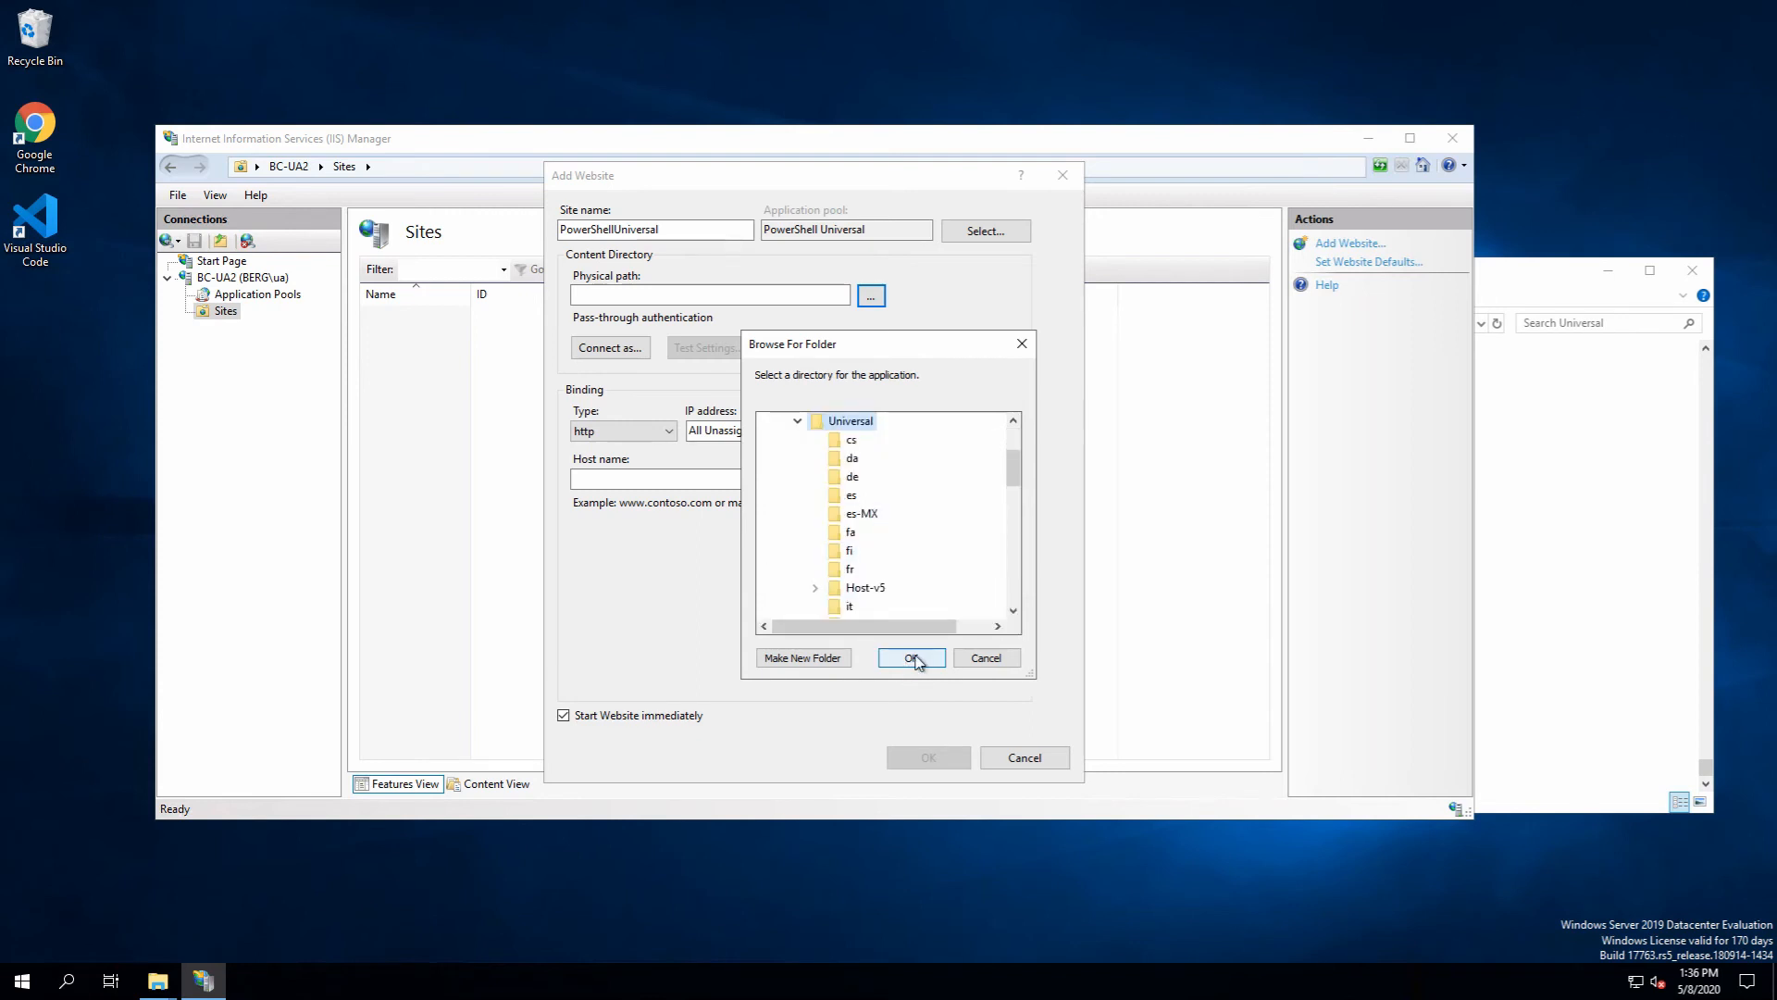
click(911, 657)
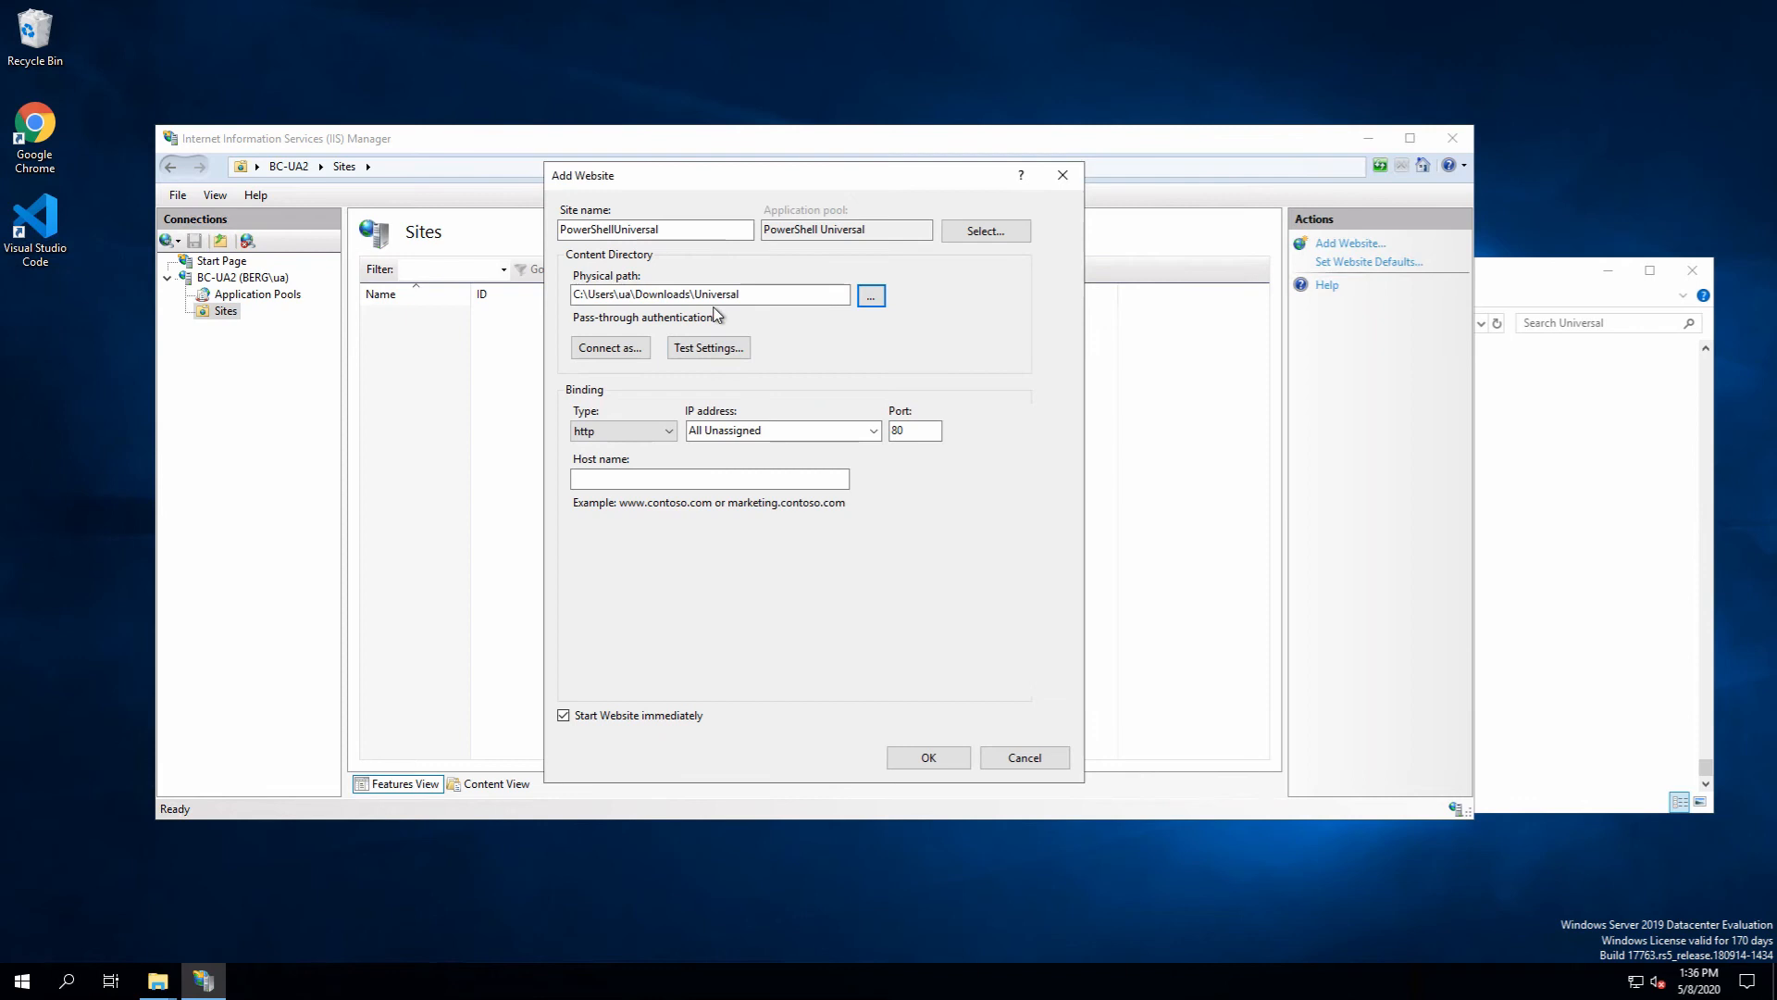
mouse_move(788, 319)
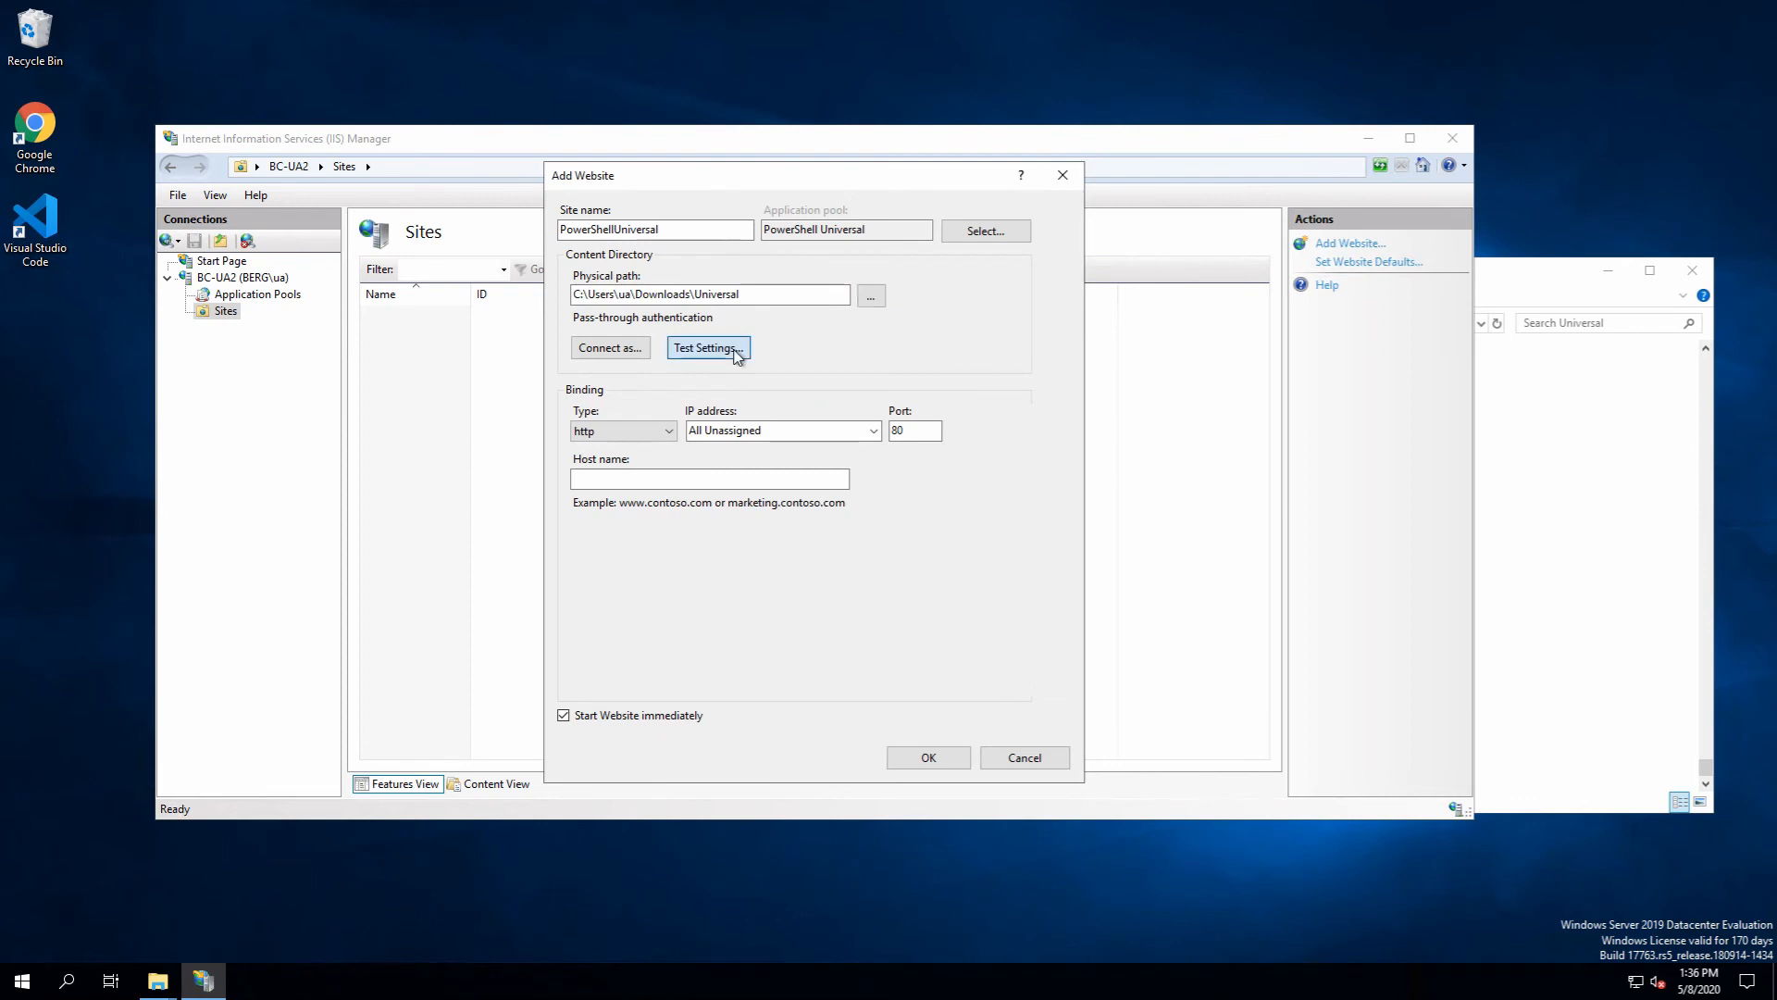
click(708, 347)
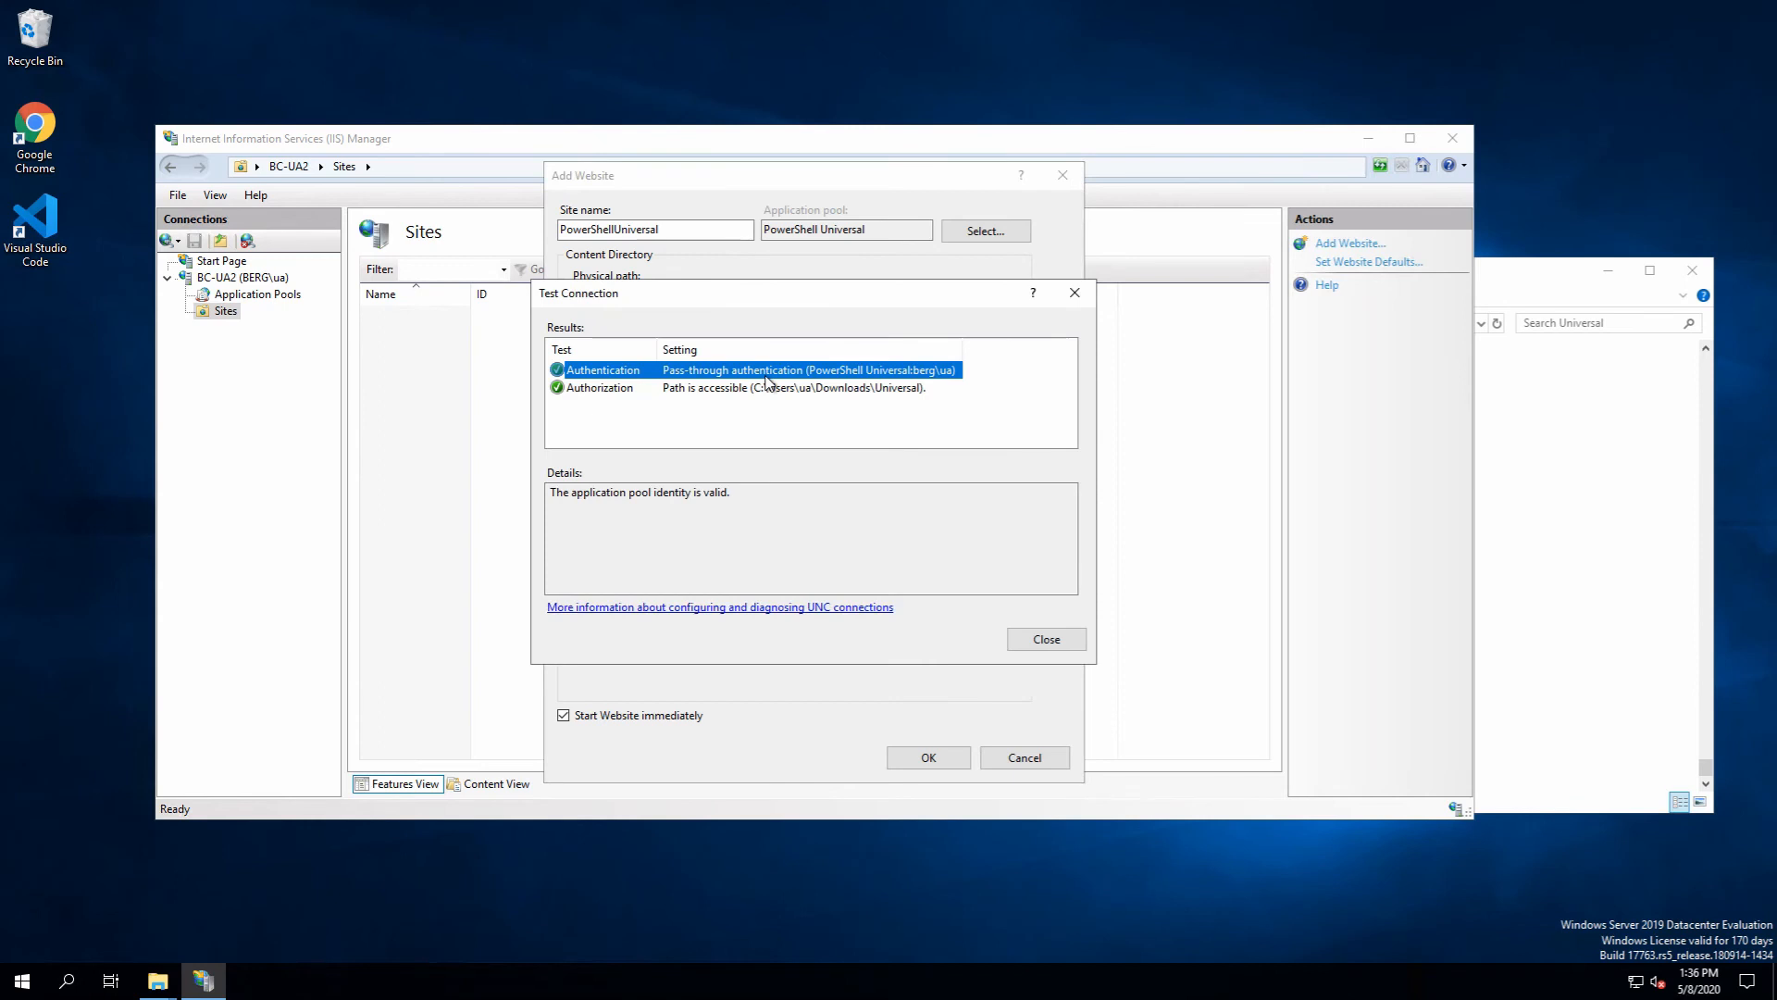
mouse_move(1052, 439)
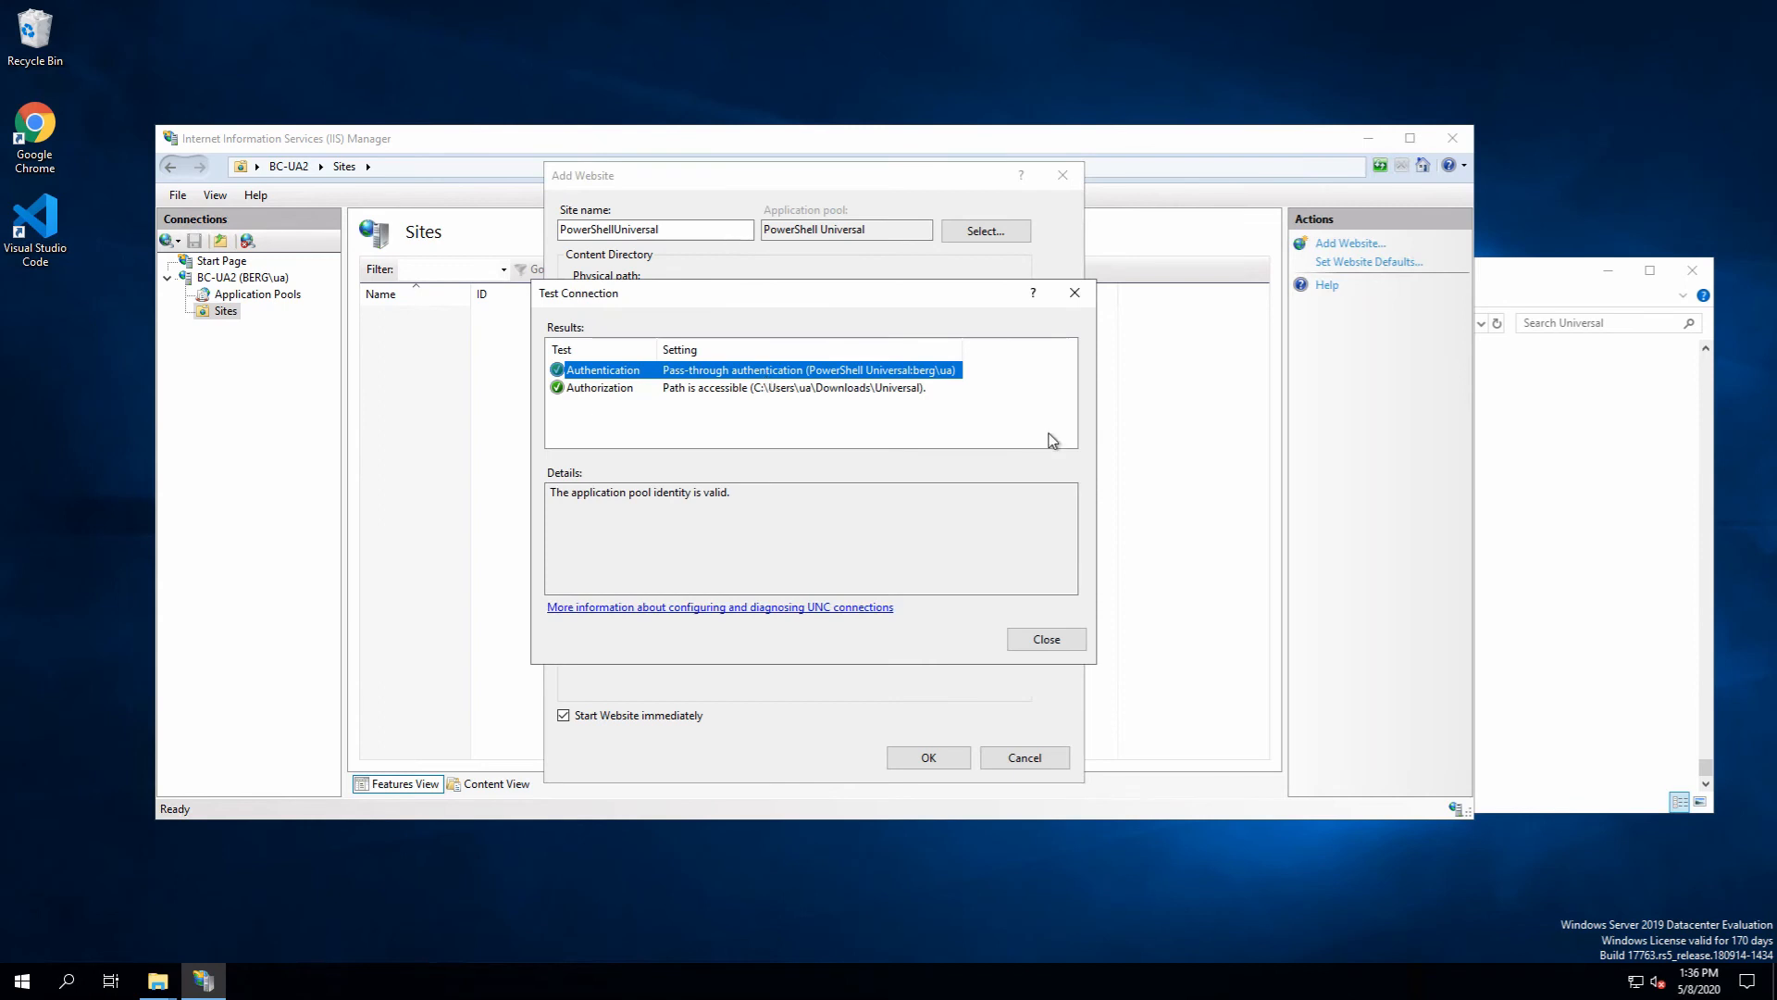
mouse_move(904, 404)
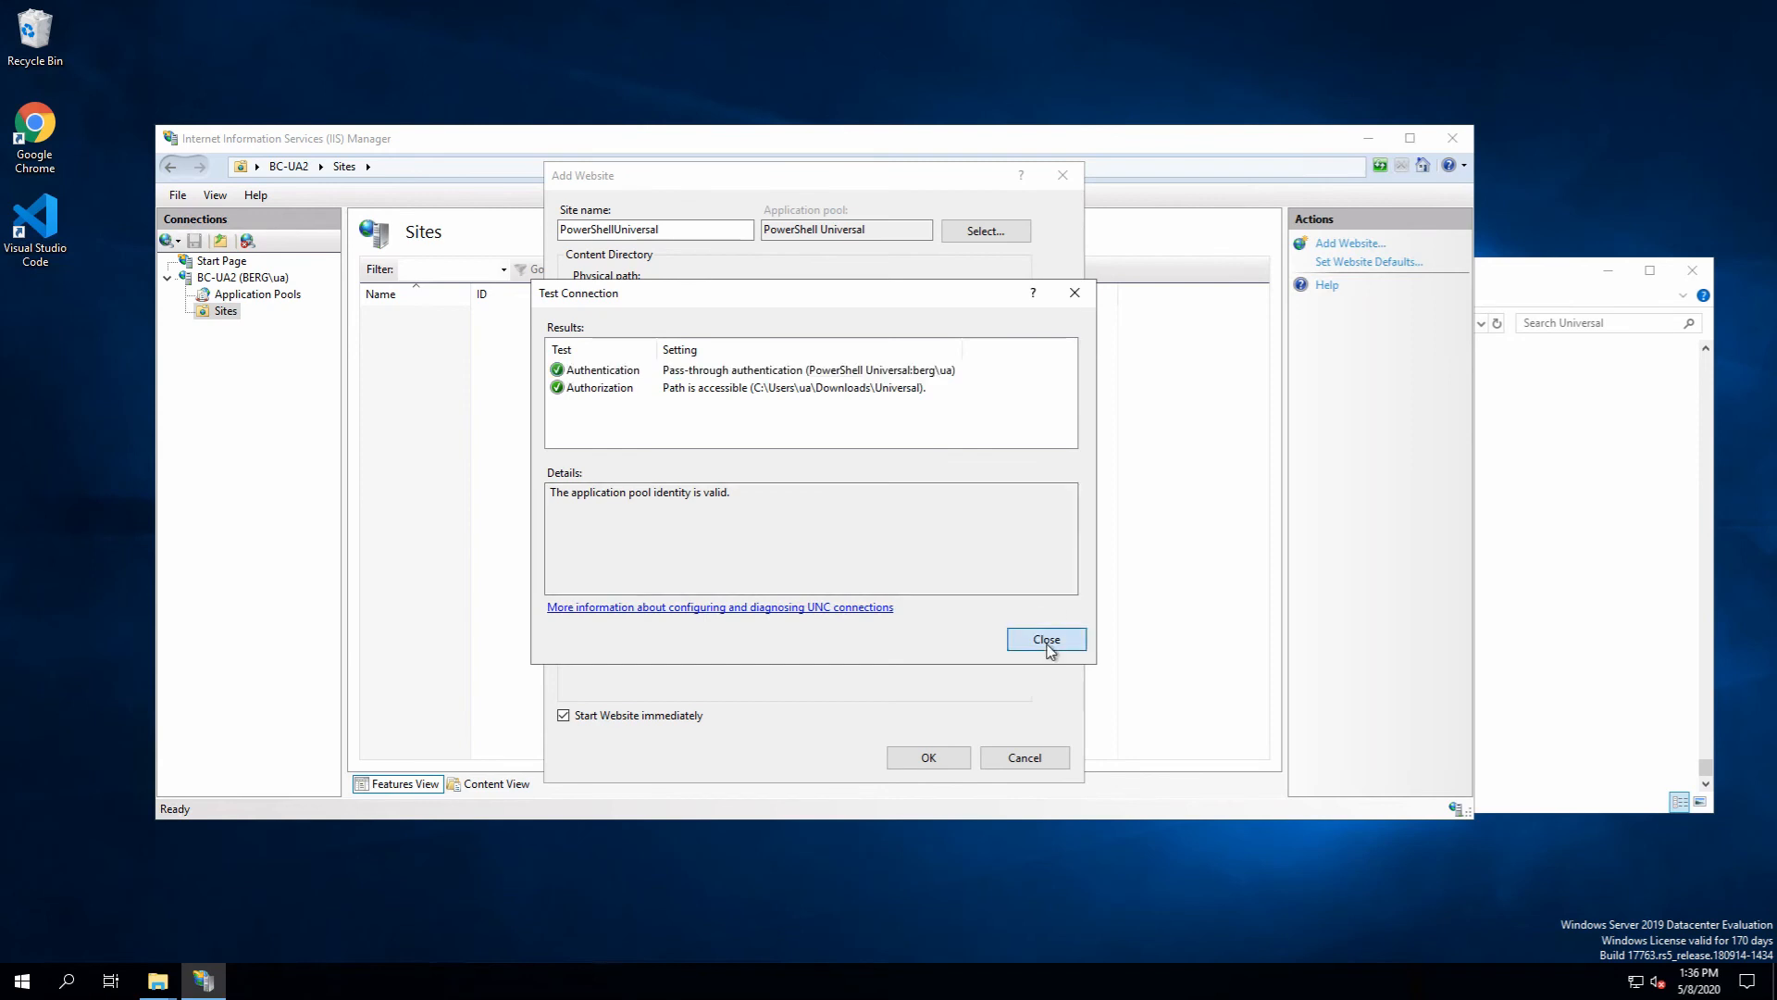
click(1046, 639)
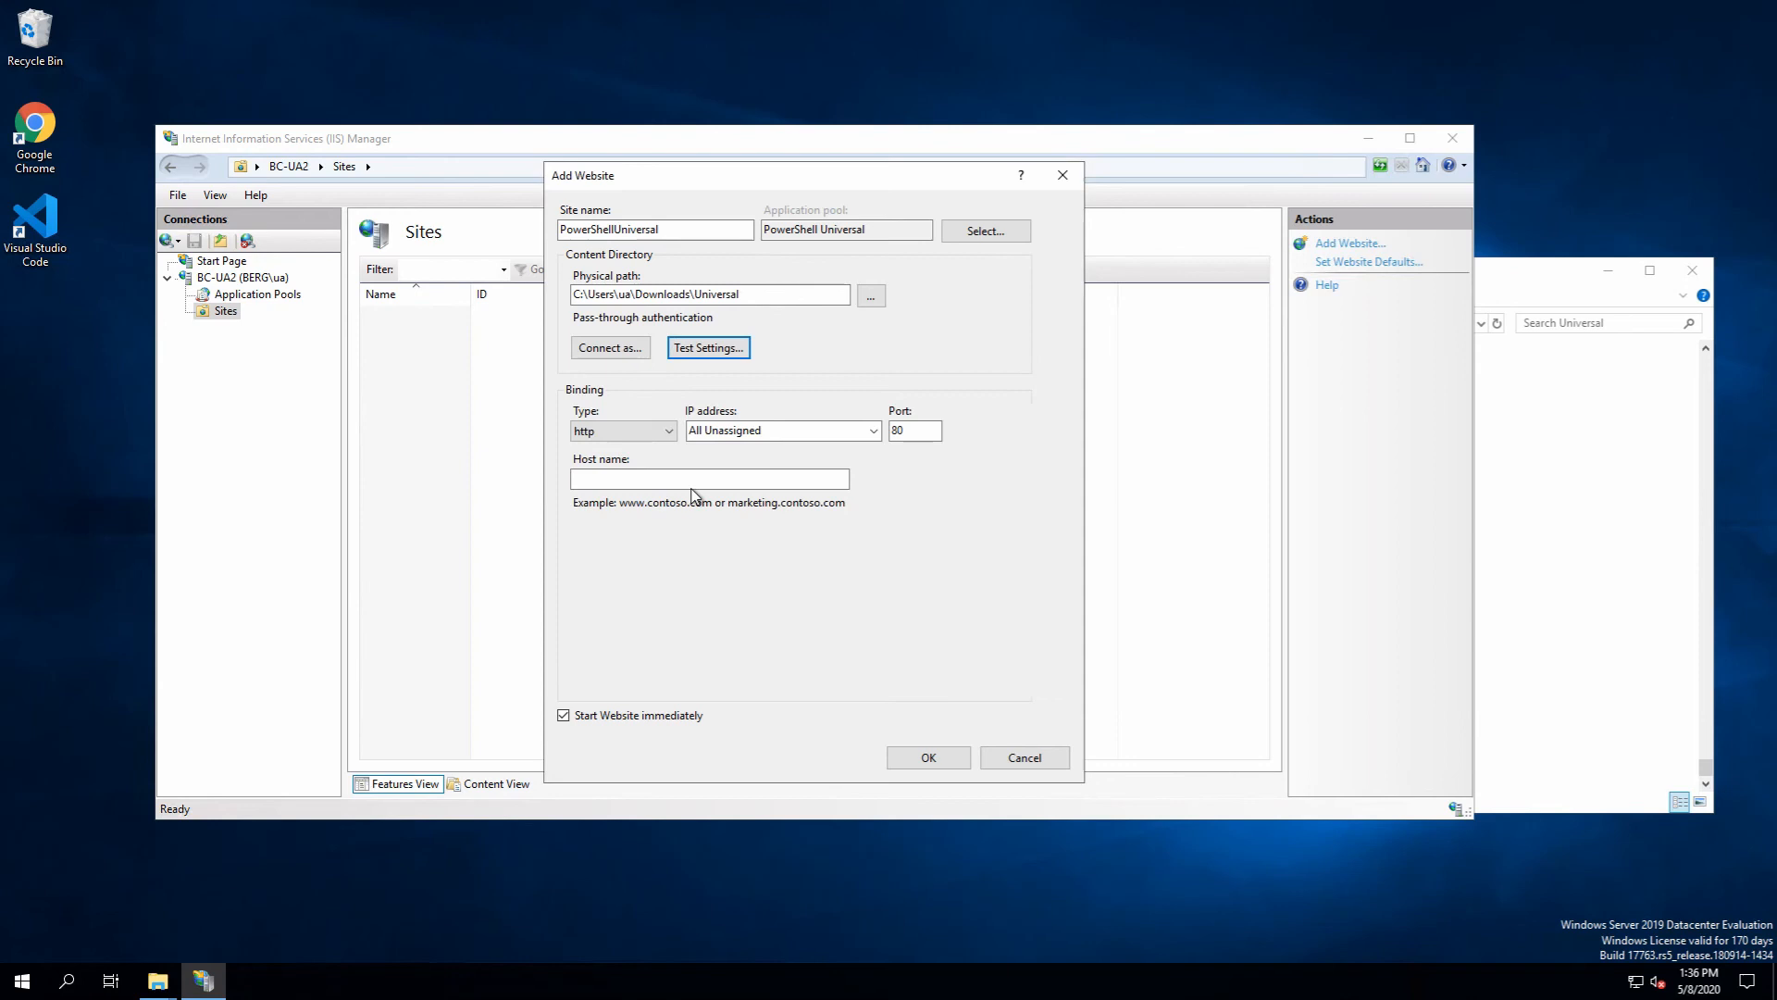
click(709, 479)
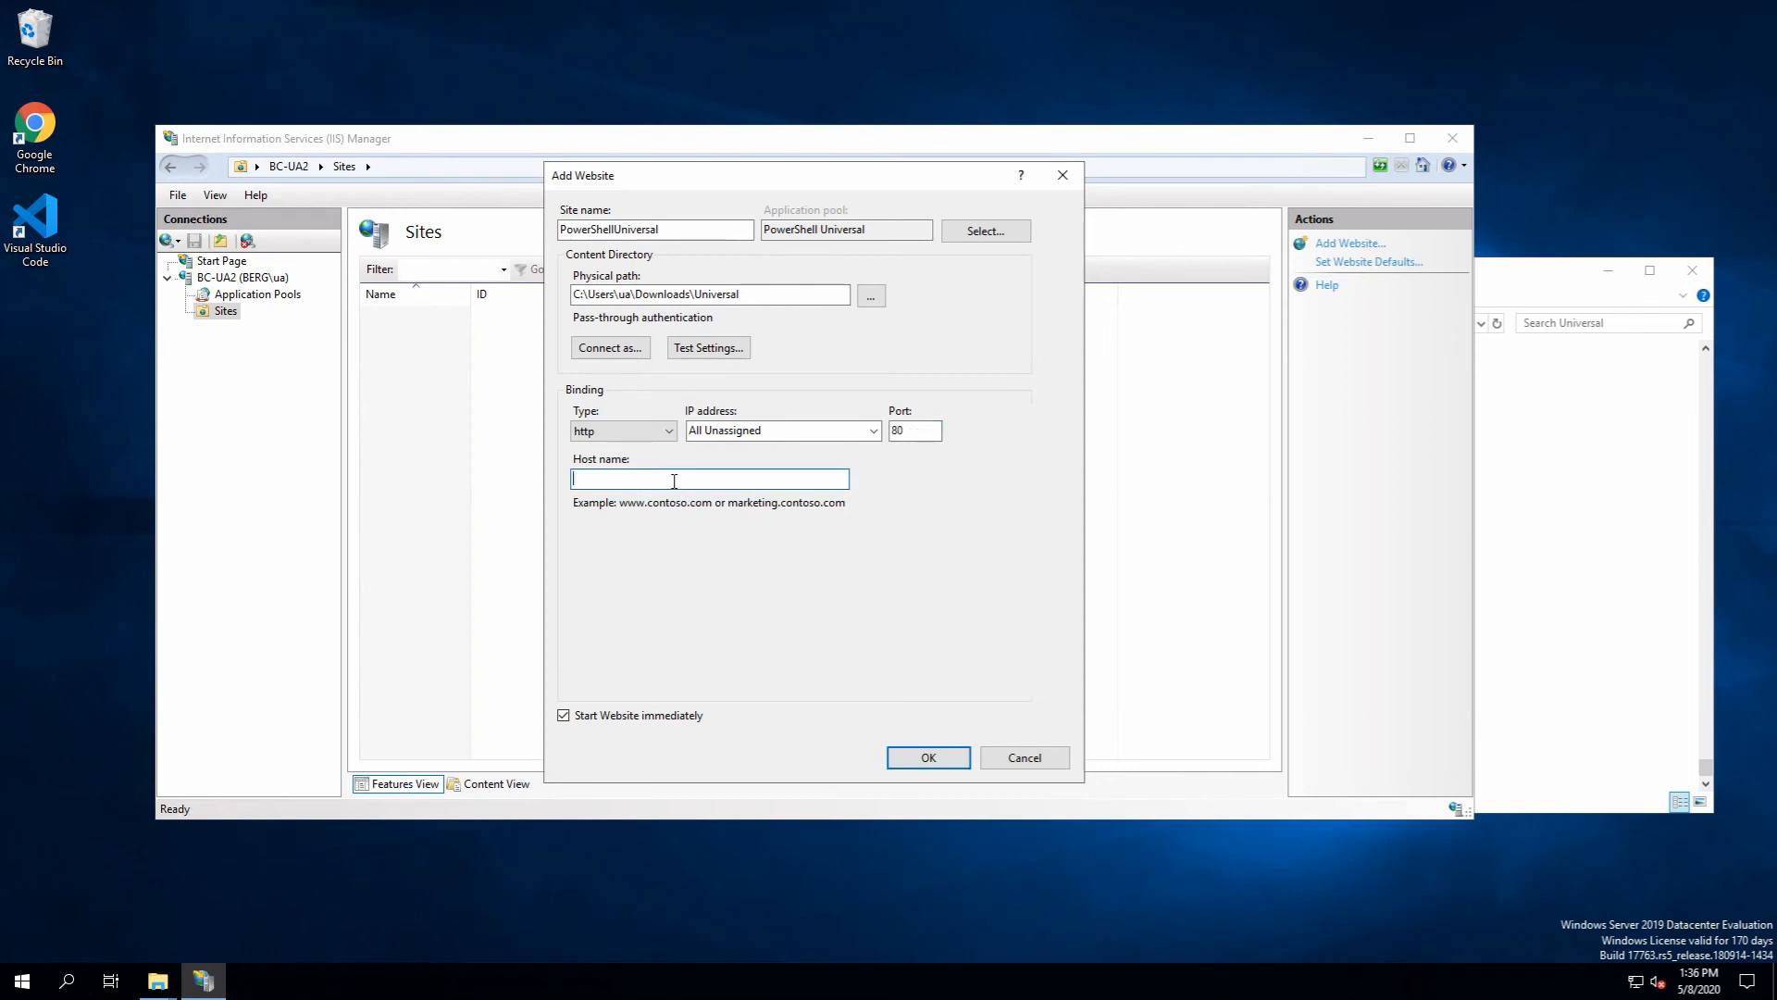
Enter host name 'localhost' and create the PowerShellUniversal website
text(localhost)
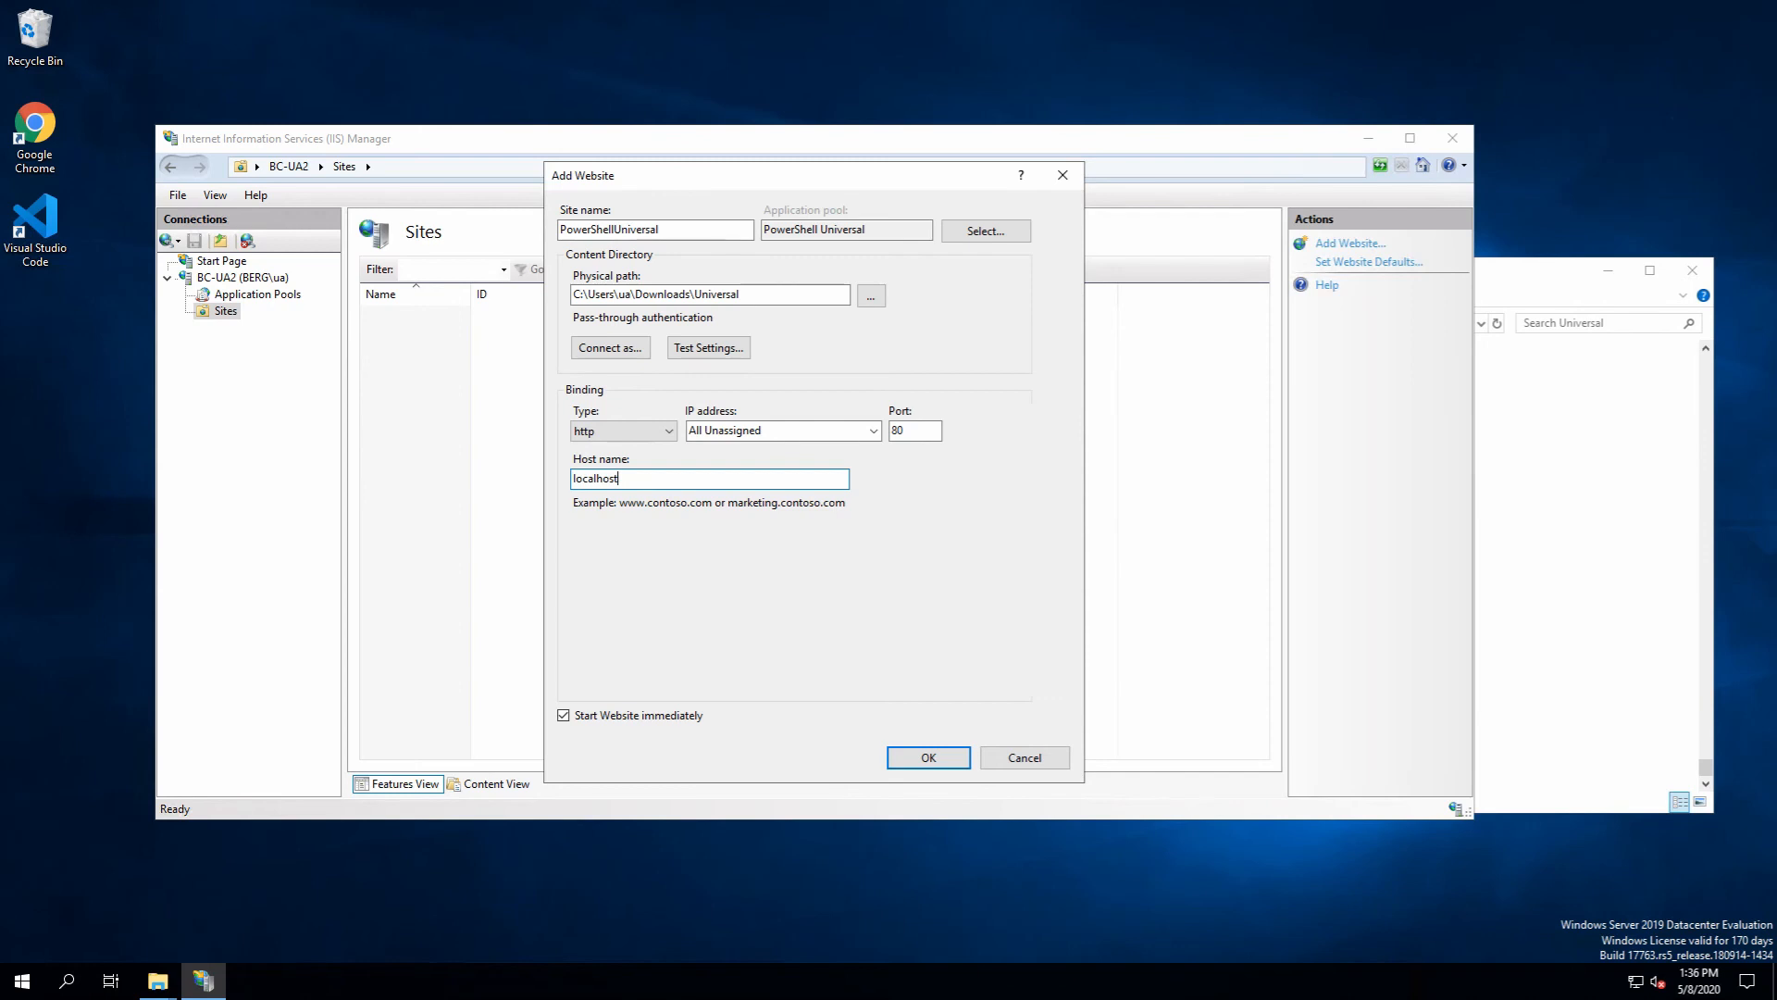
mouse_move(566, 350)
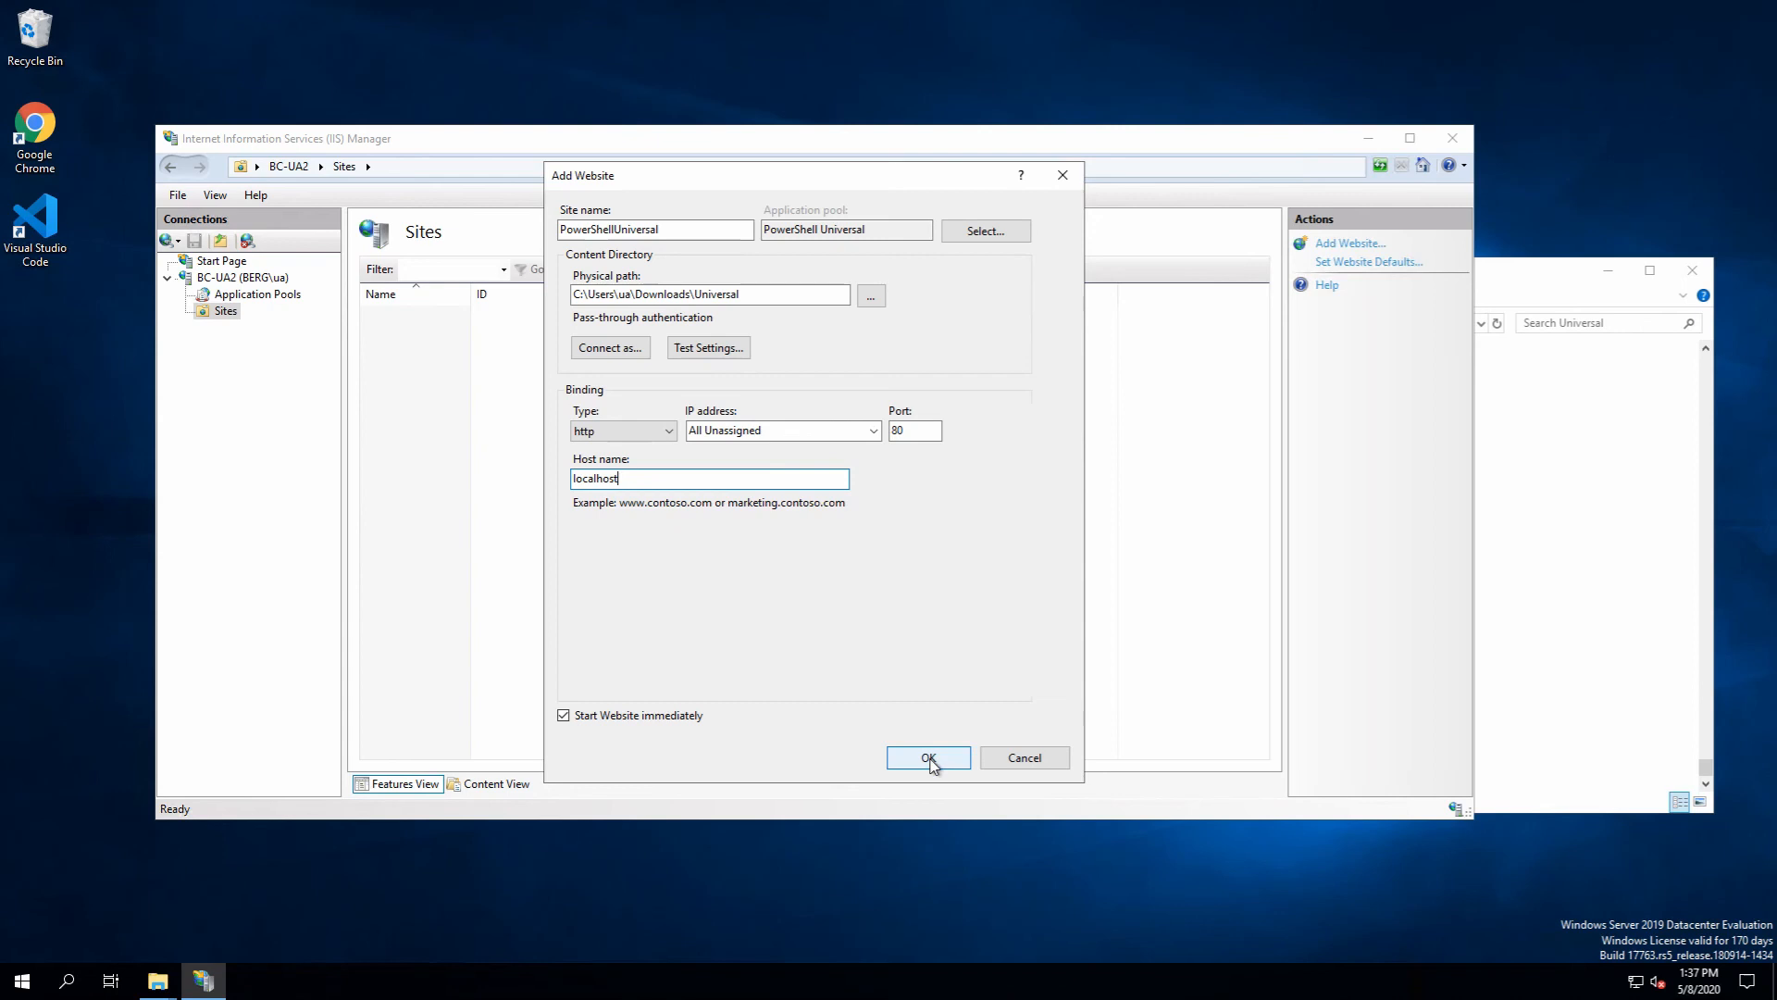
click(928, 758)
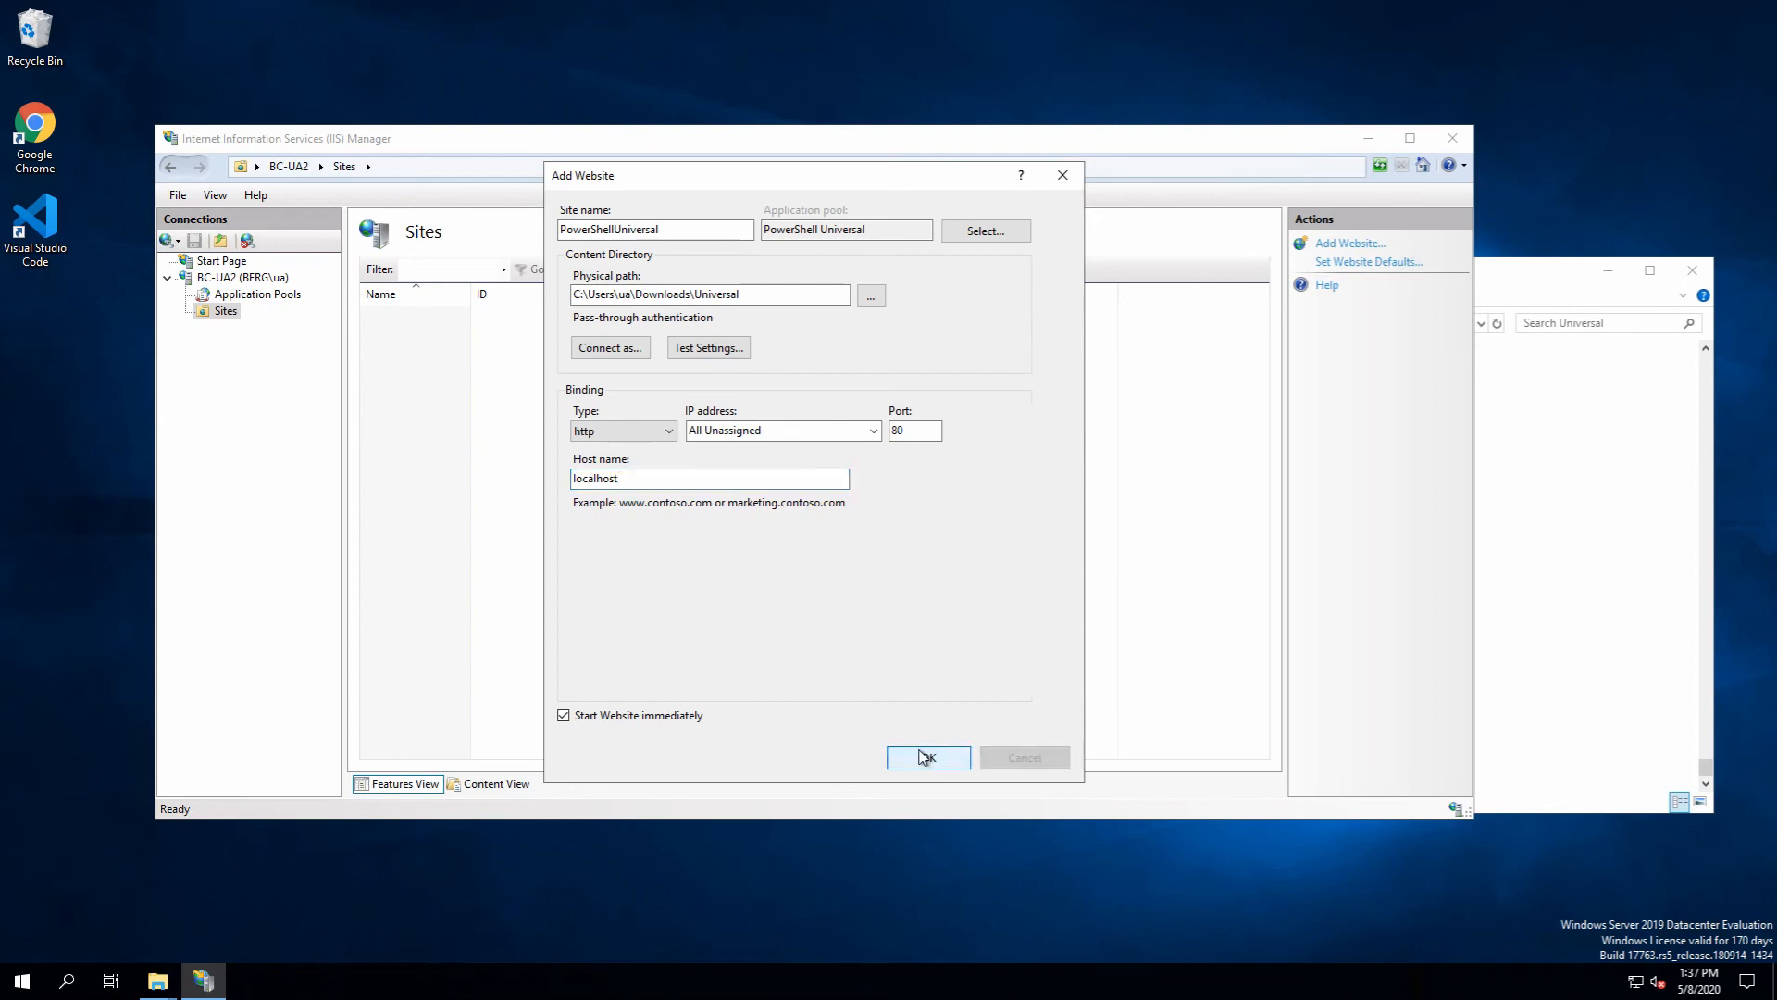
click(928, 757)
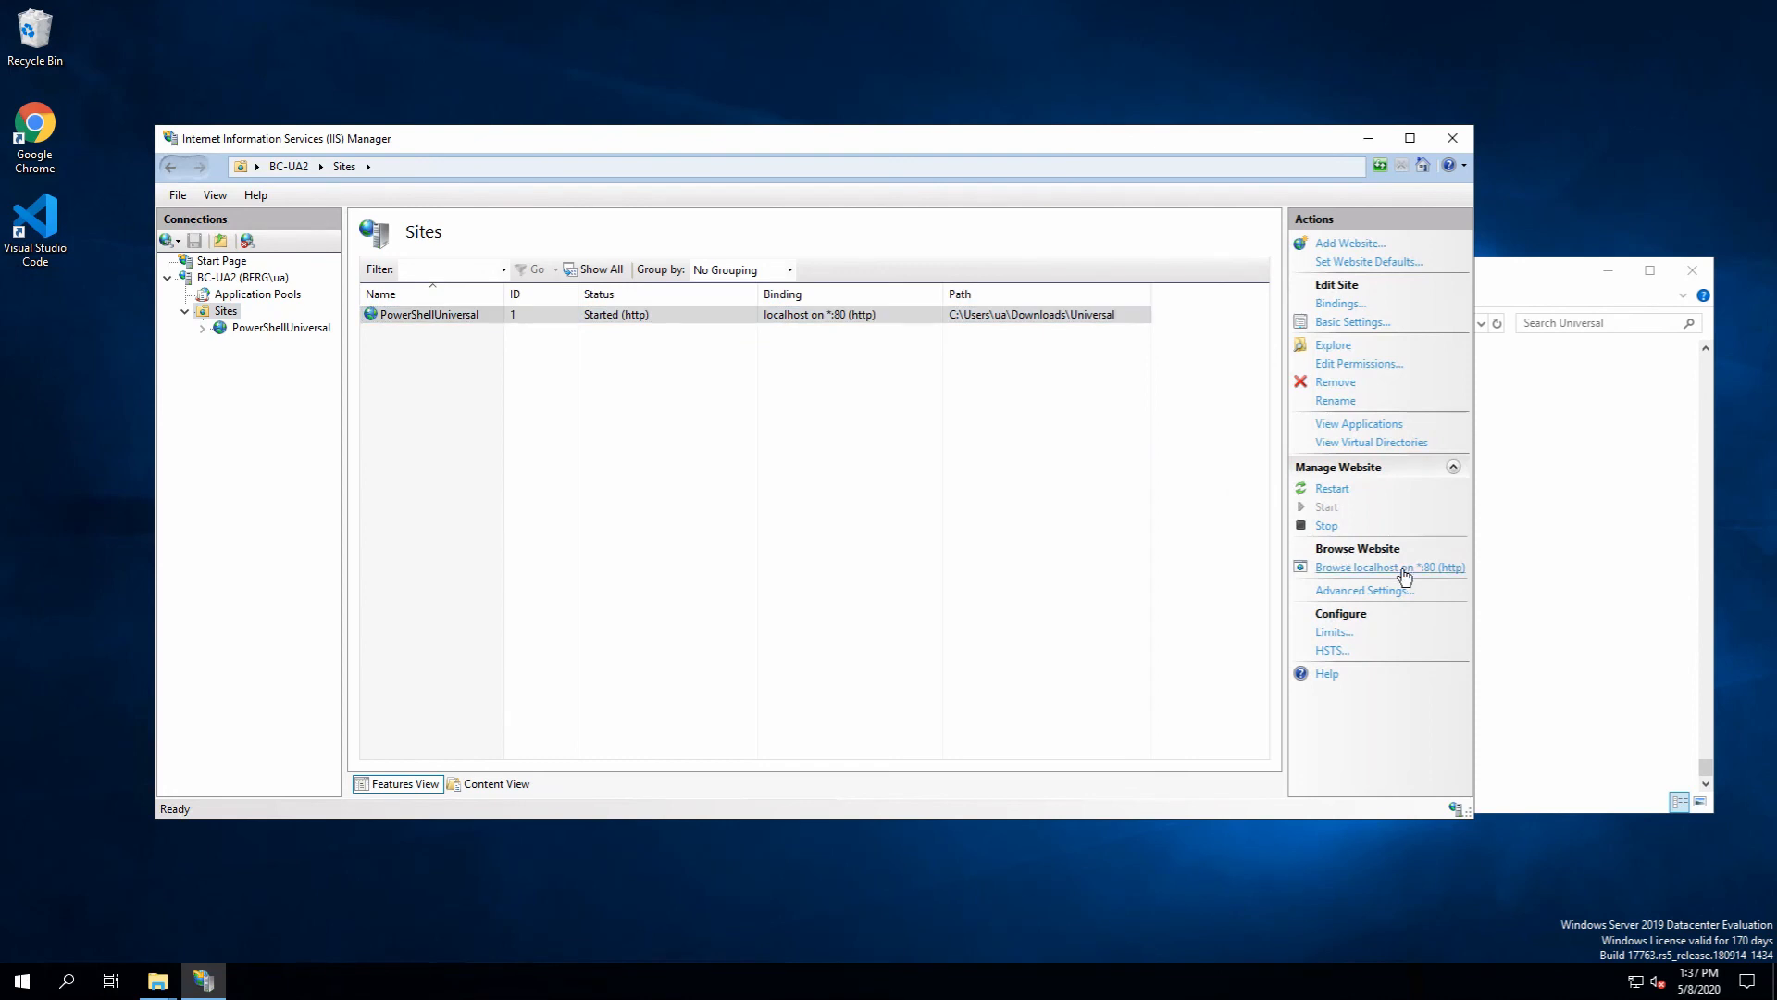
Browse the site at localhost on *:80 (http) in Chrome
click(1391, 567)
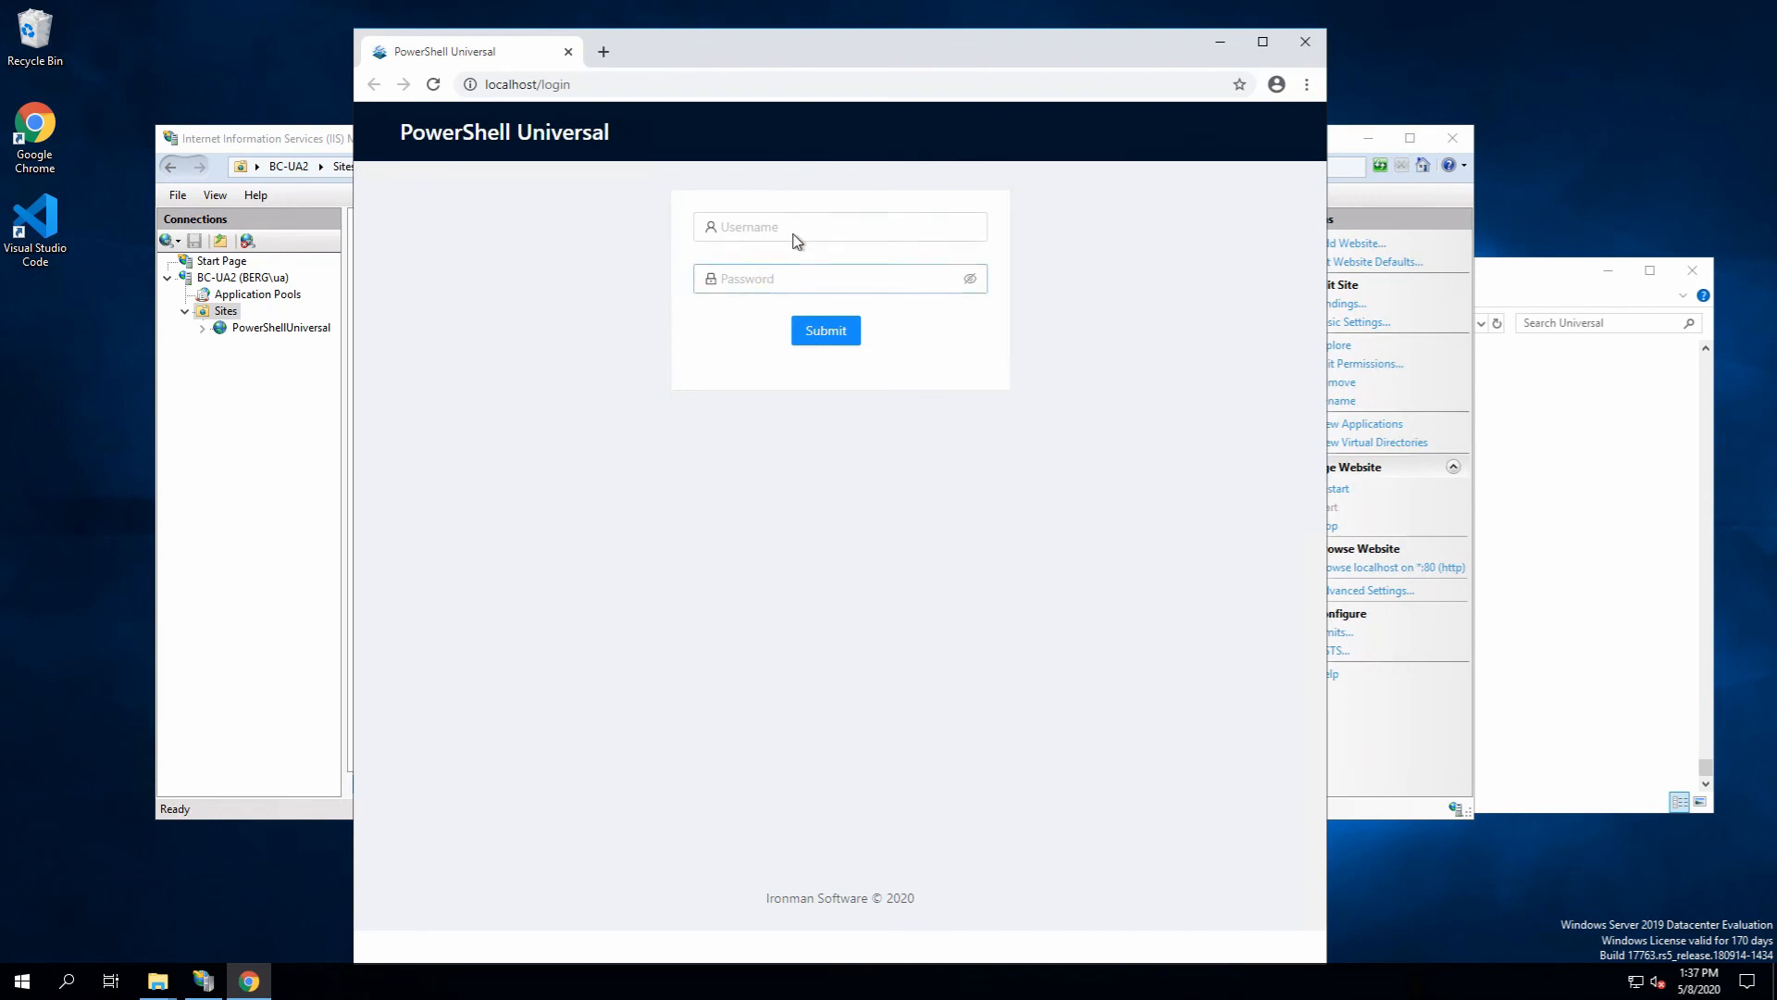
Log in as Admin and open the Dashboards list
text(Admin)
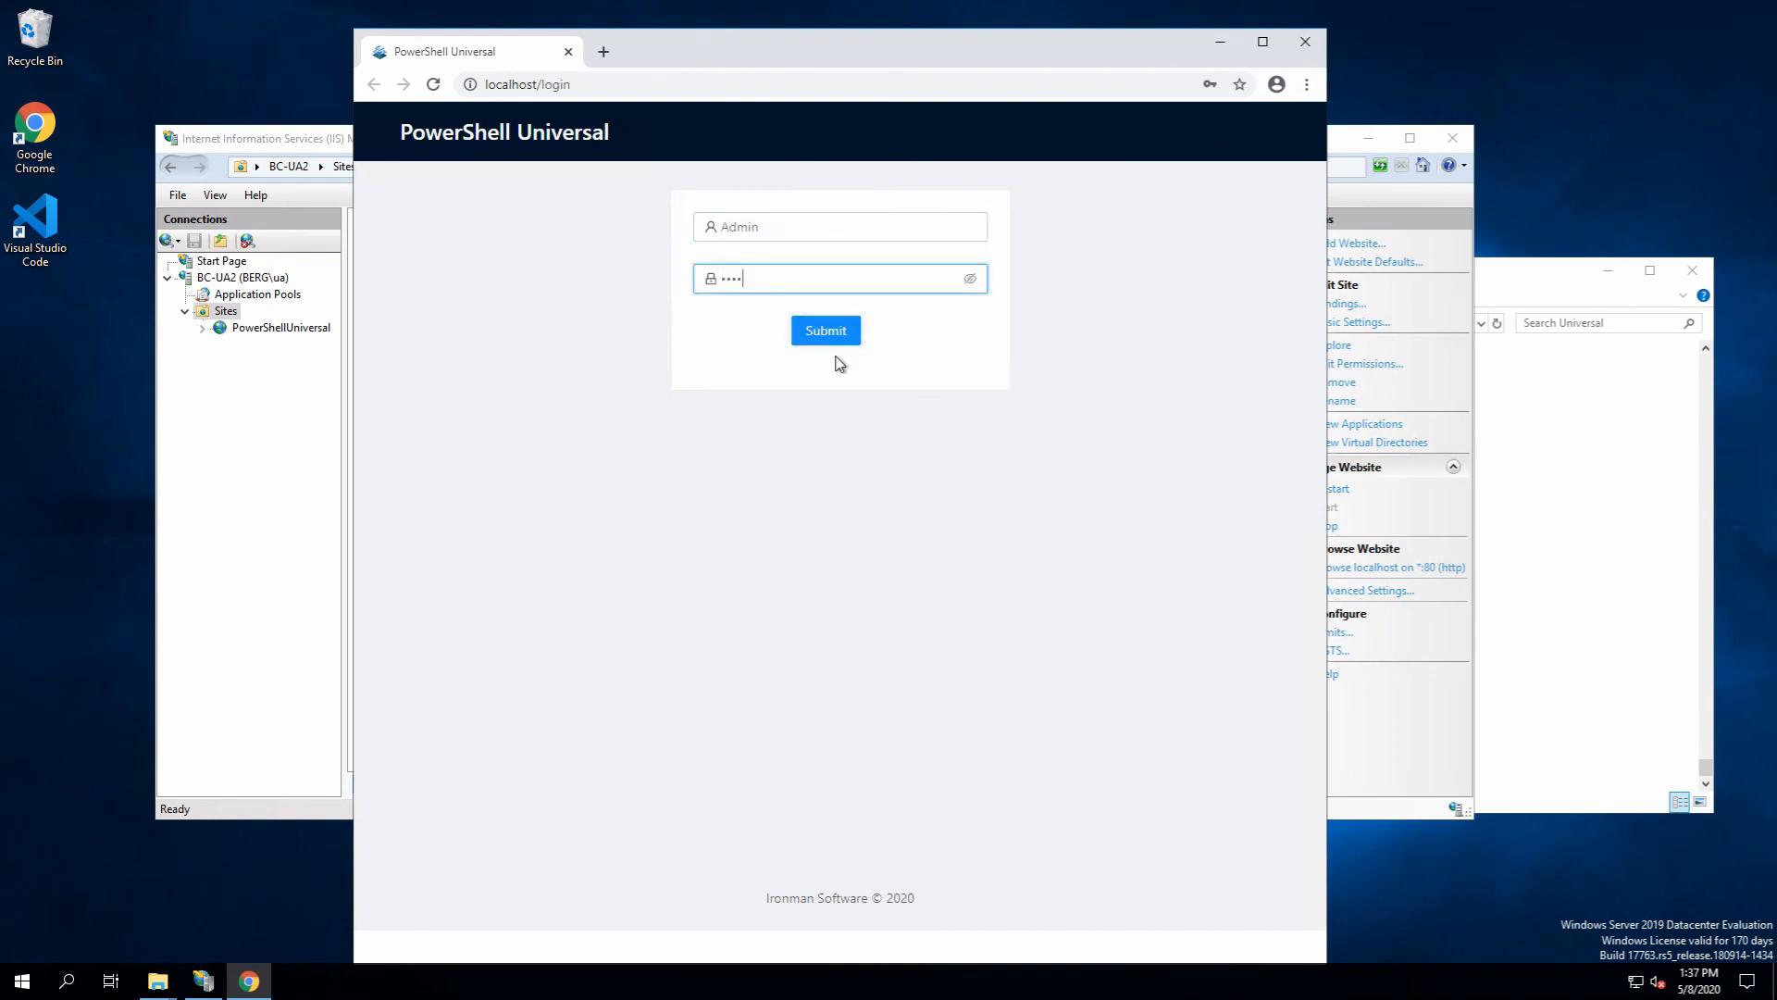
click(826, 330)
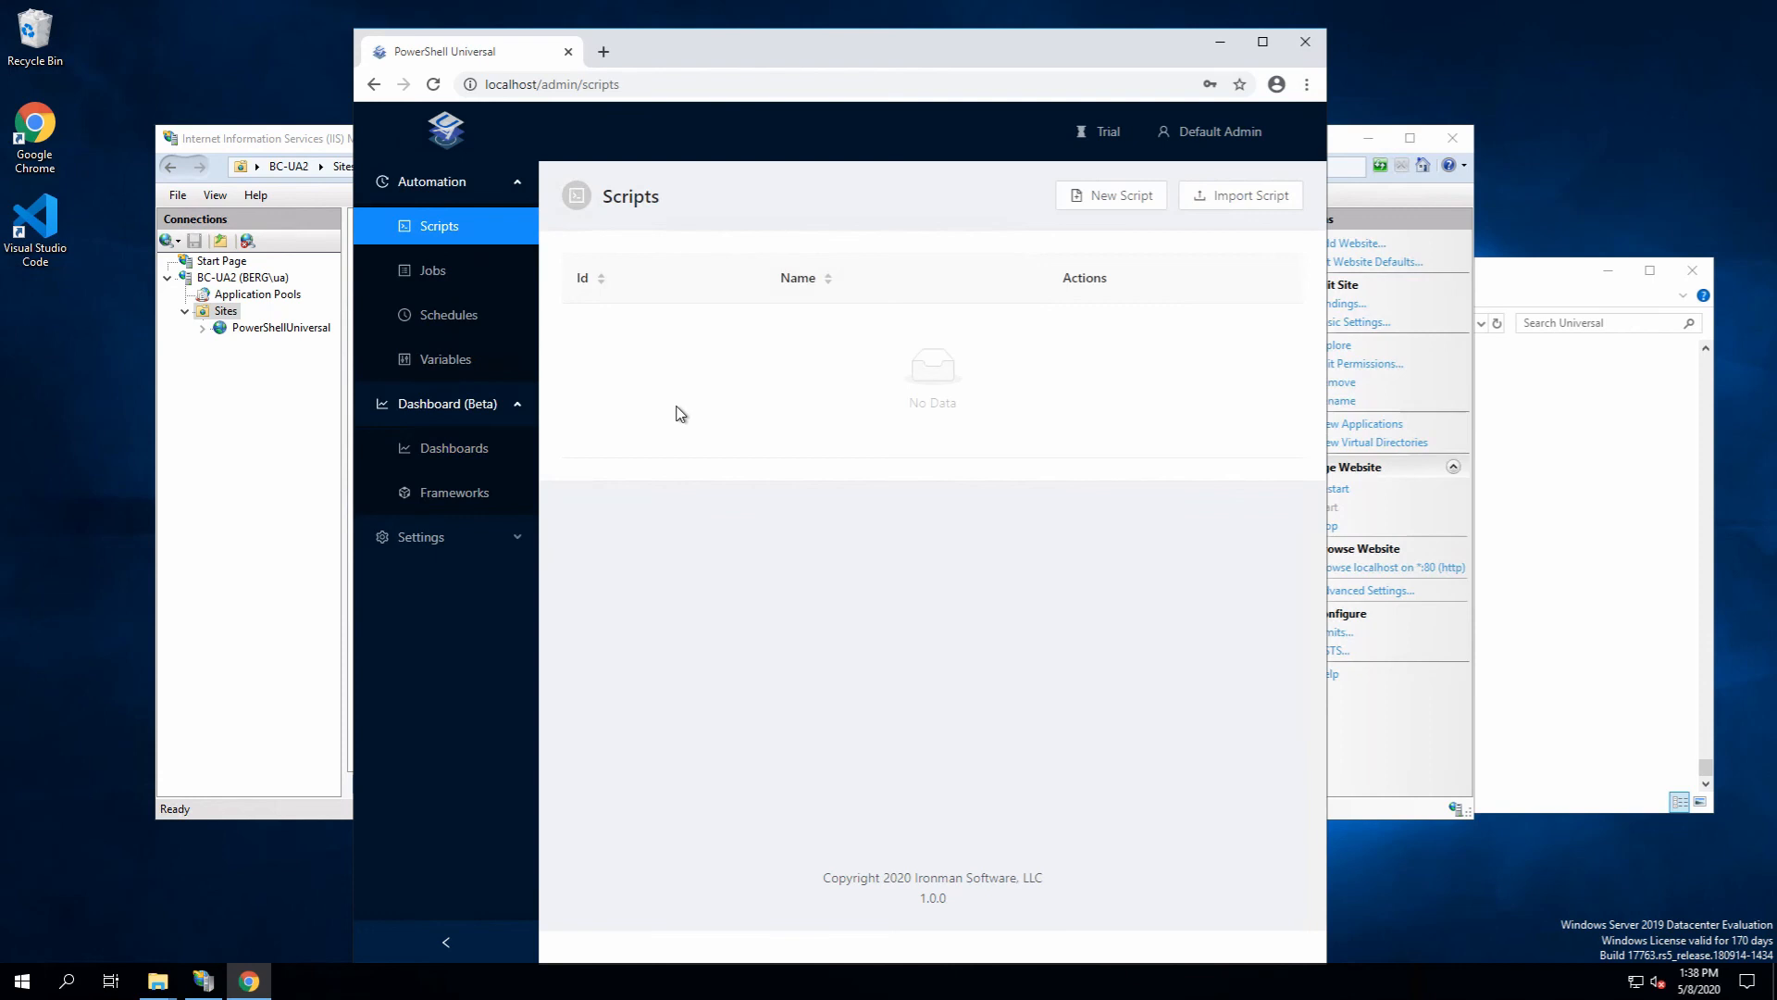
click(454, 448)
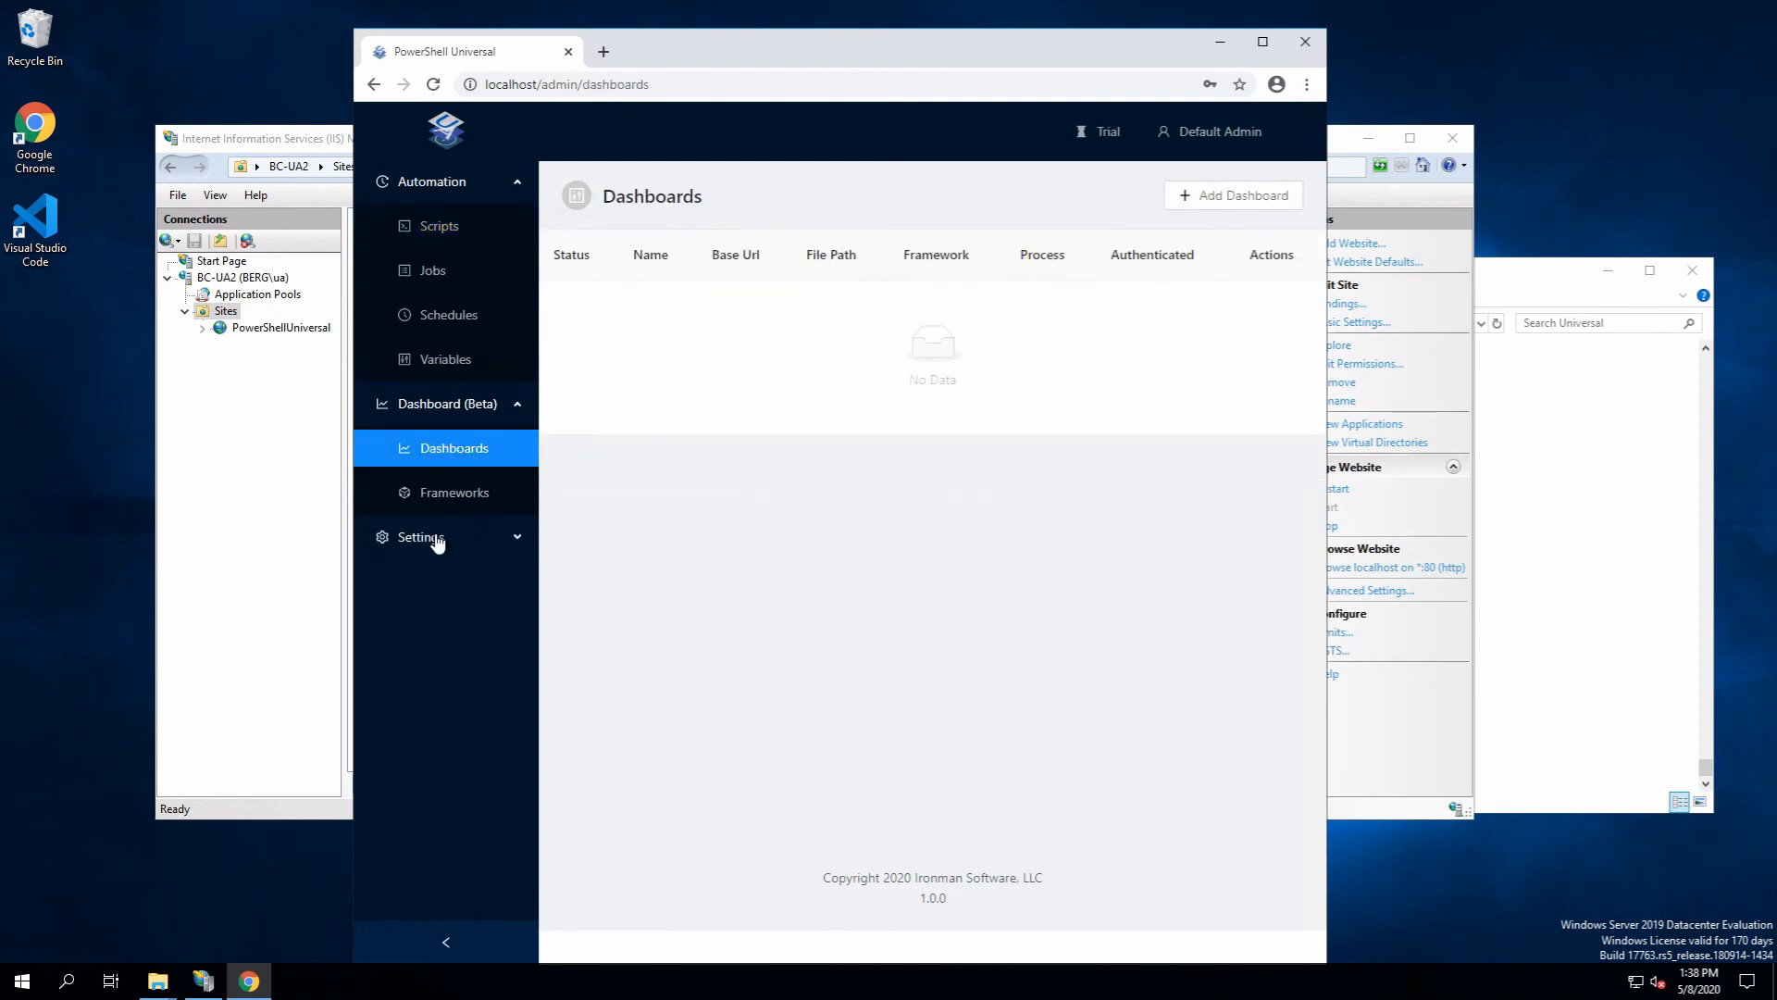
Expand Settings and show the trial notice listing limits like 25 jobs per day
click(420, 537)
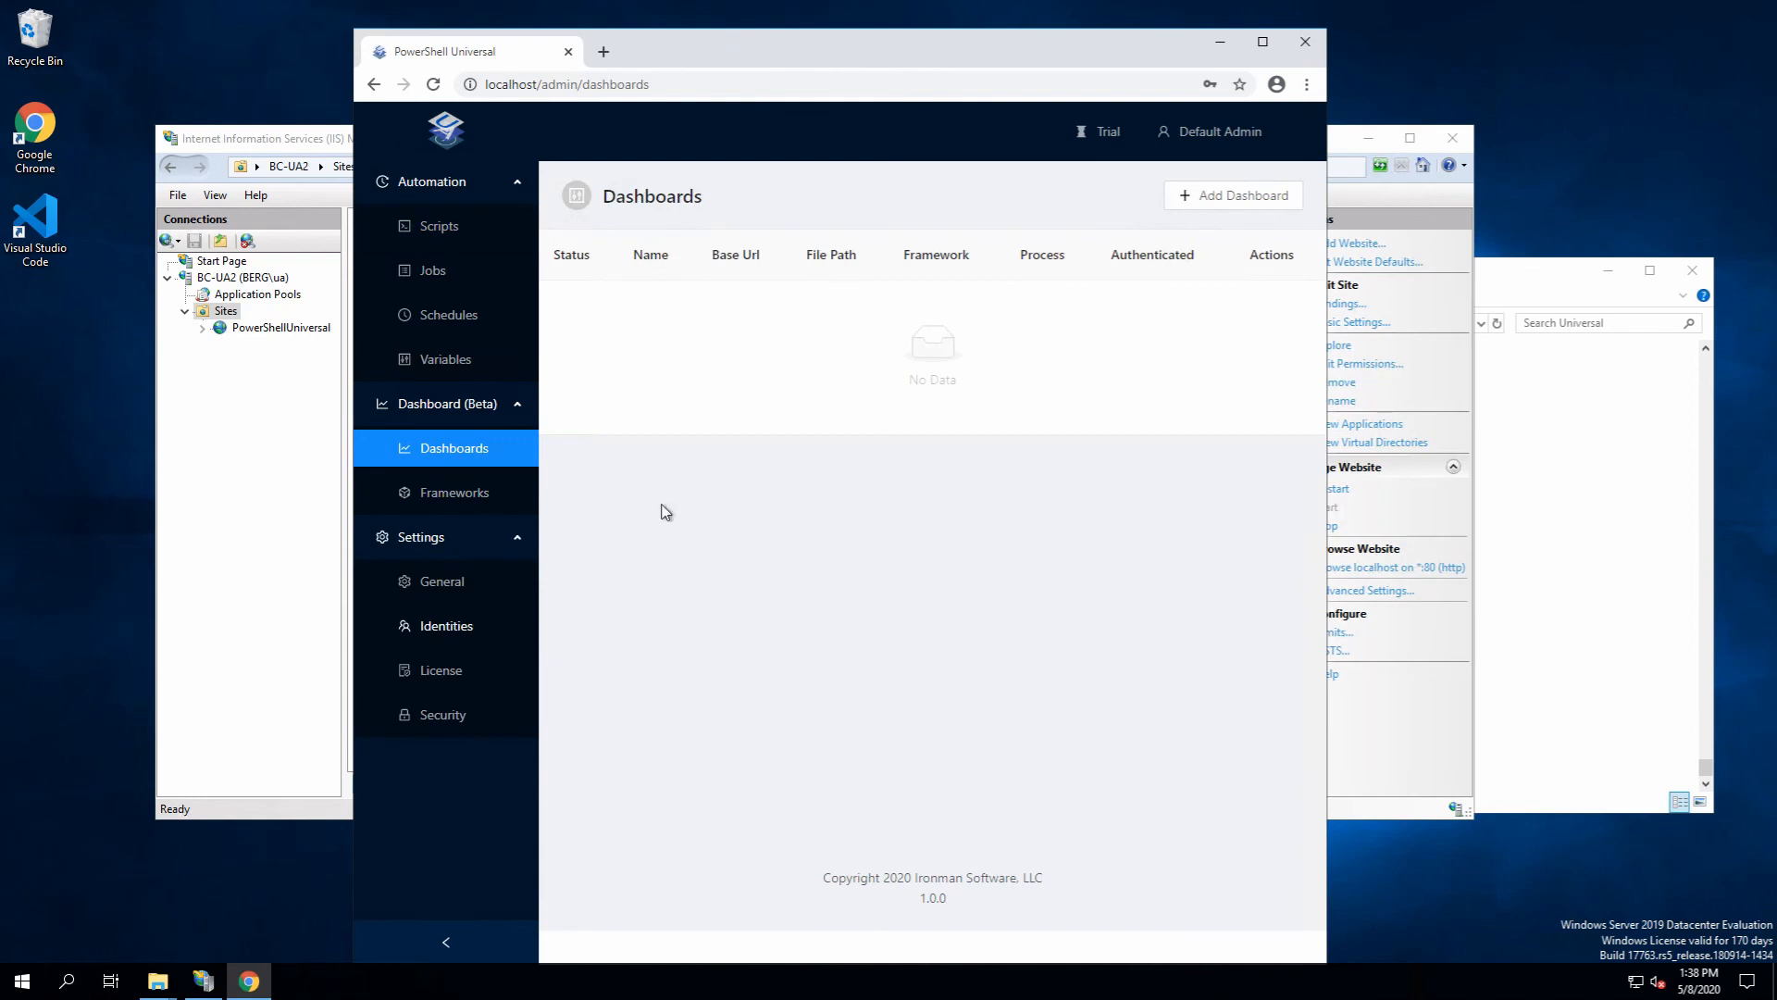
click(1097, 131)
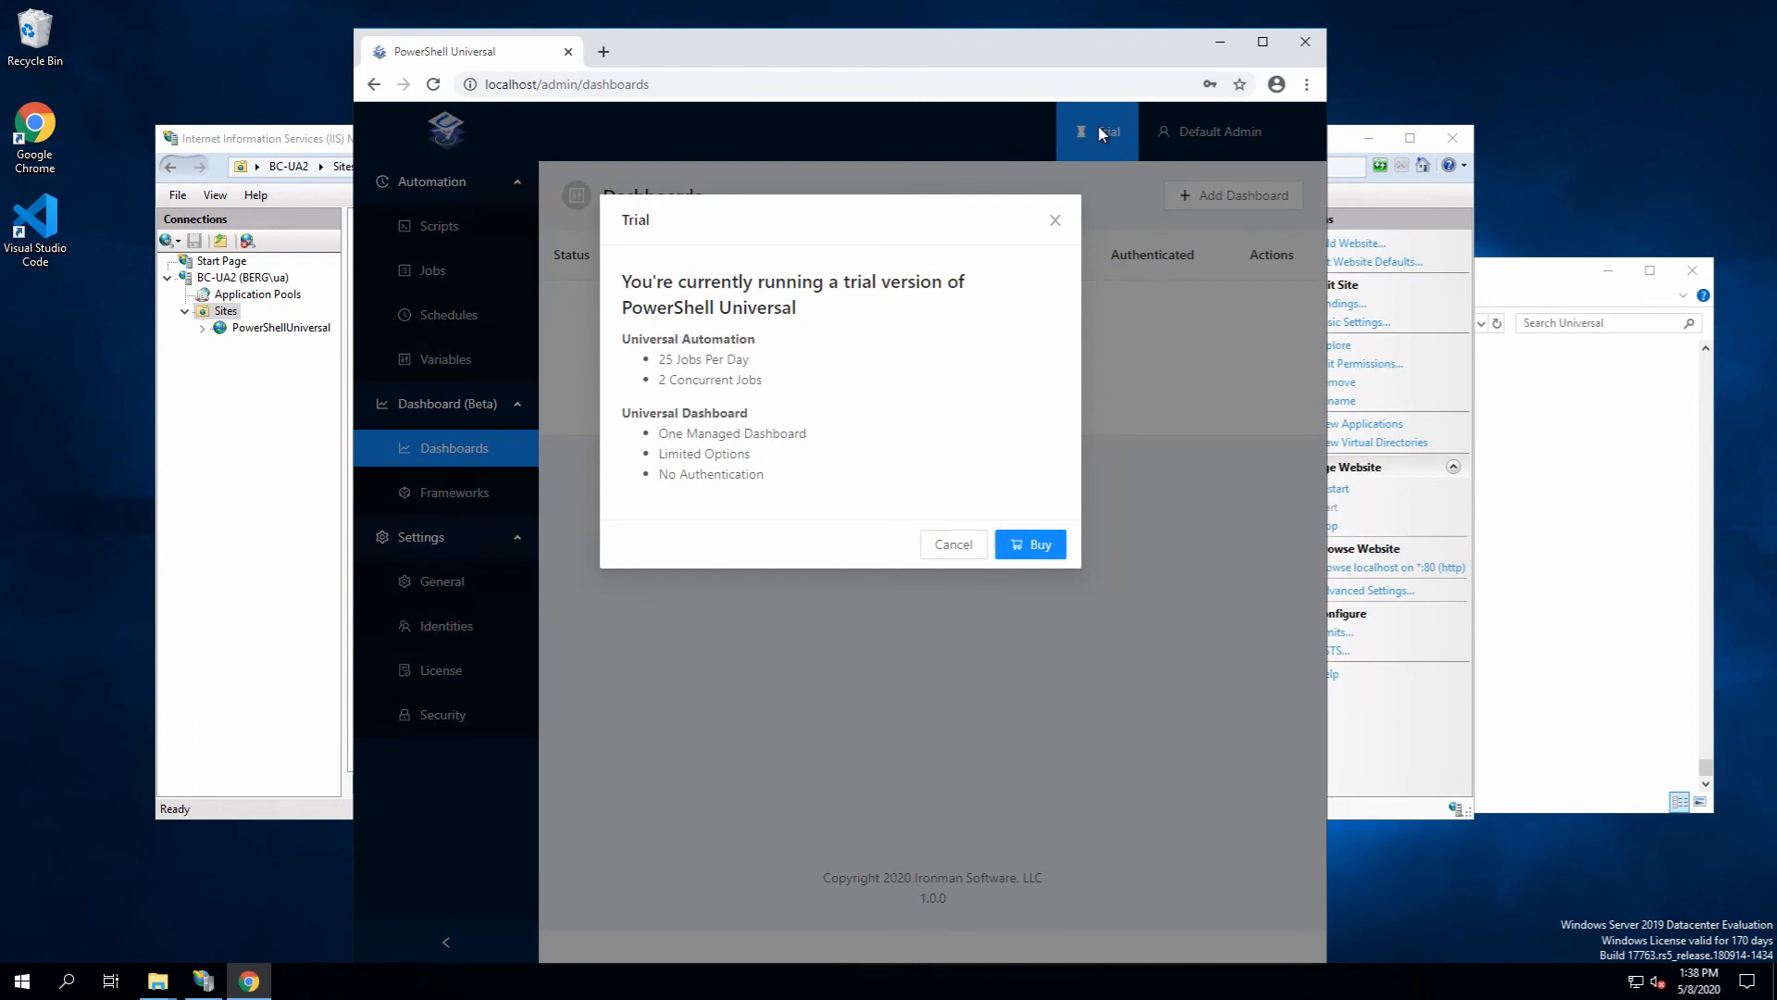
mouse_move(1051, 212)
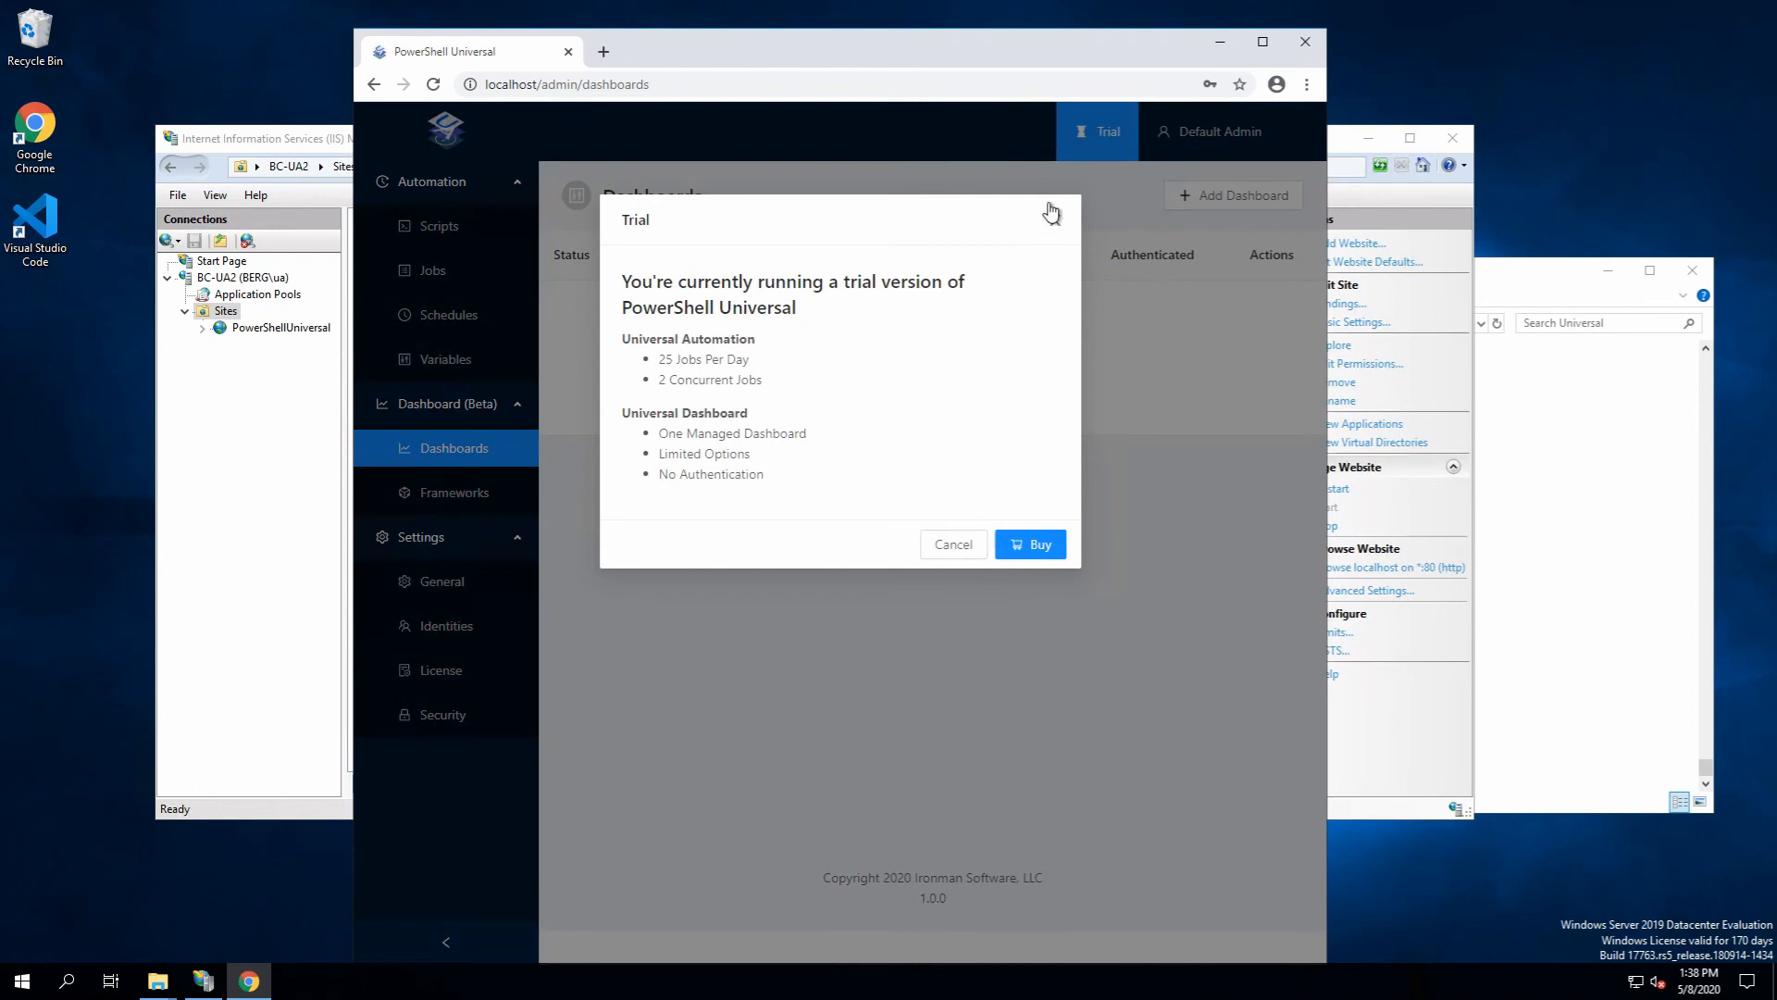